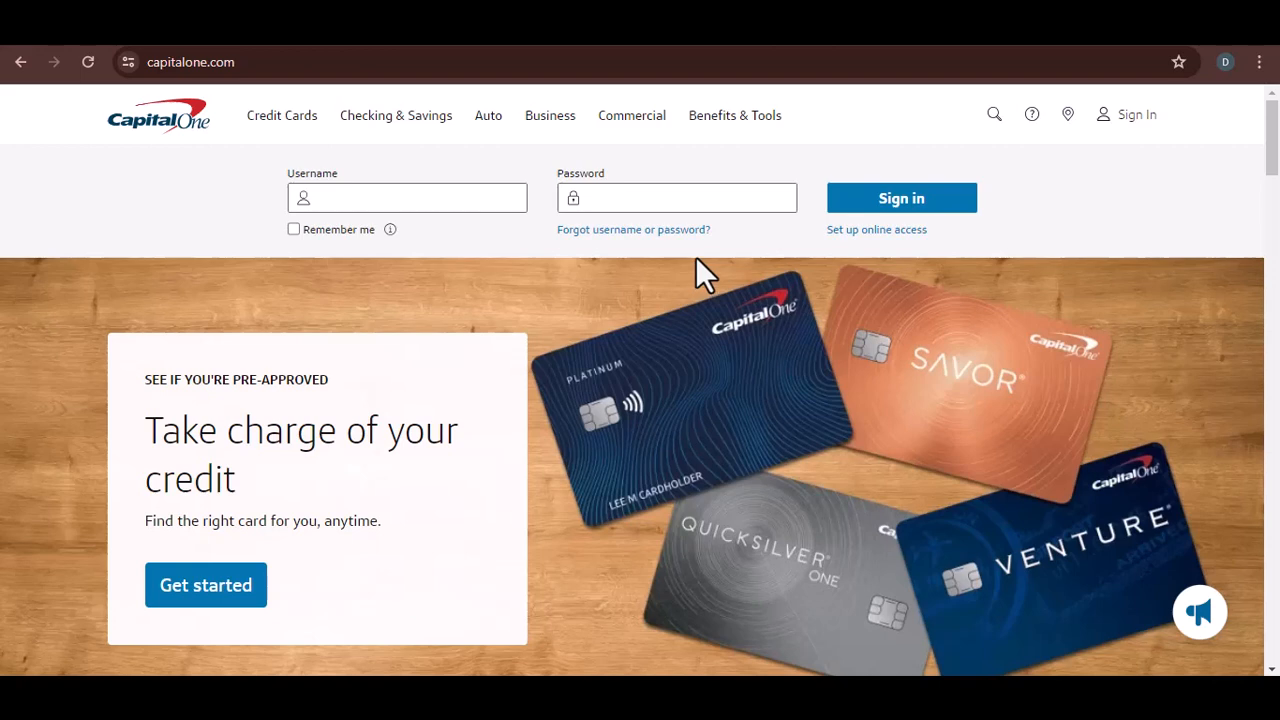
scroll("down", 3)
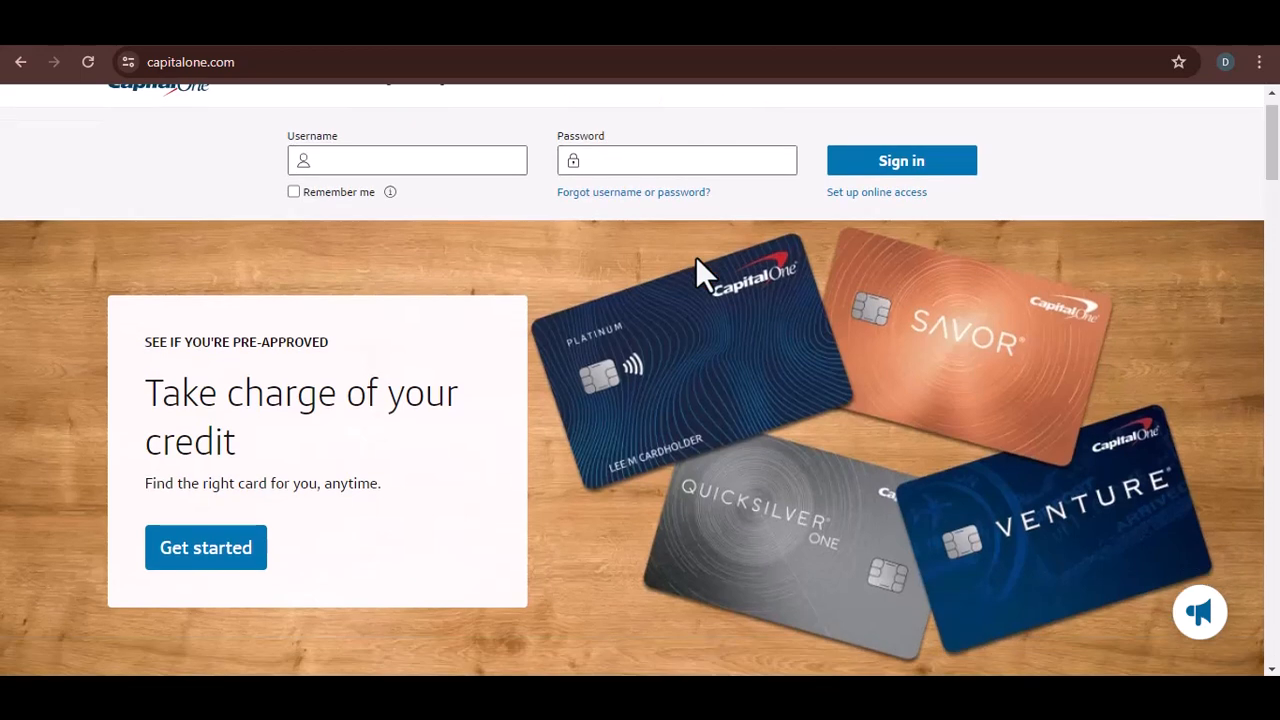
scroll("down", 3)
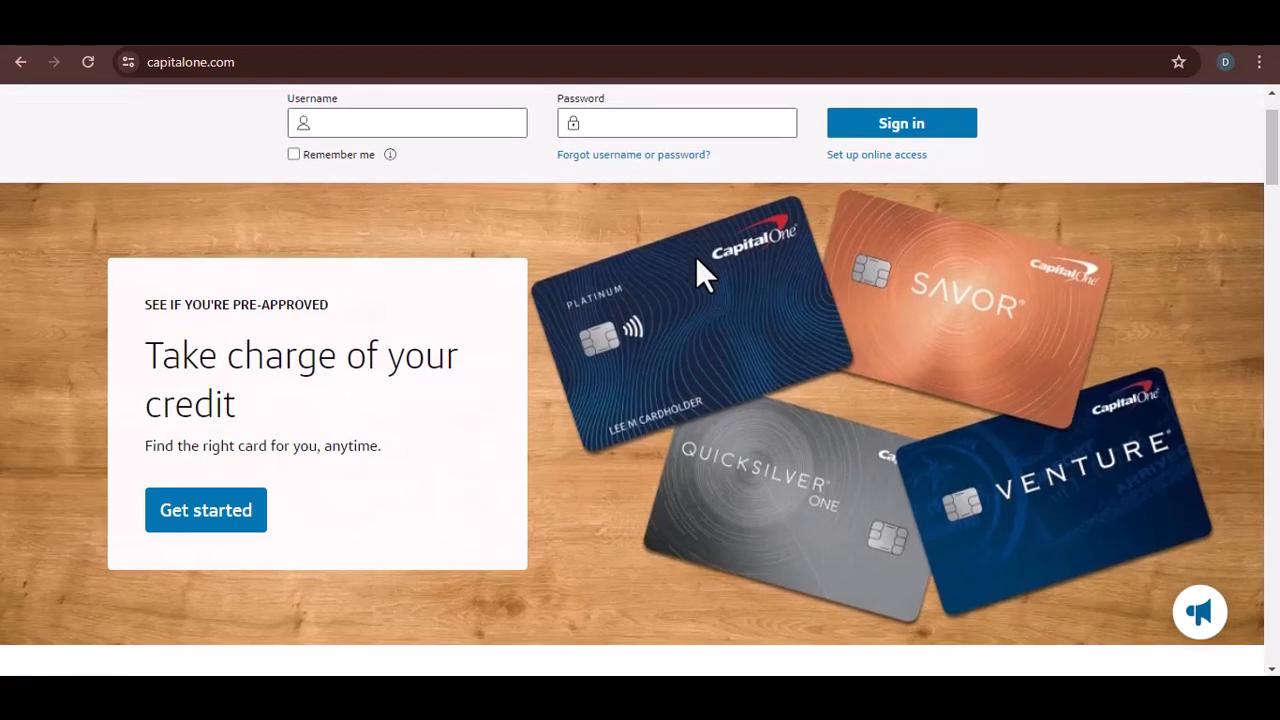
scroll("down", 3)
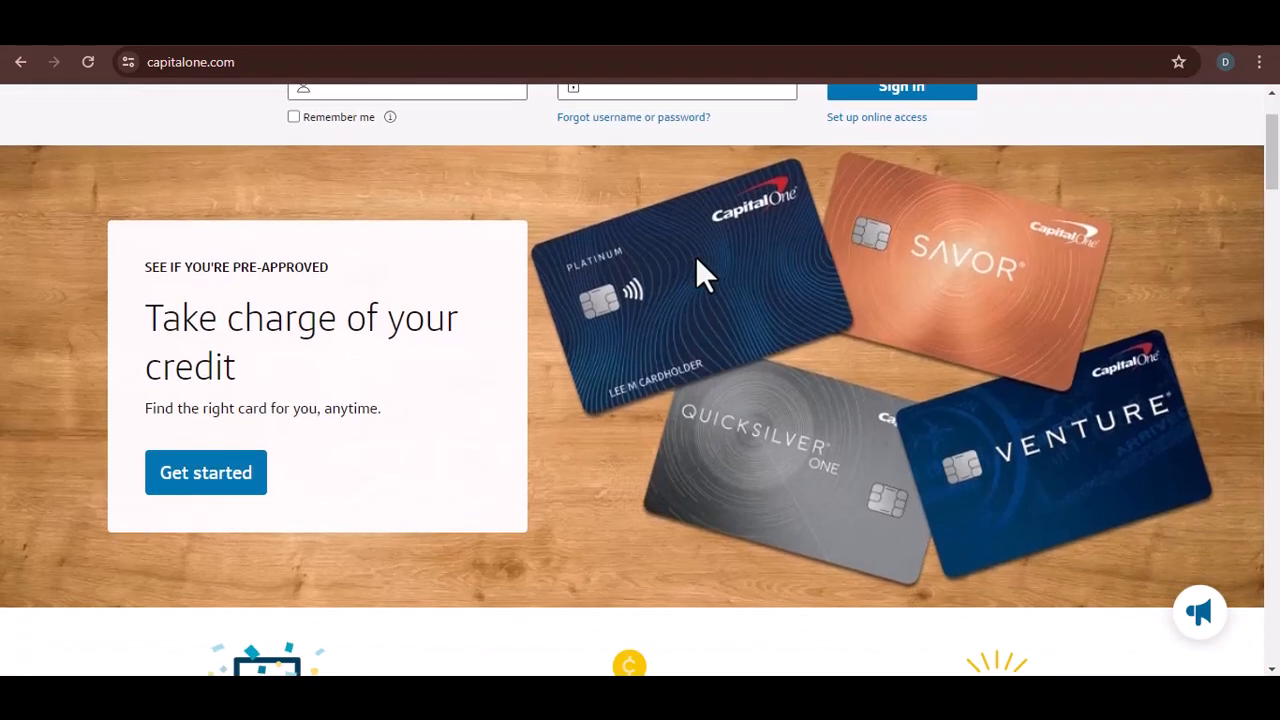
scroll("down", 3)
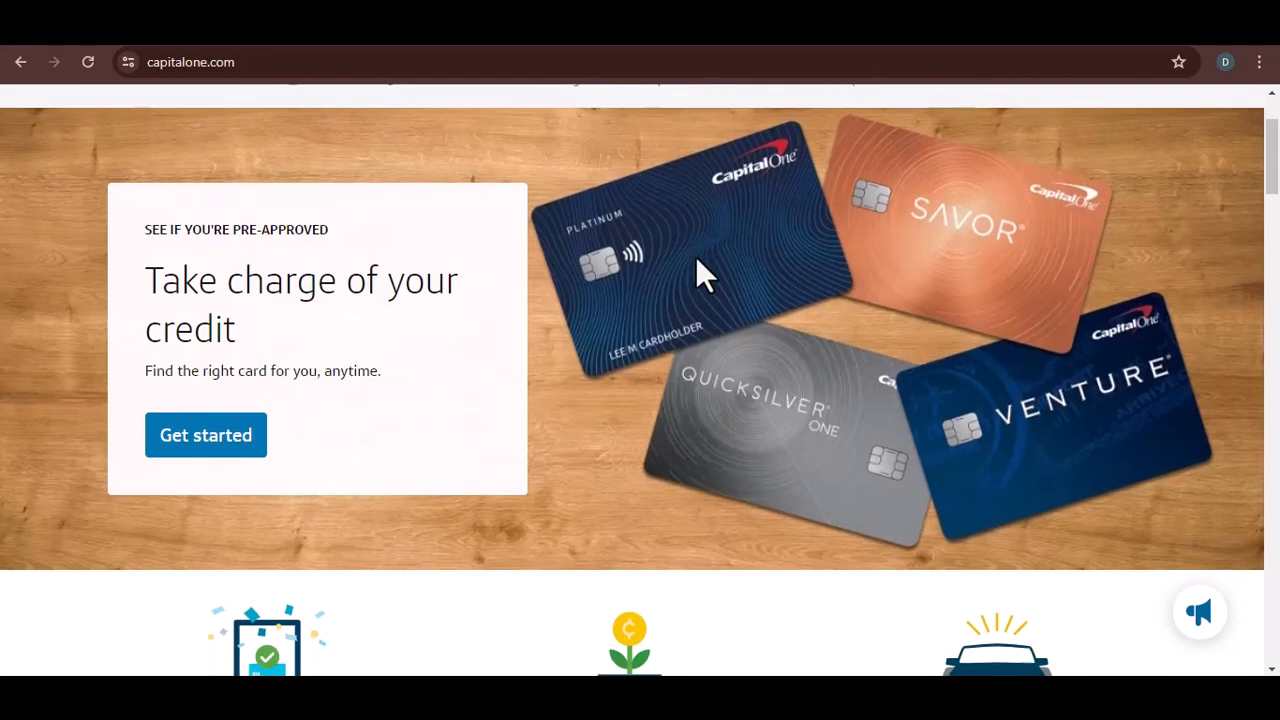
scroll("down", 3)
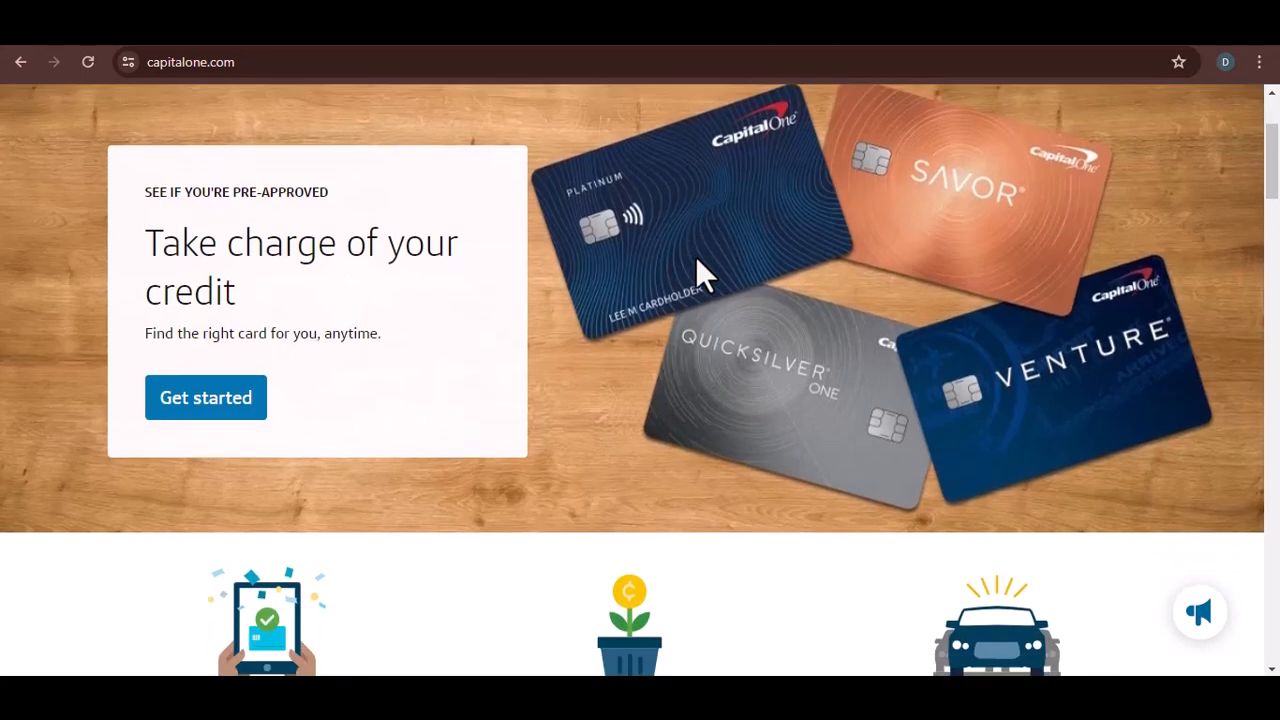
scroll("down", 3)
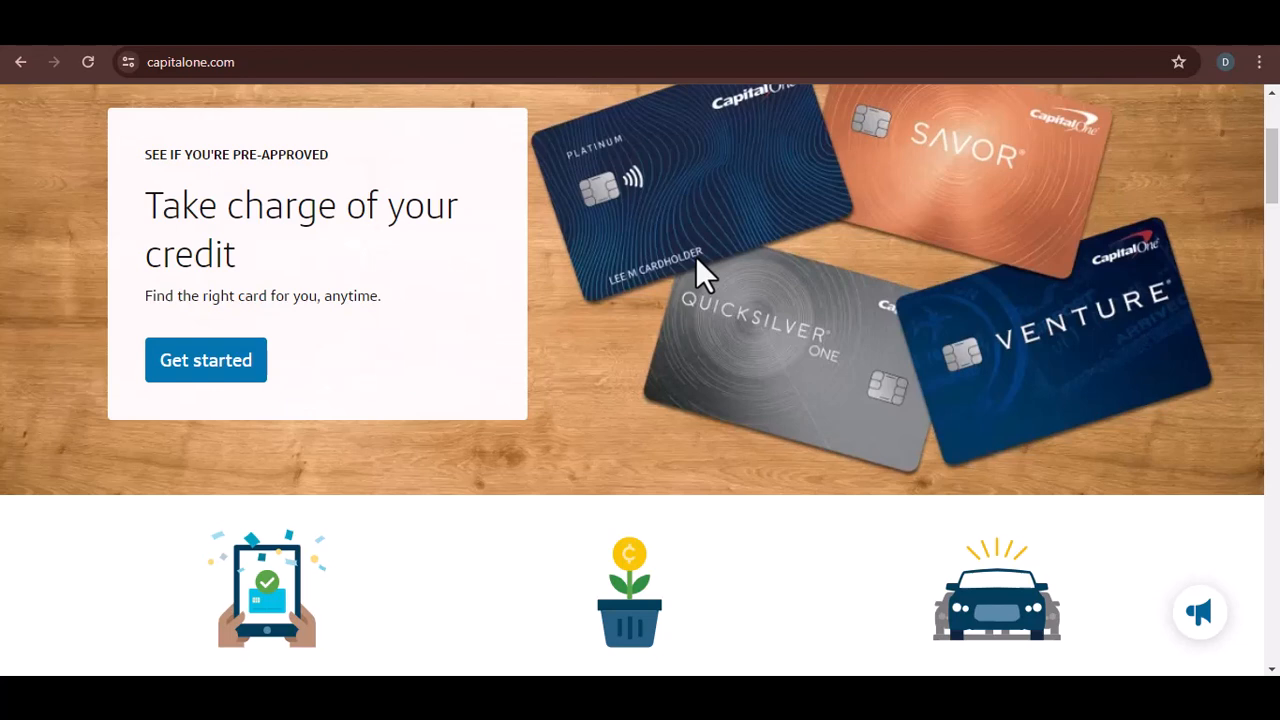
scroll("down", 3)
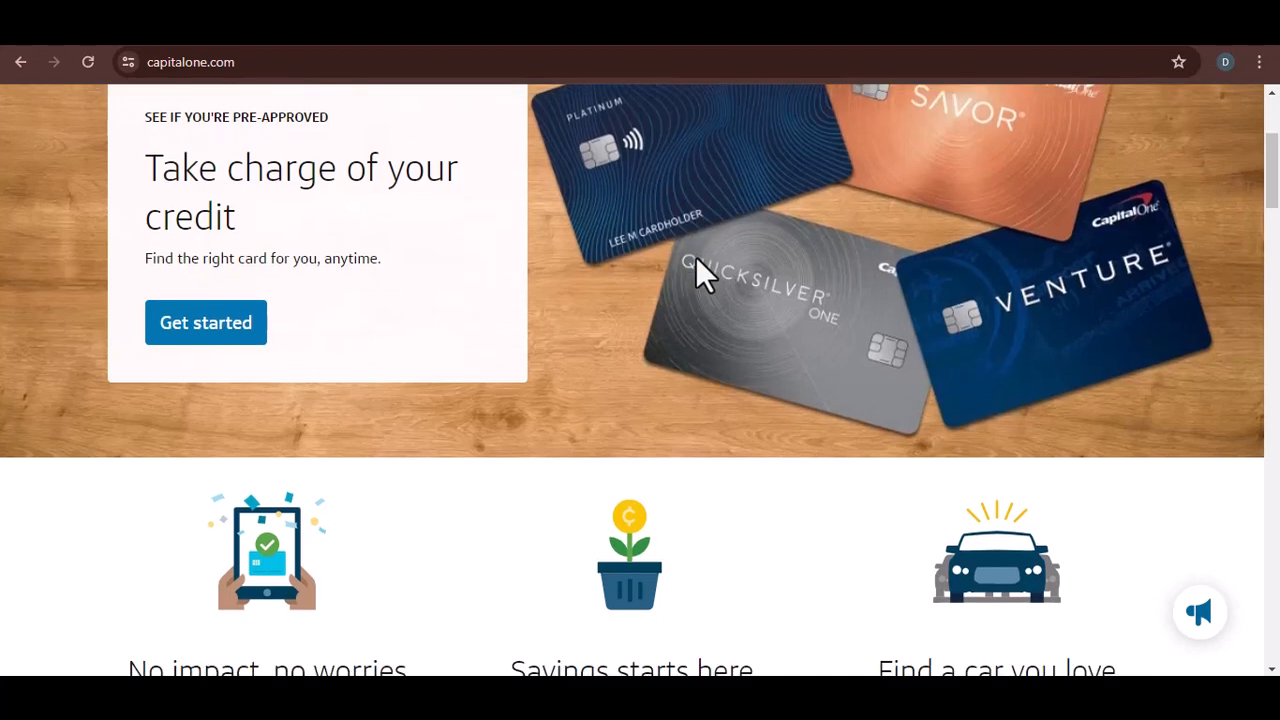
scroll("down", 3)
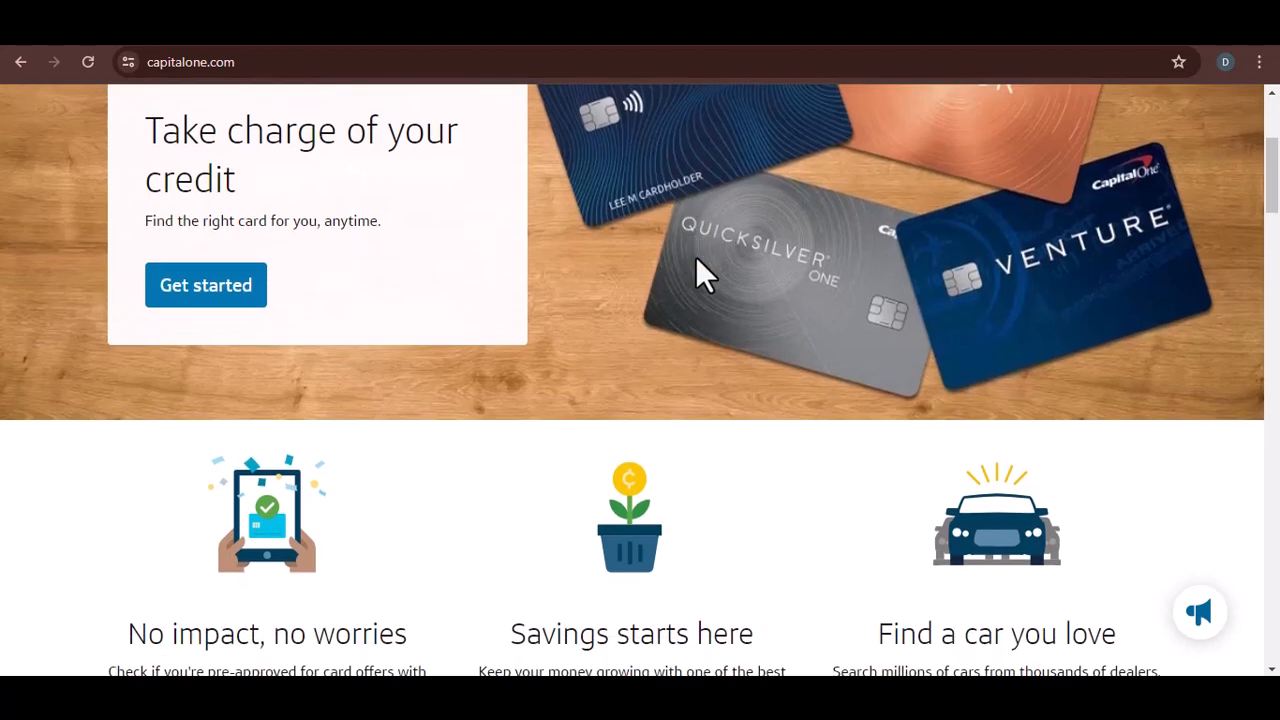
scroll("down", 3)
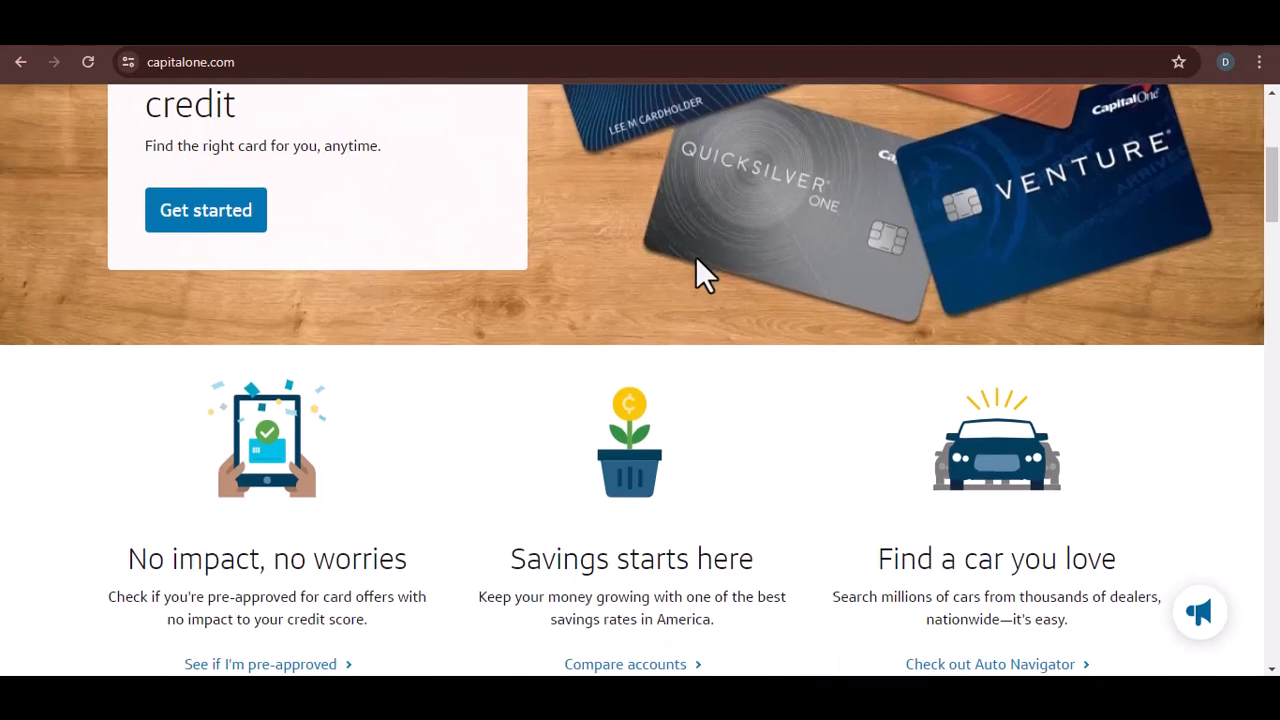
scroll("down", 3)
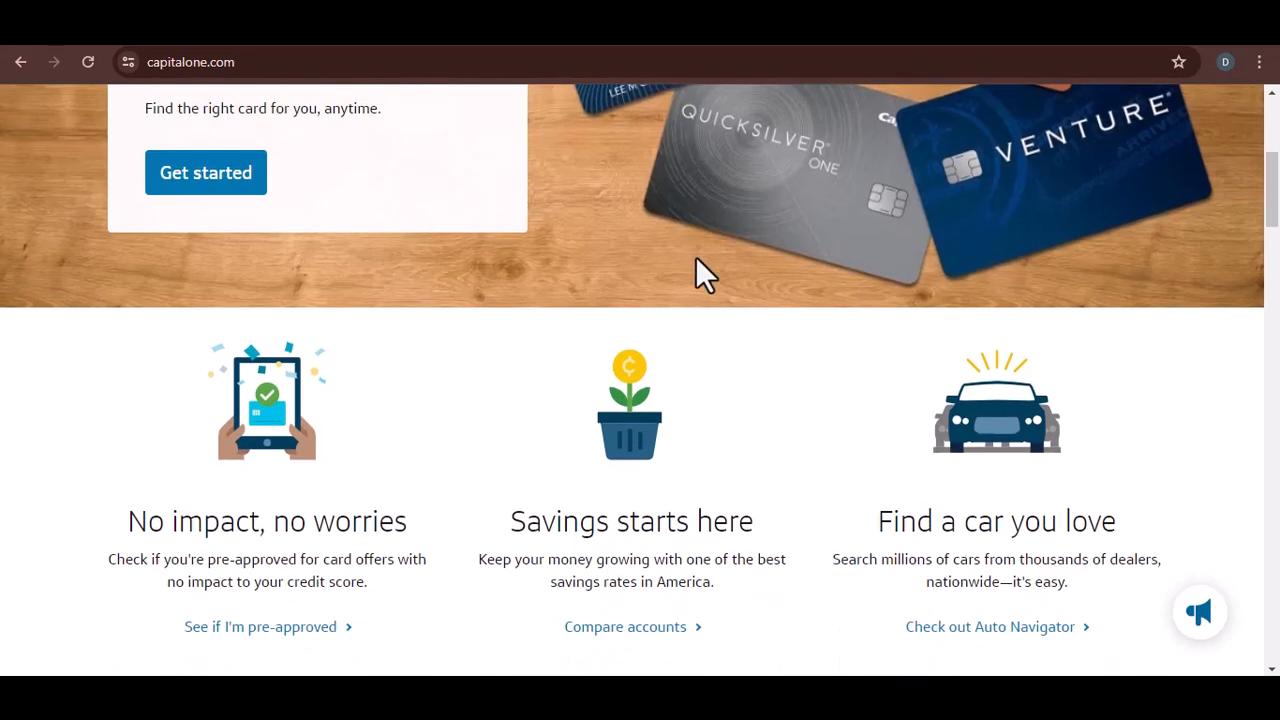
scroll("down", 3)
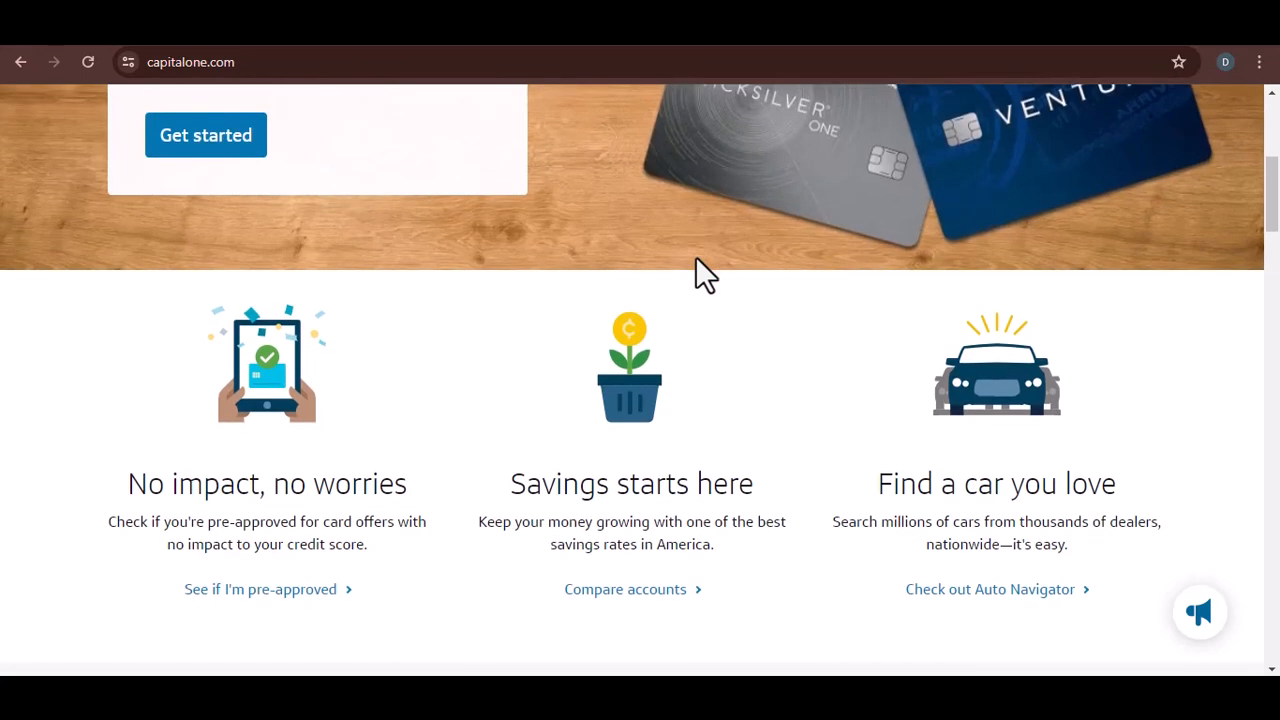
scroll("down", 3)
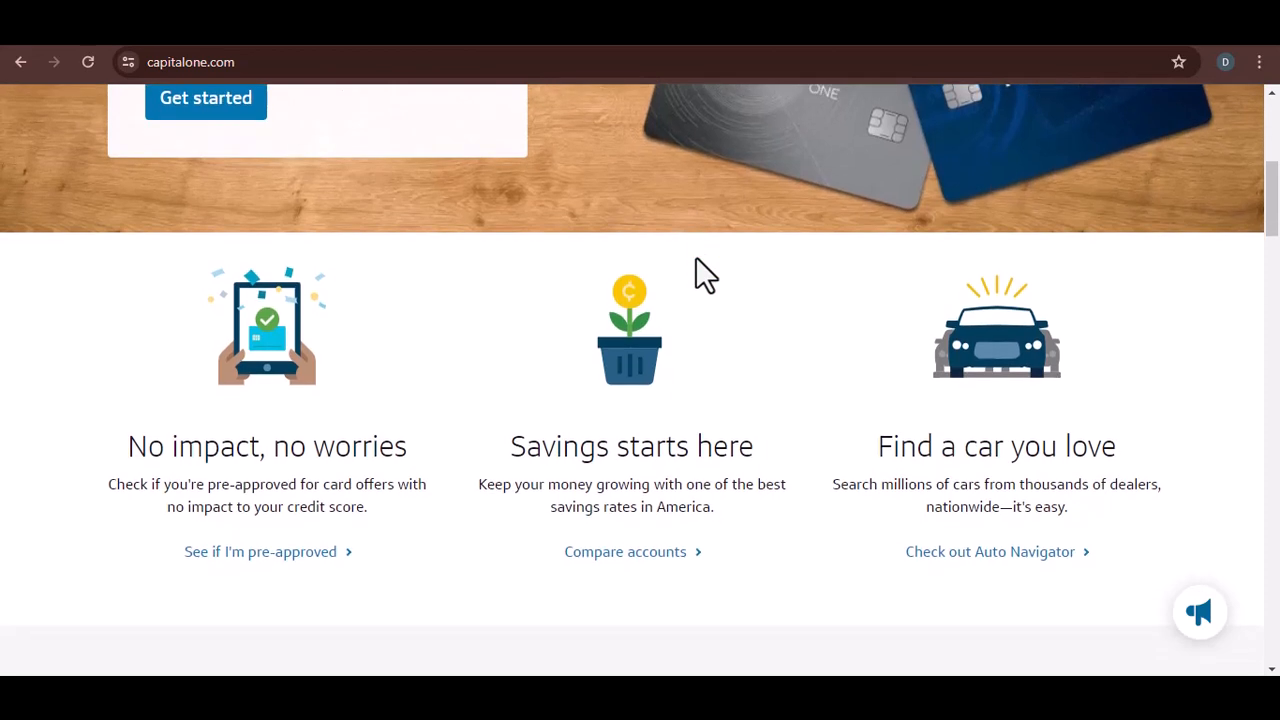
scroll("down", 3)
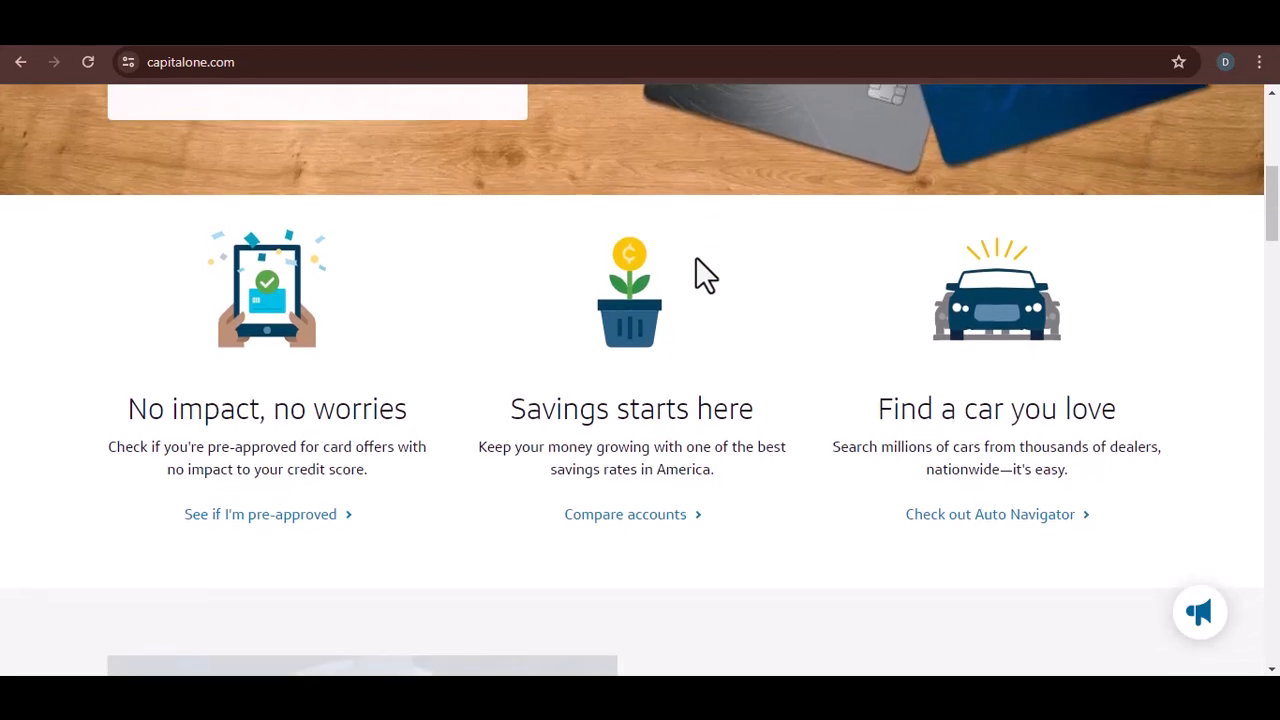
scroll("down", 3)
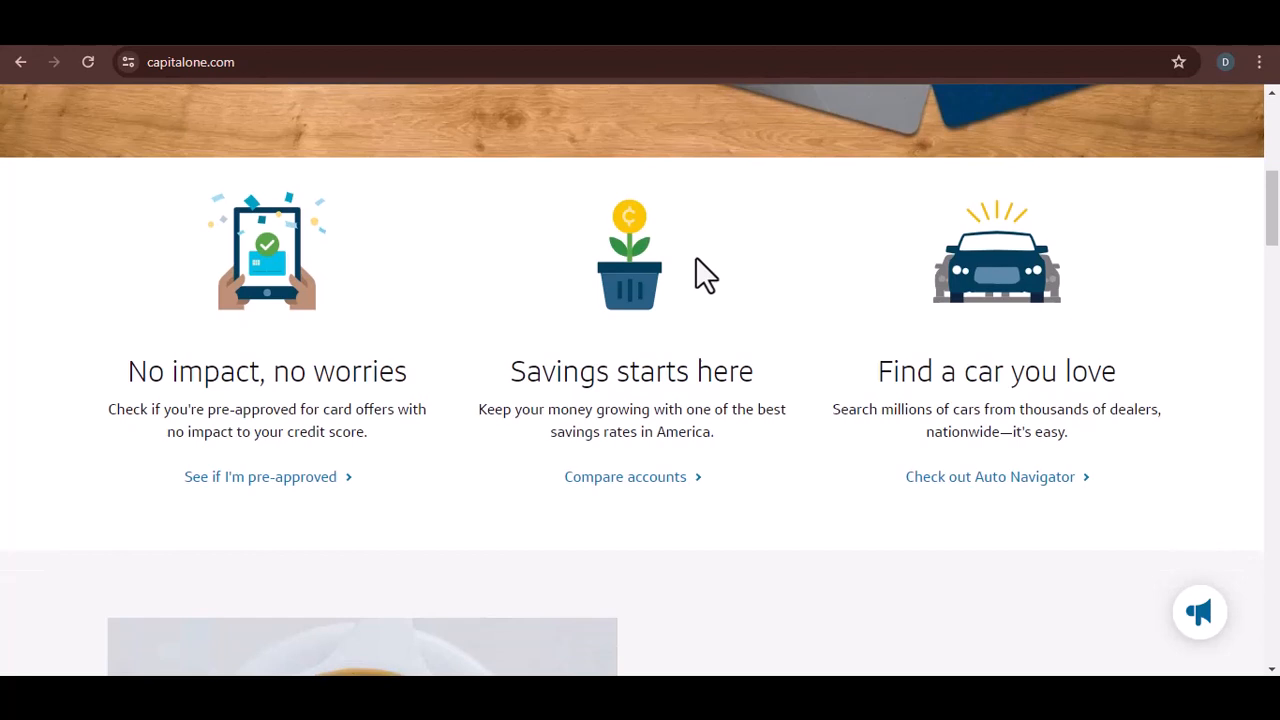
scroll("down", 3)
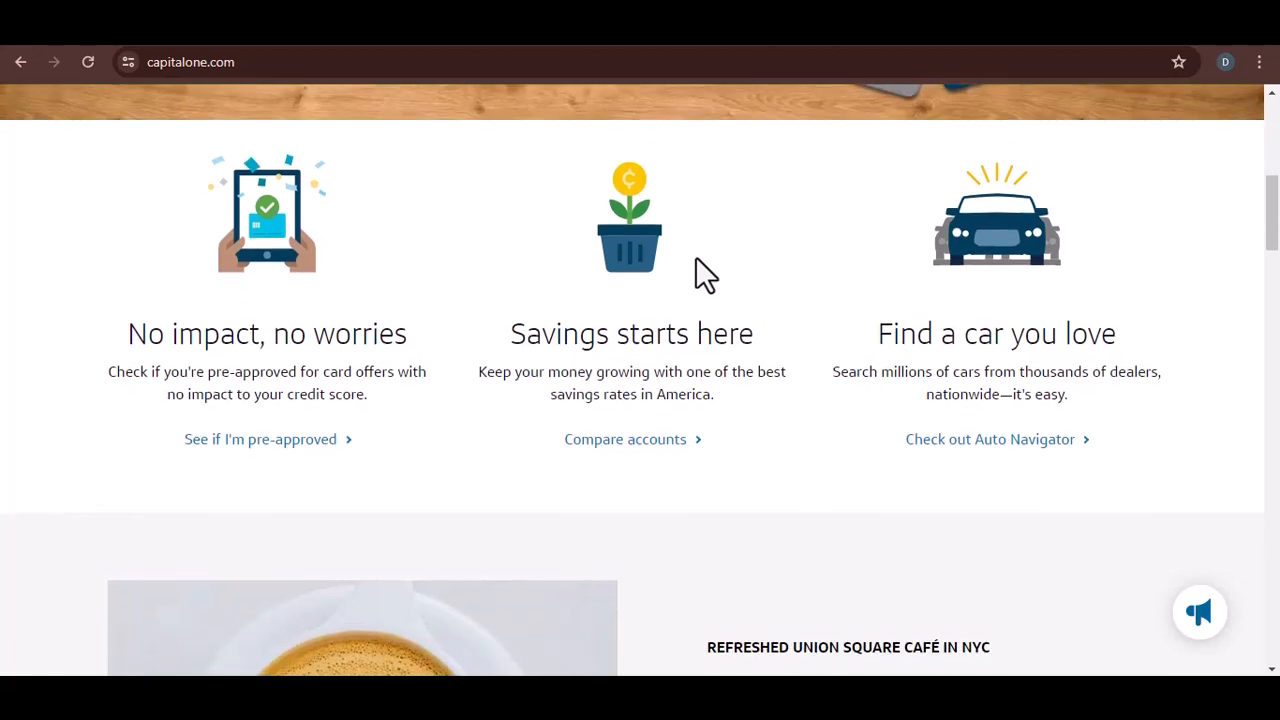
scroll("down", 3)
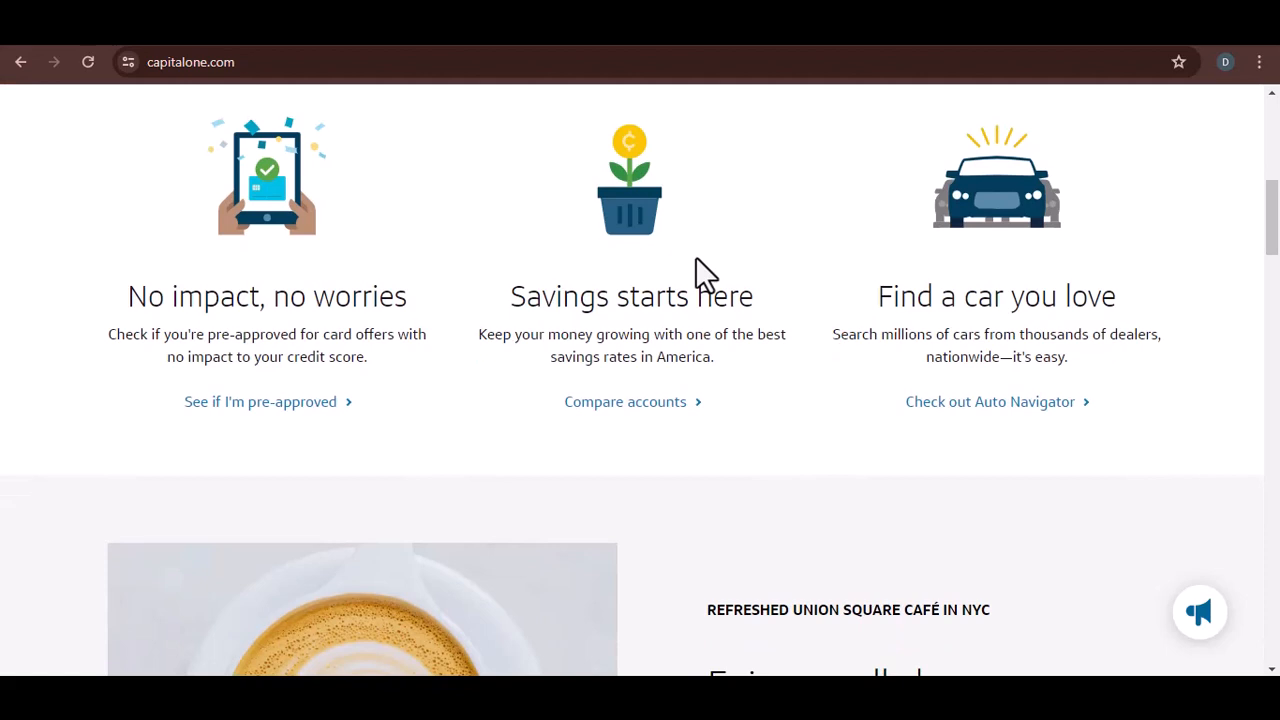
scroll("down", 3)
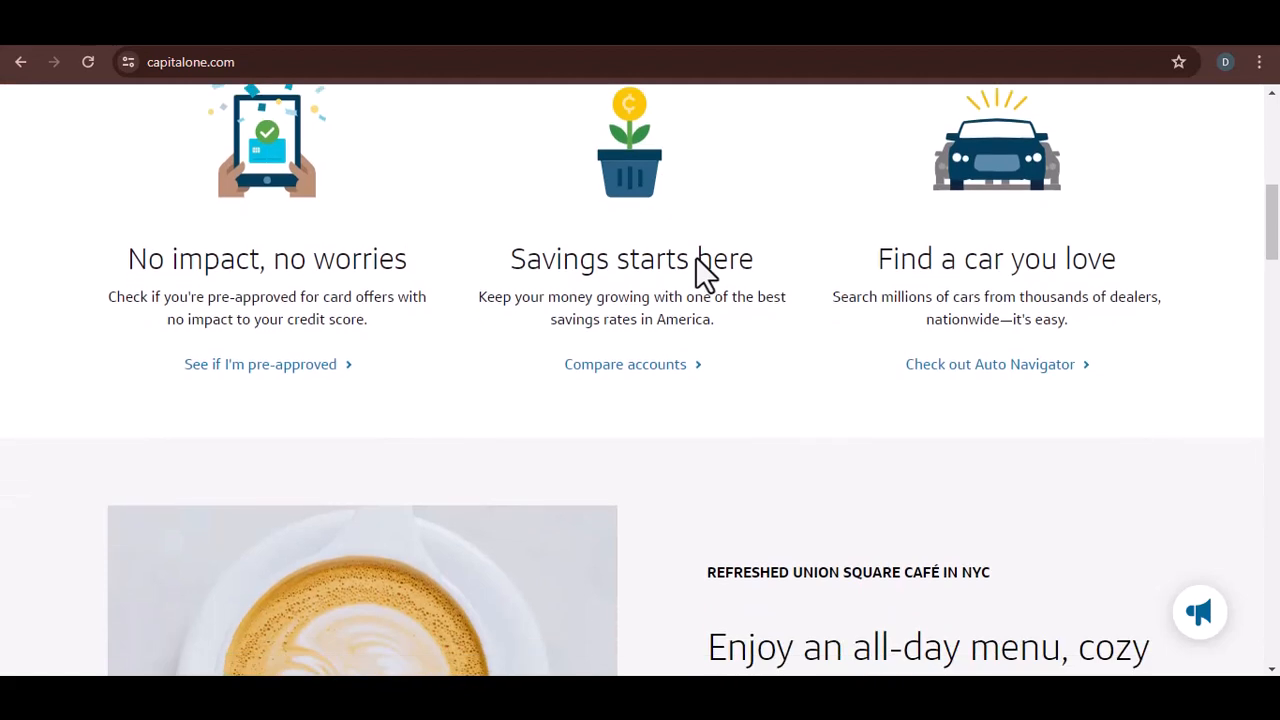
scroll("down", 3)
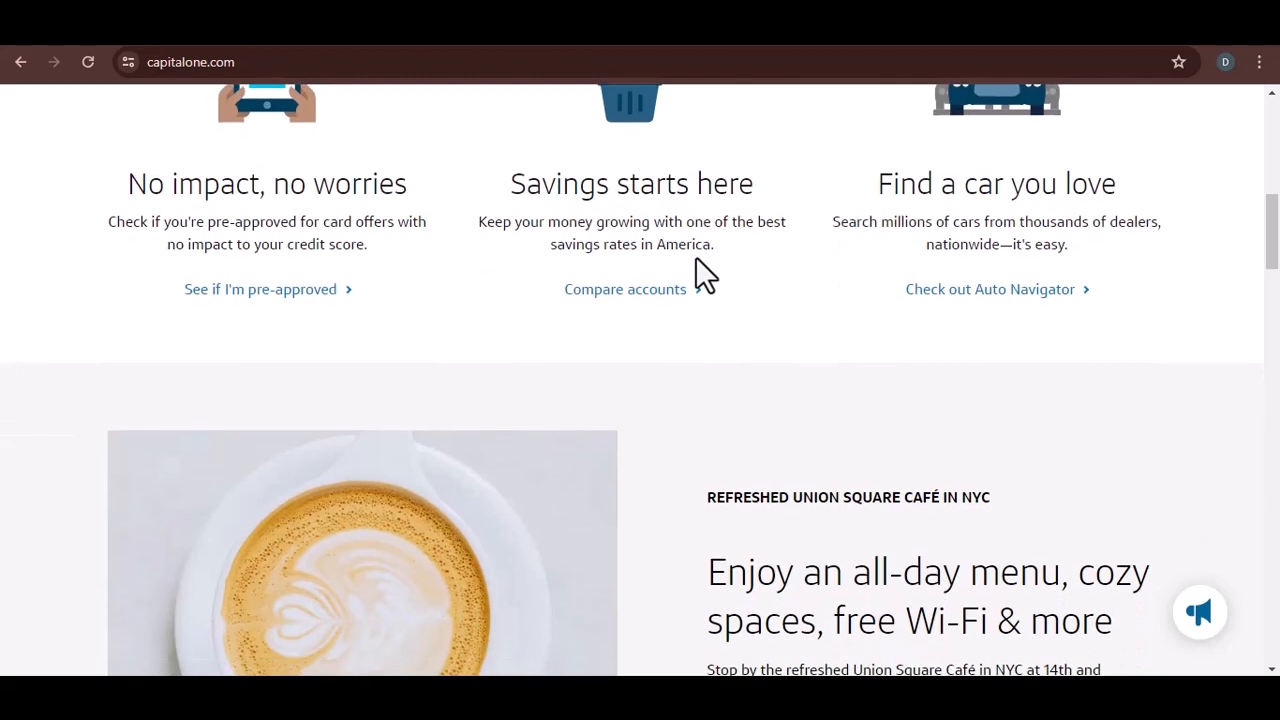
scroll("down", 3)
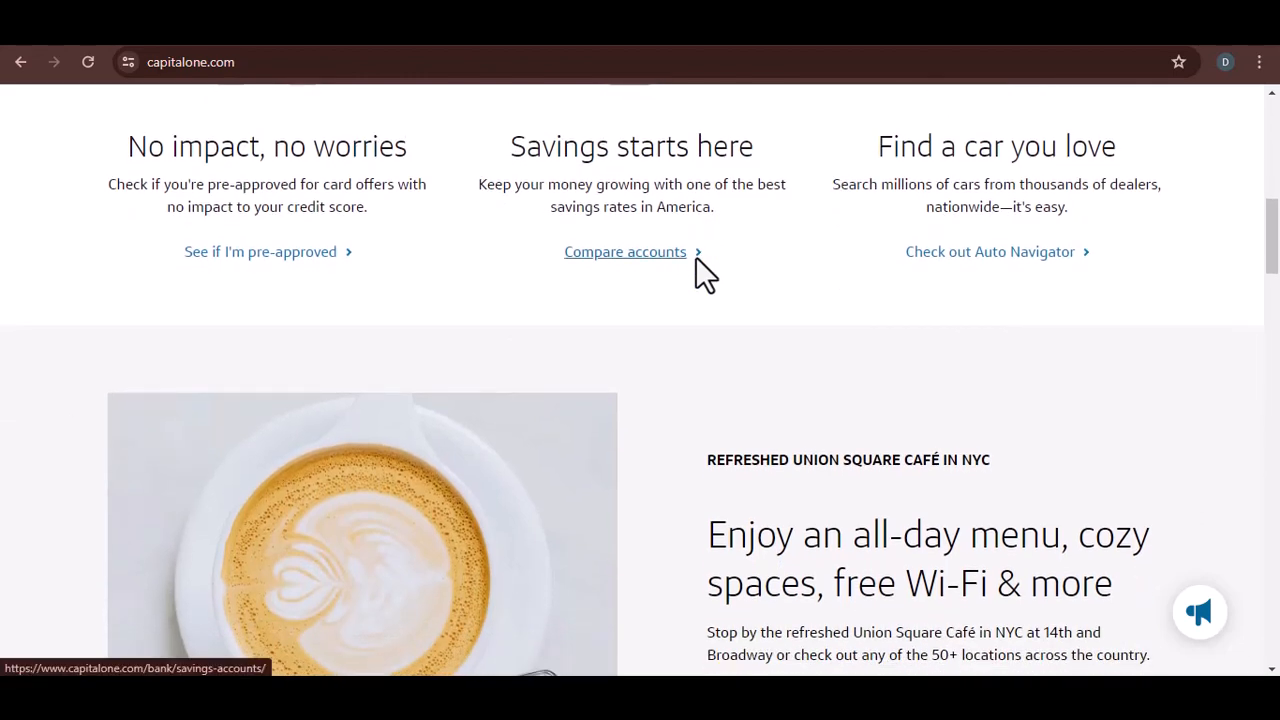
scroll("down", 3)
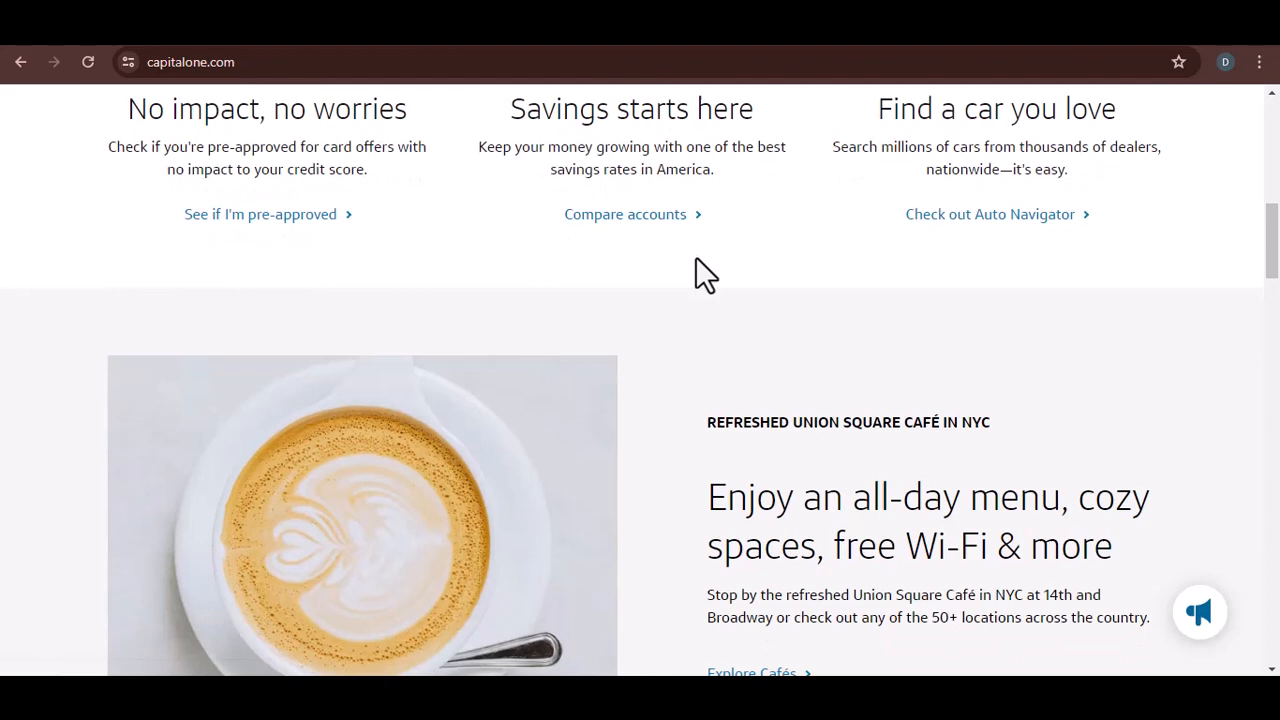
scroll("down", 3)
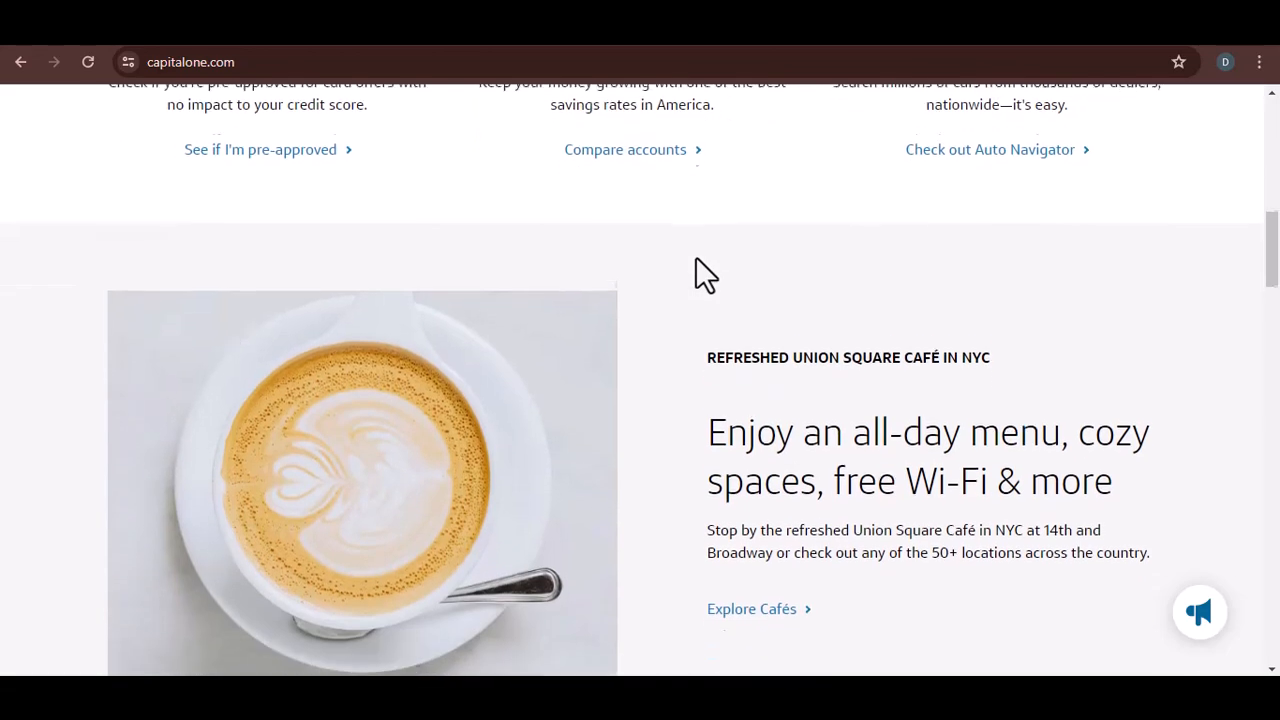
scroll("down", 3)
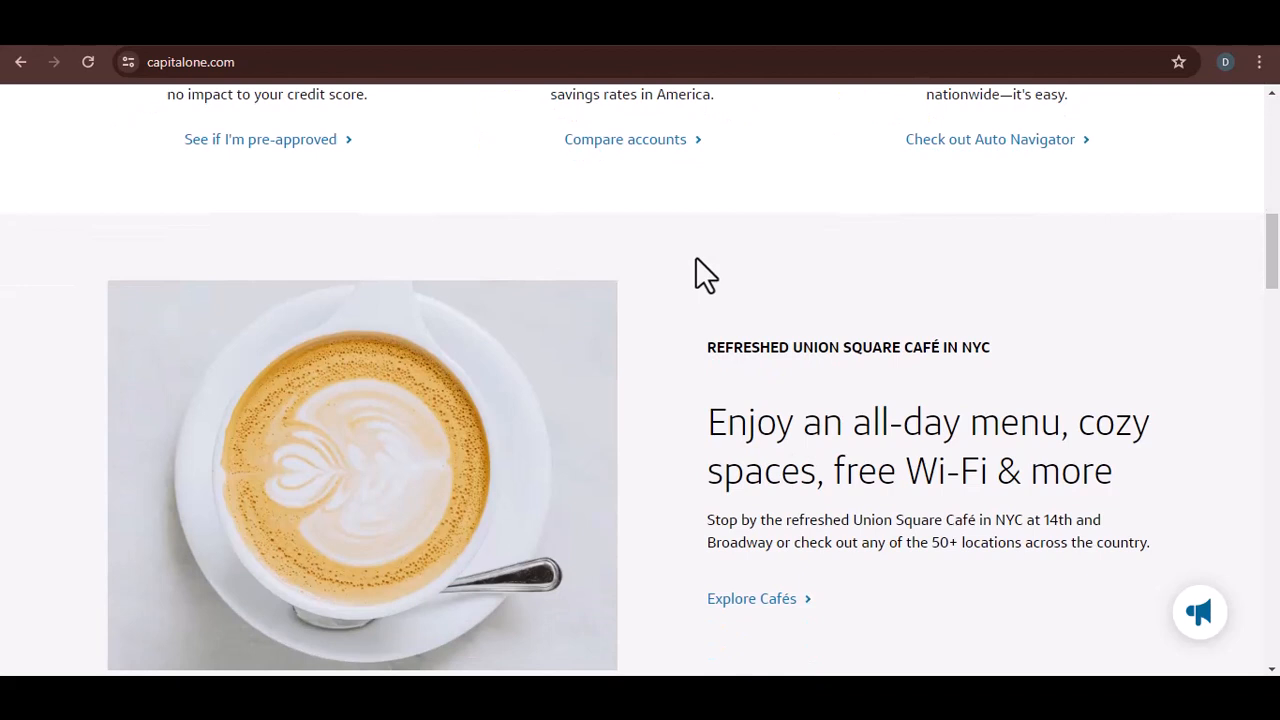
scroll("down", 3)
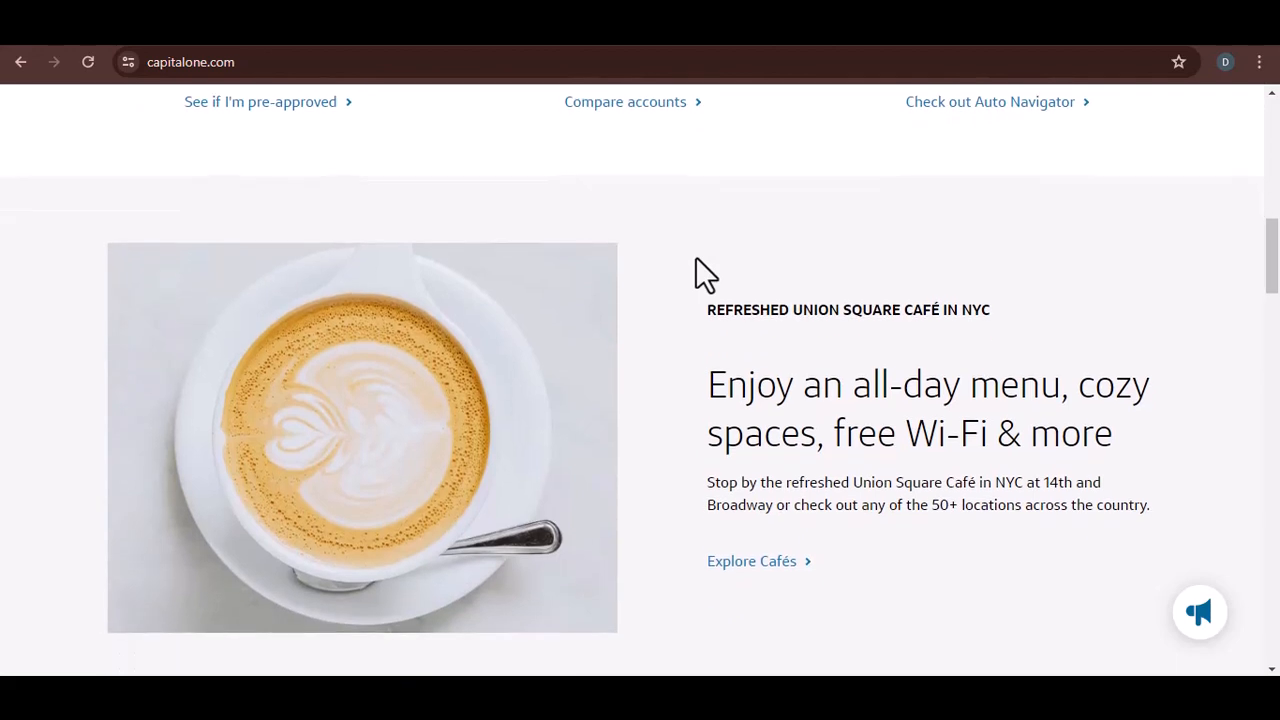
scroll("down", 3)
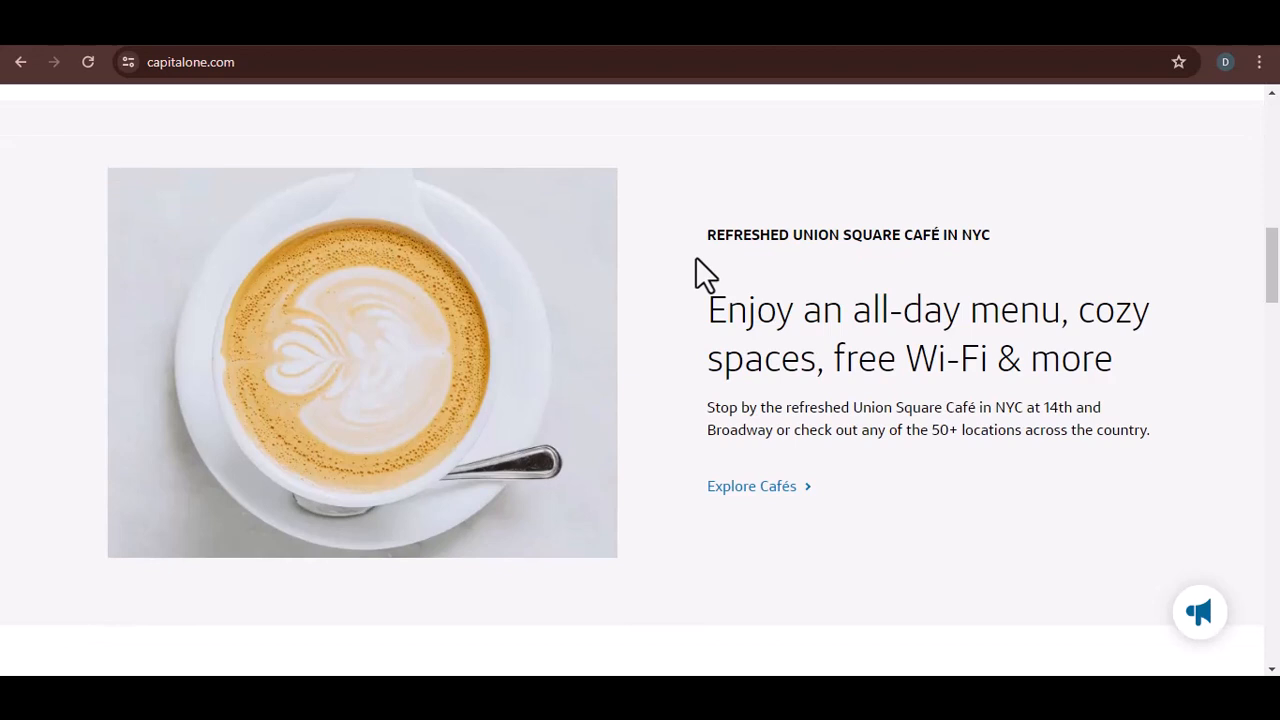
scroll("down", 3)
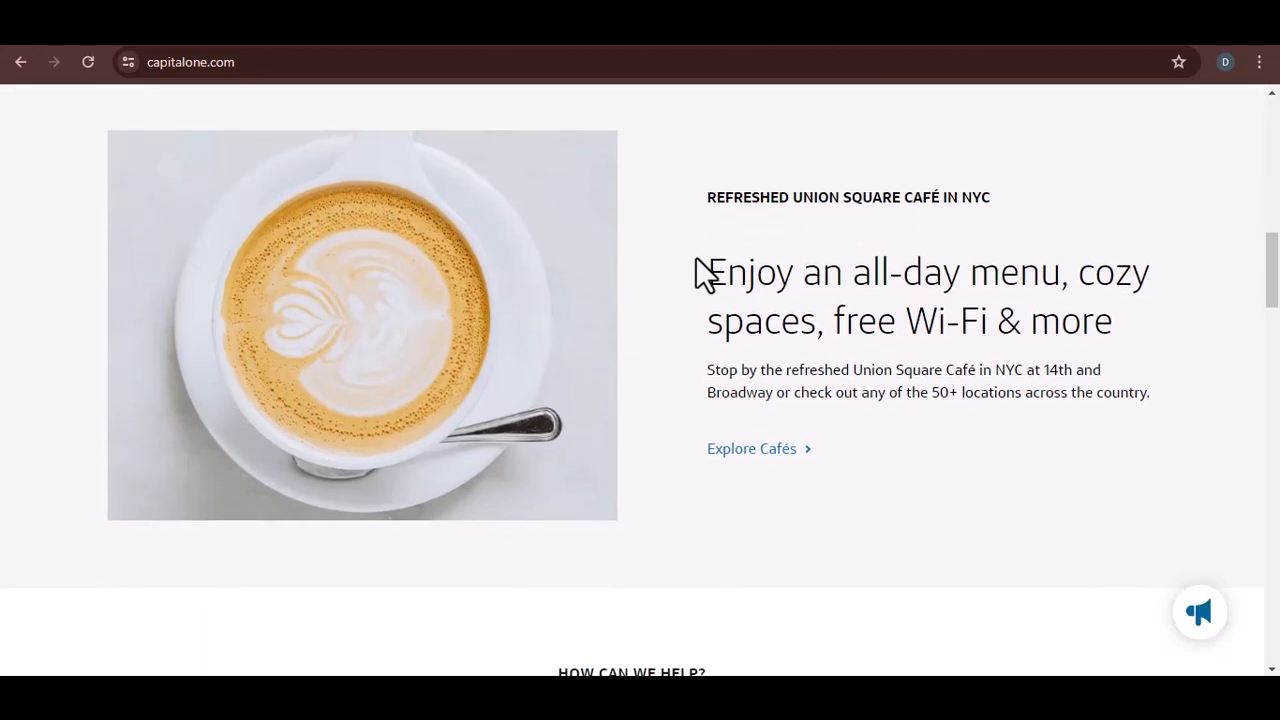
scroll("down", 3)
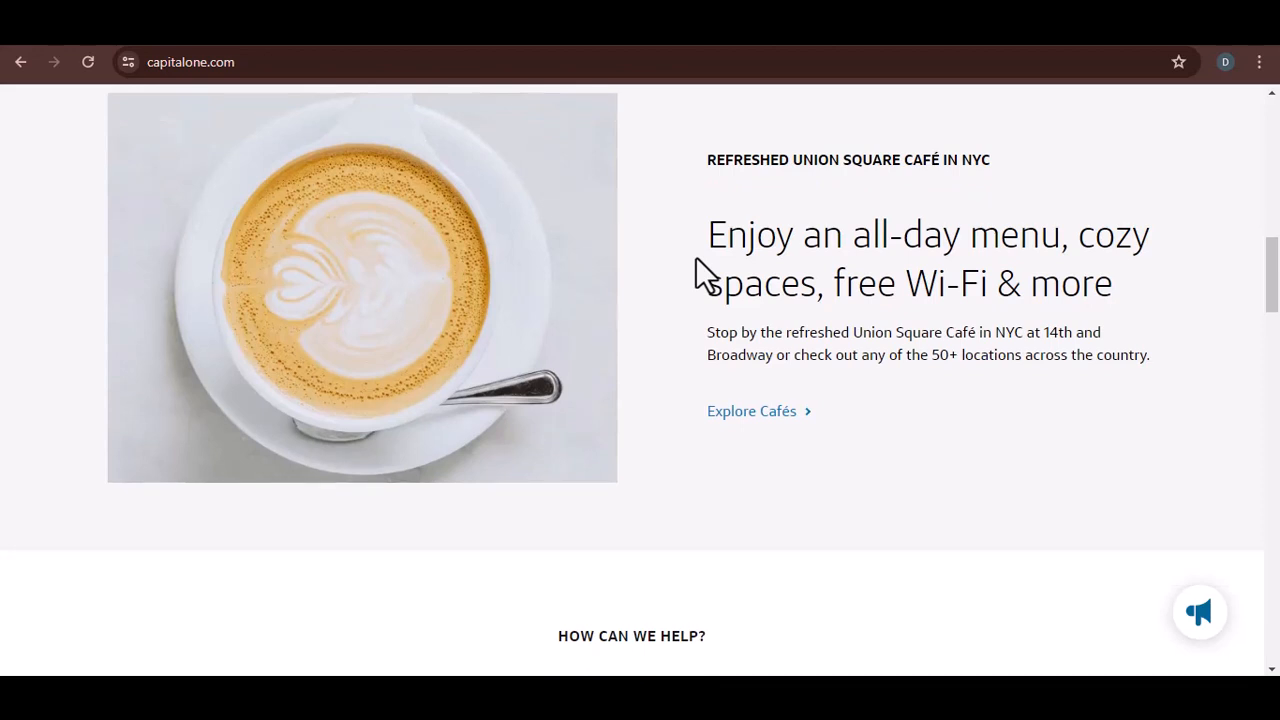
scroll("down", 3)
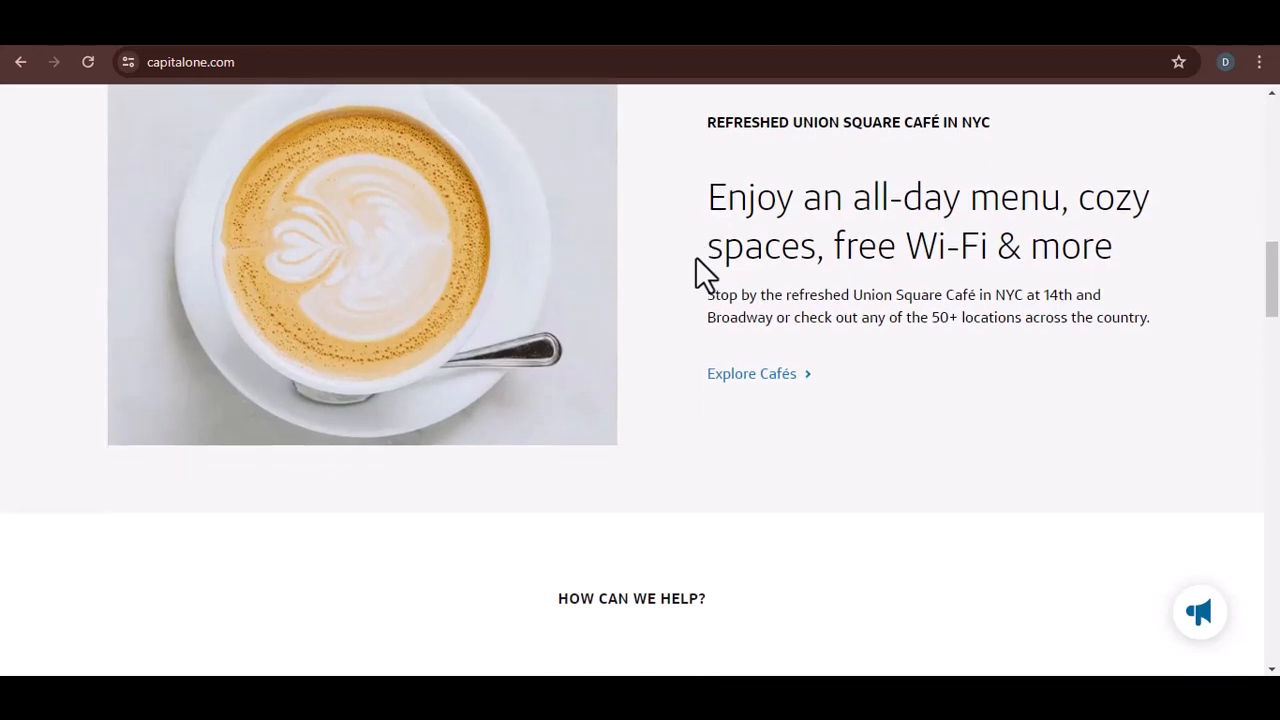
scroll("down", 3)
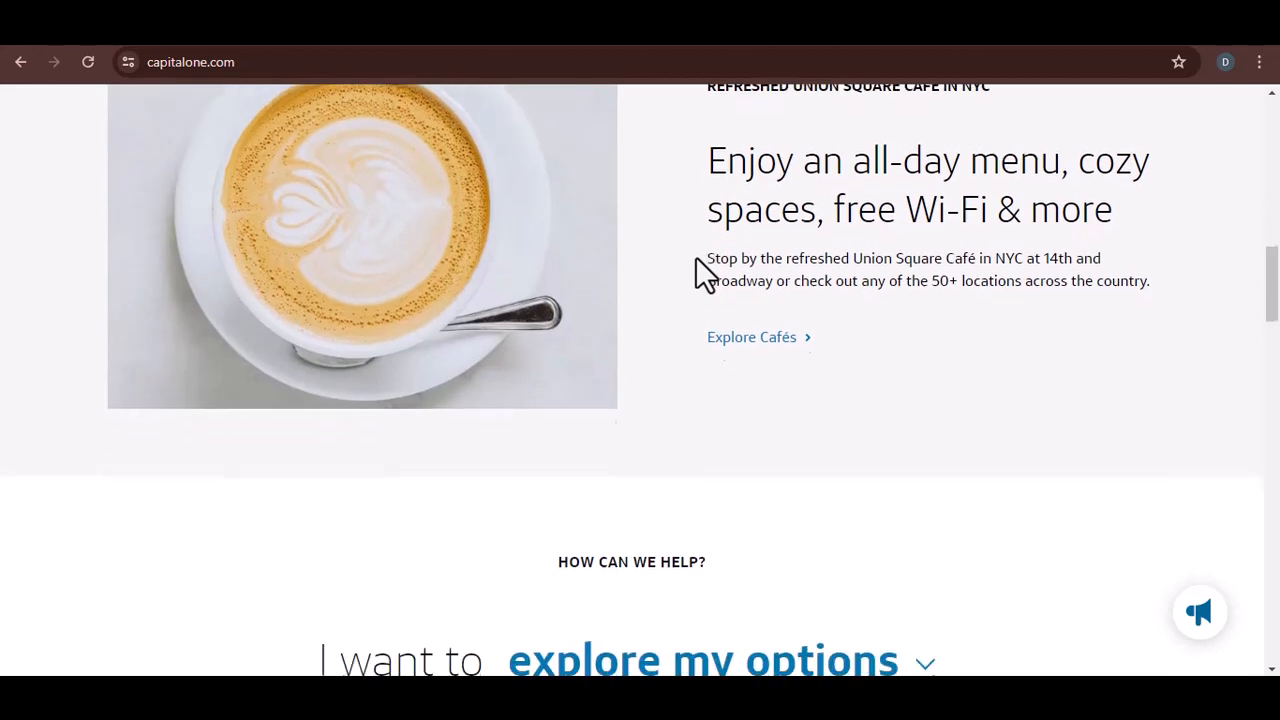
scroll("down", 3)
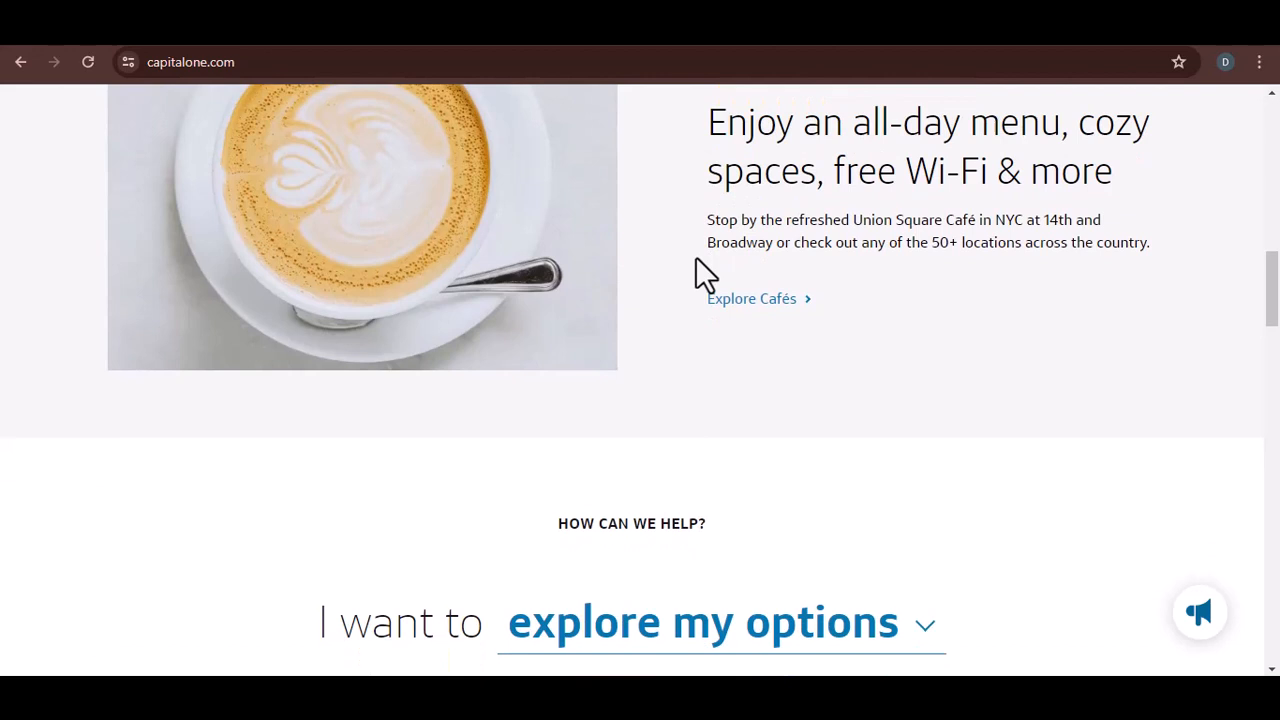
scroll("down", 3)
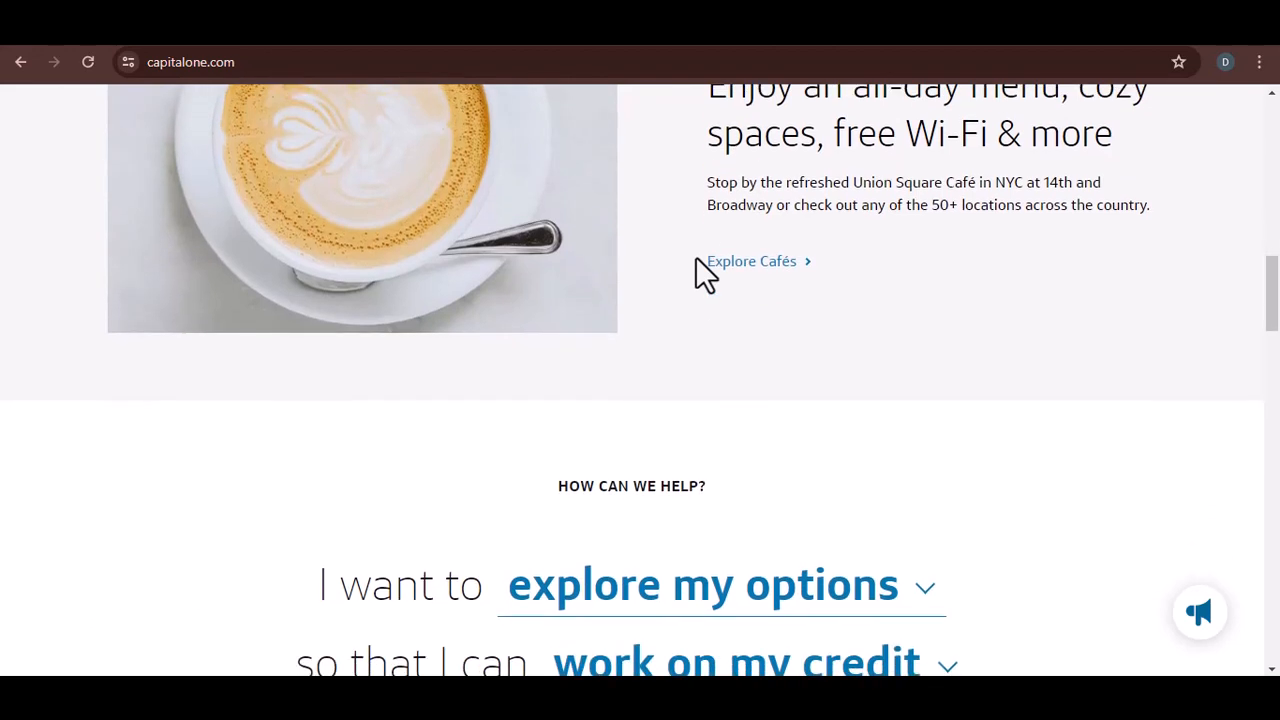
scroll("down", 3)
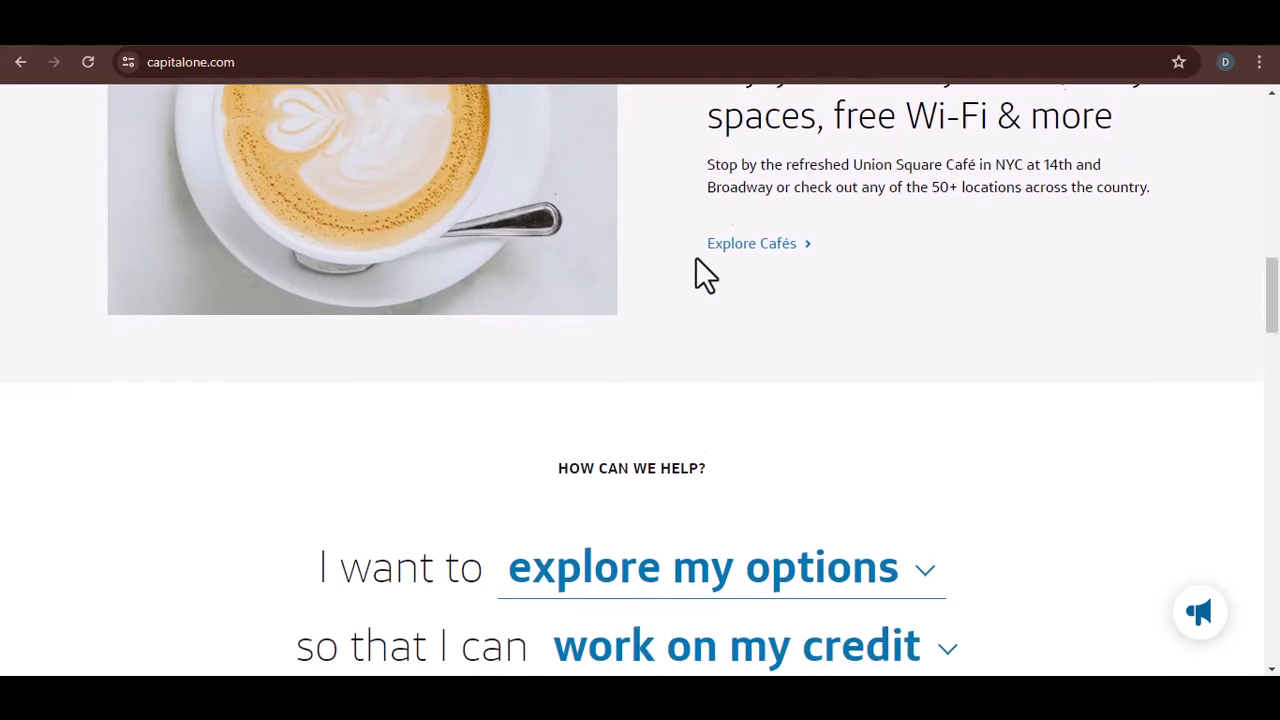
scroll("down", 3)
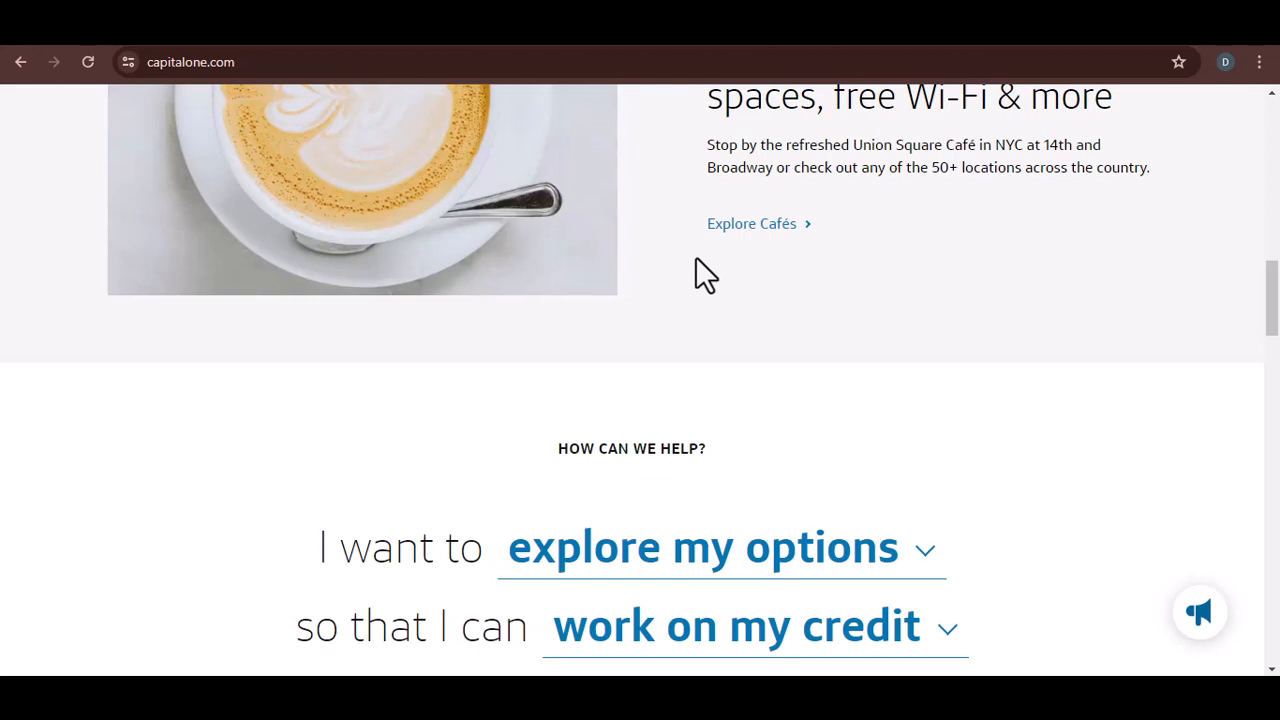
scroll("down", 3)
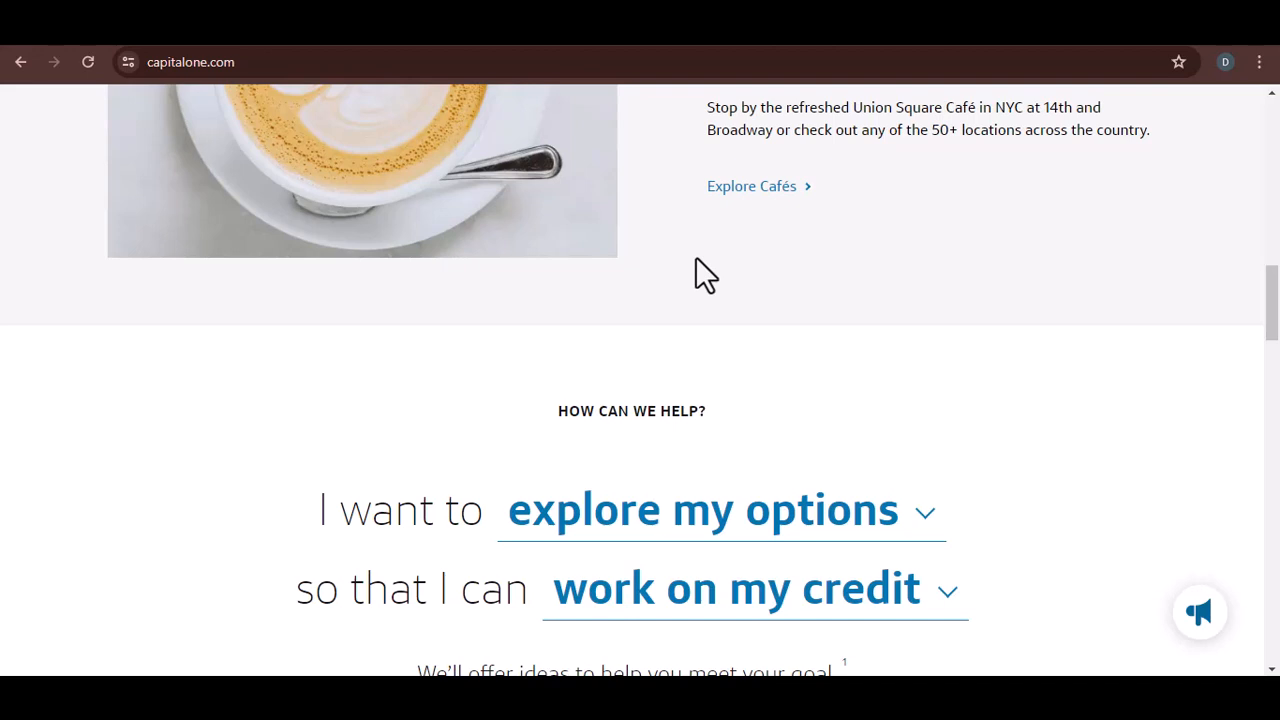
scroll("down", 3)
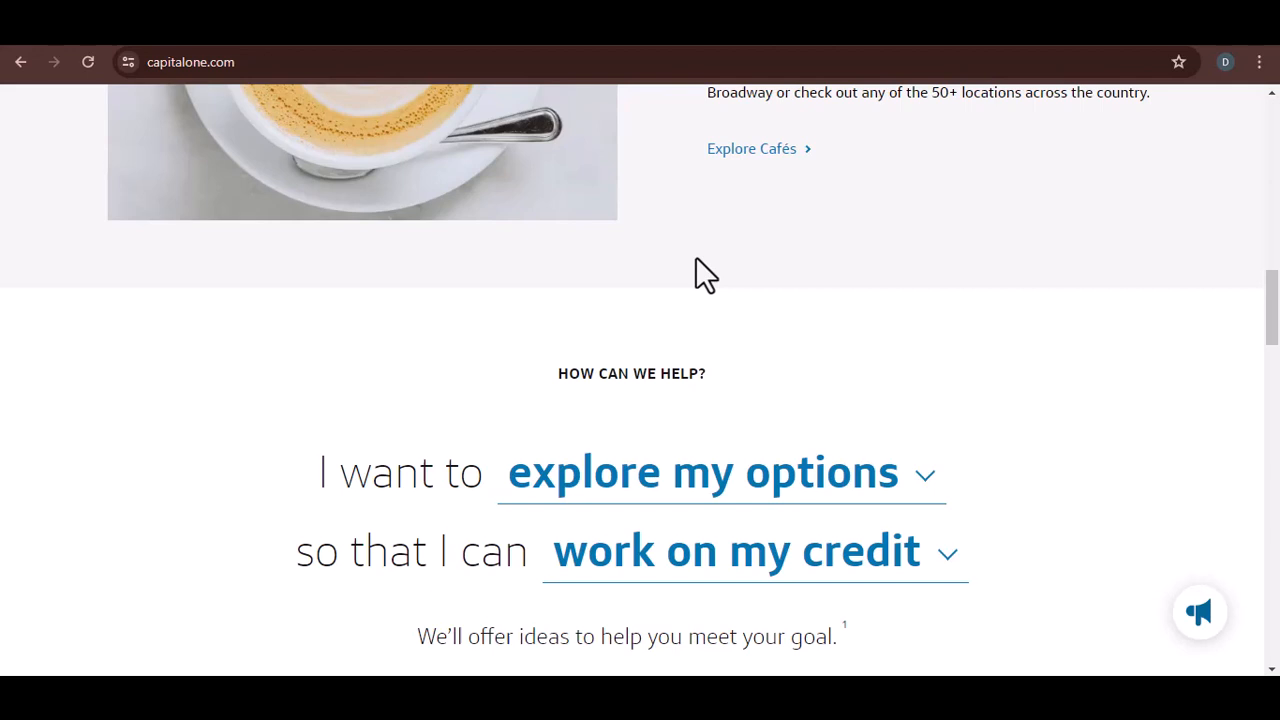
scroll("down", 3)
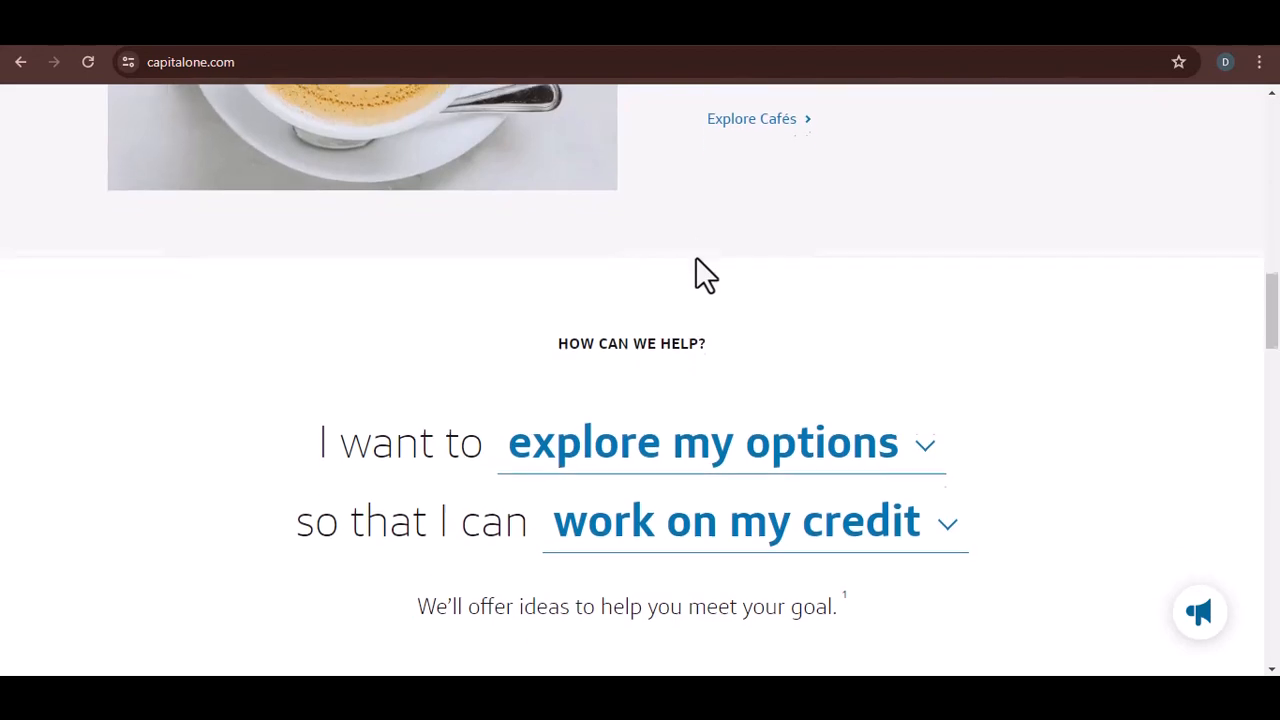
scroll("down", 3)
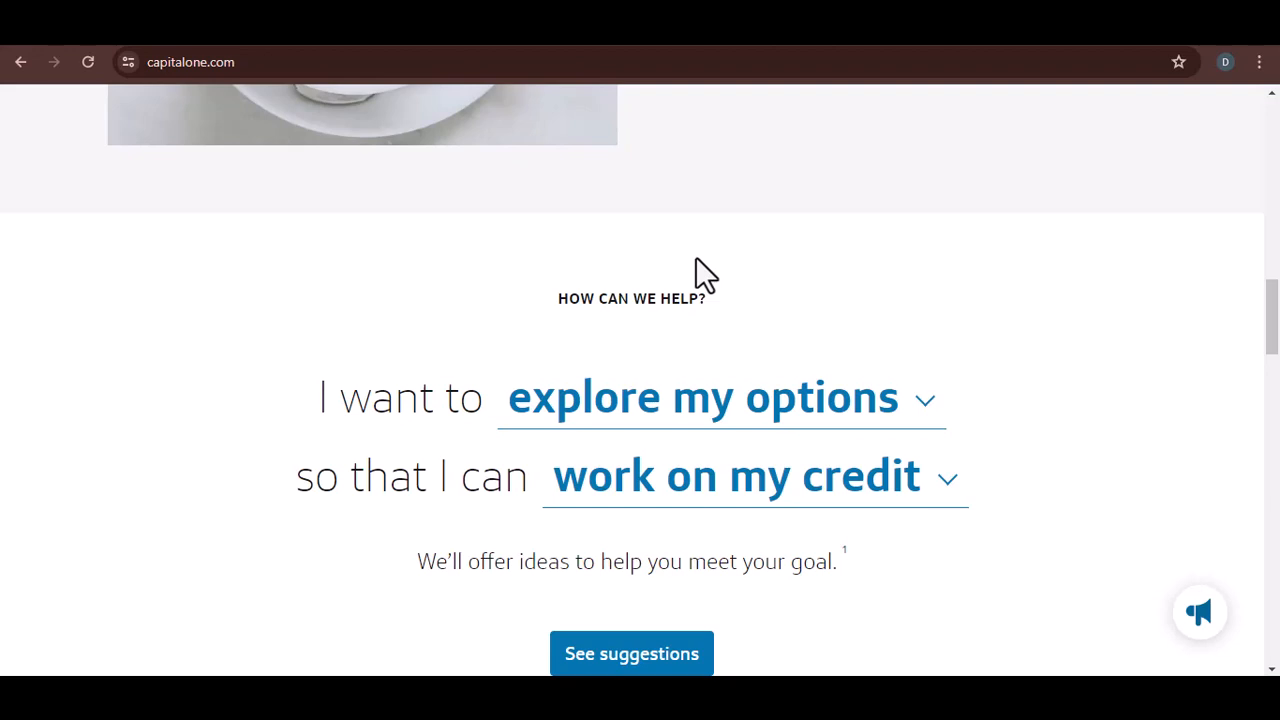
scroll("down", 3)
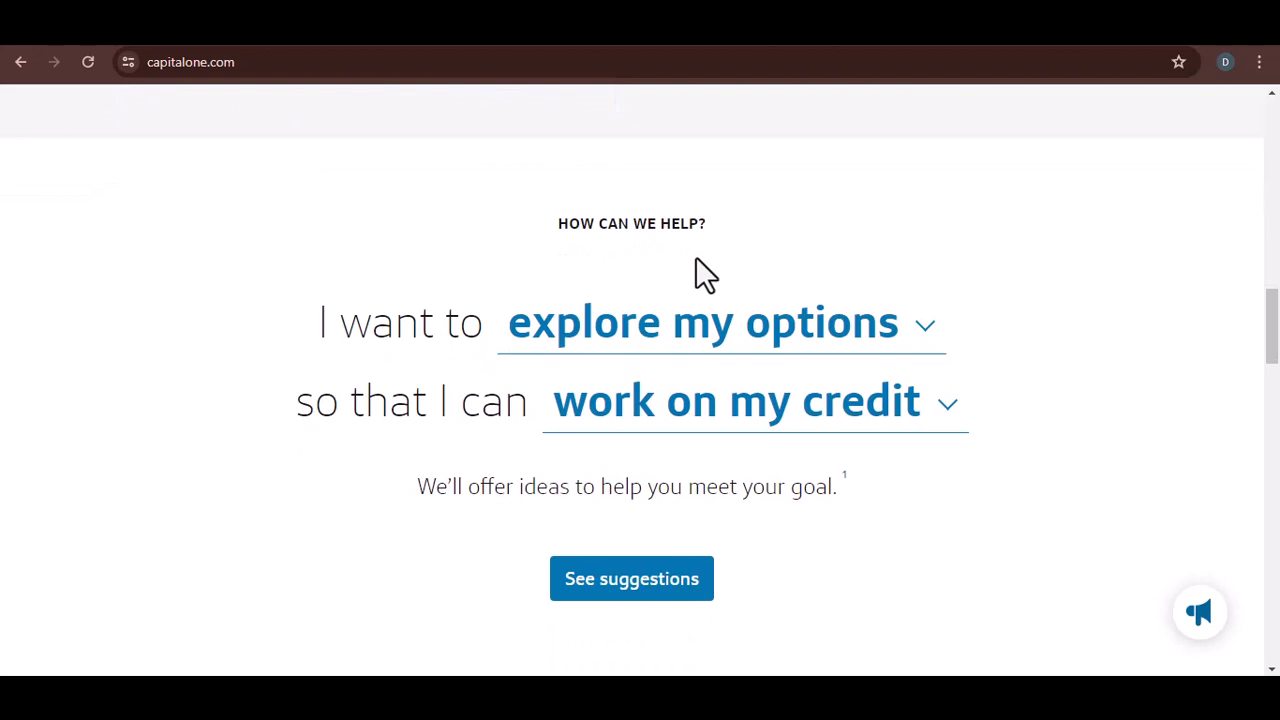
scroll("down", 3)
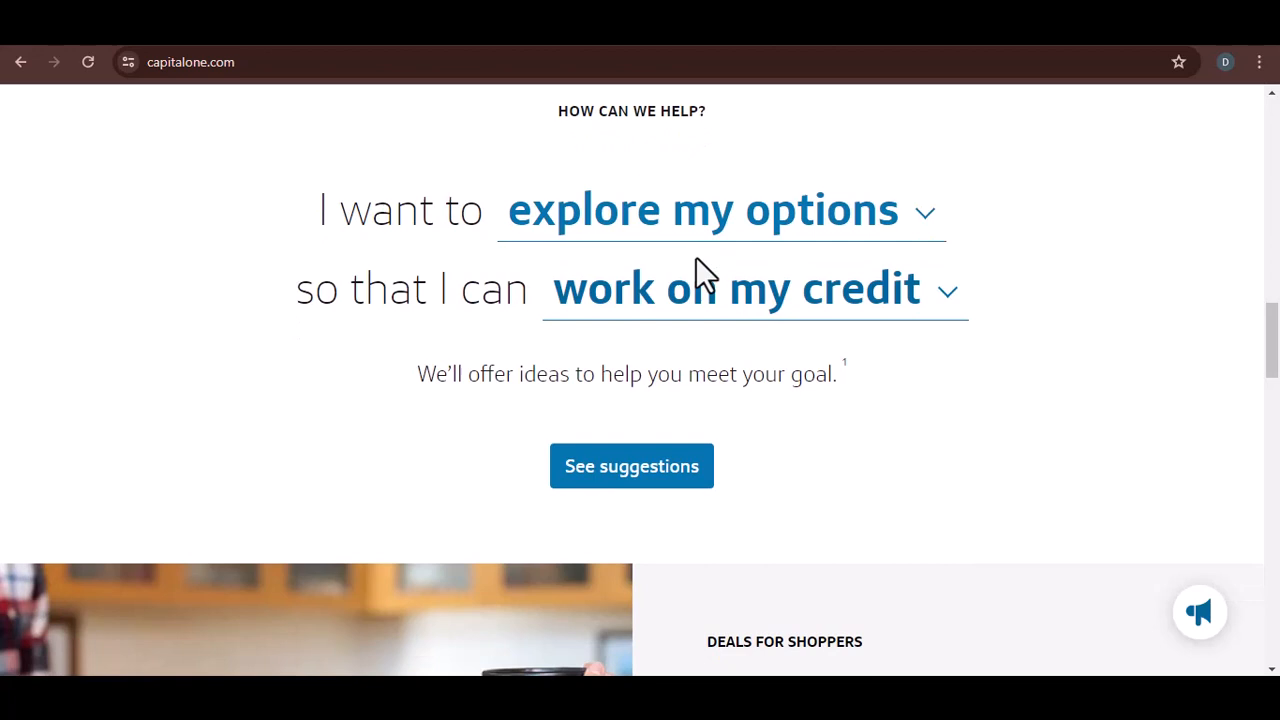
scroll("down", 3)
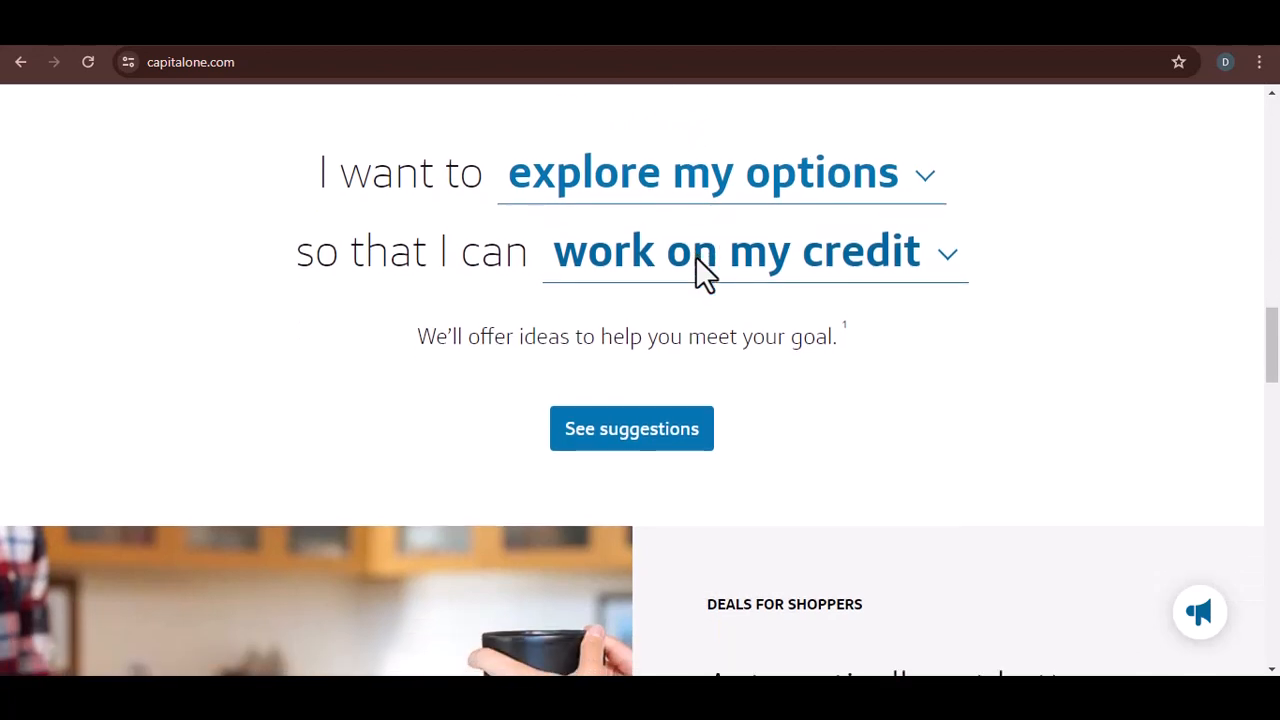
scroll("down", 3)
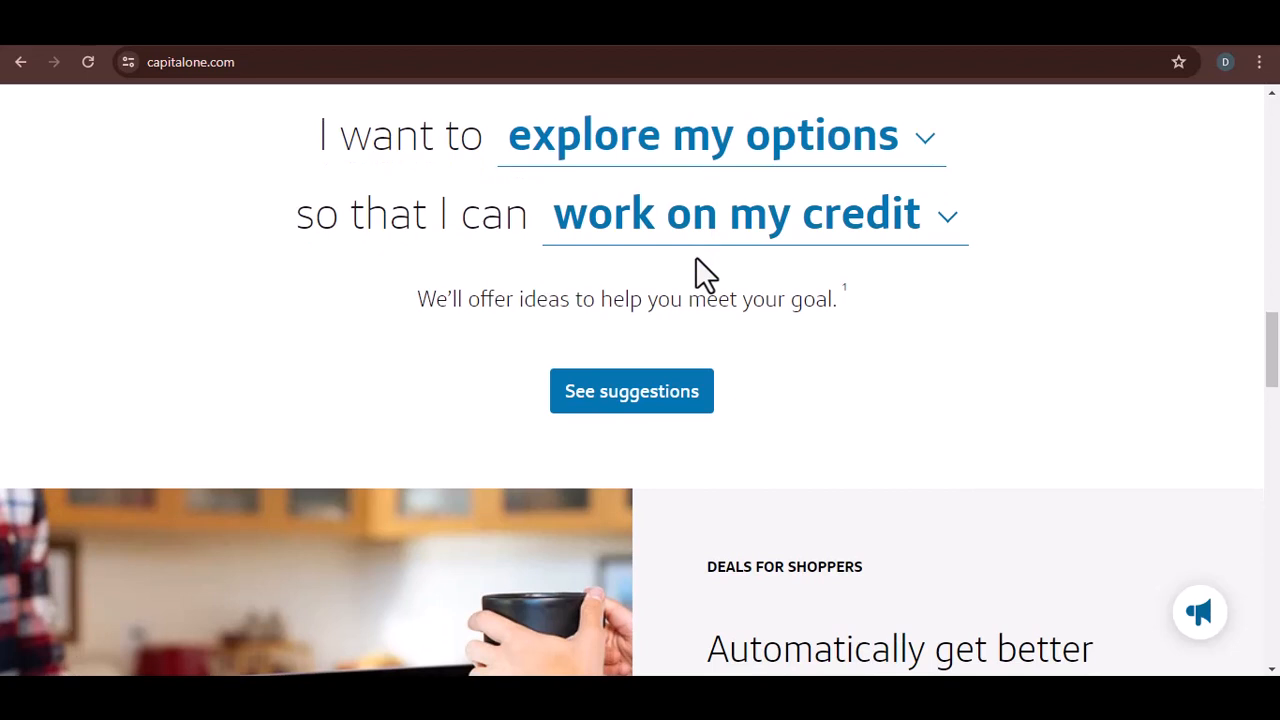
scroll("down", 3)
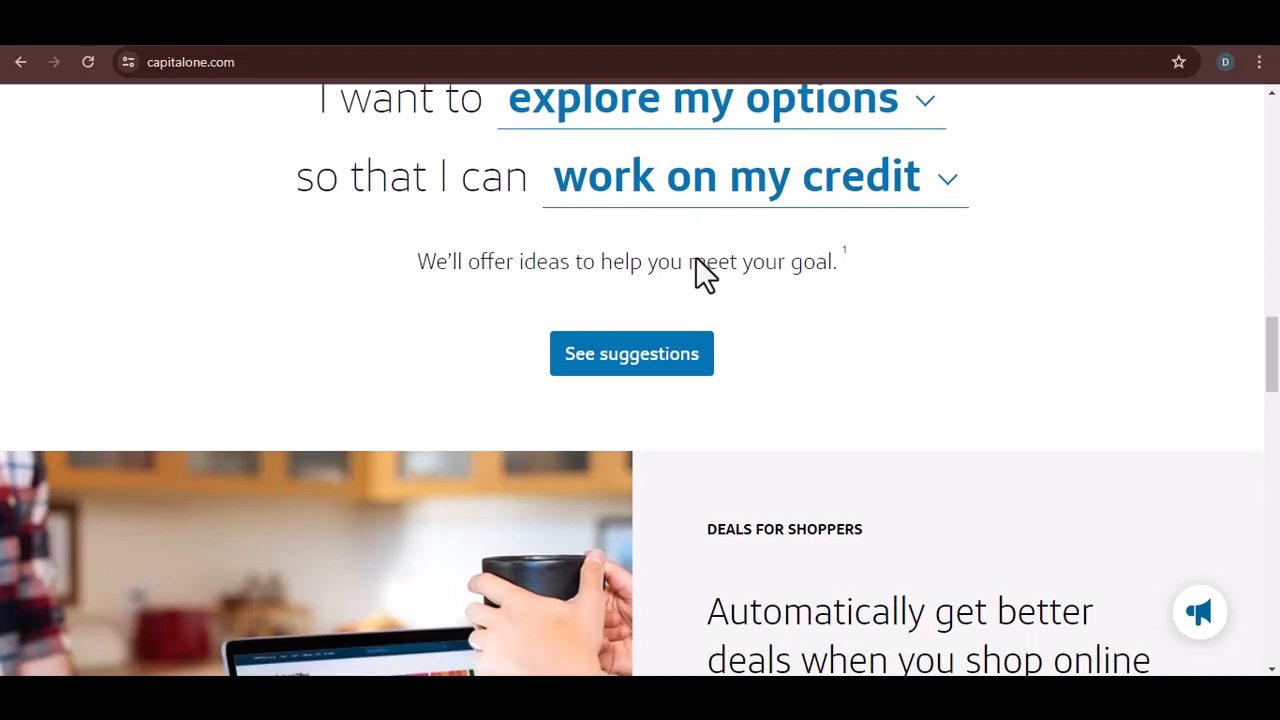
scroll("down", 3)
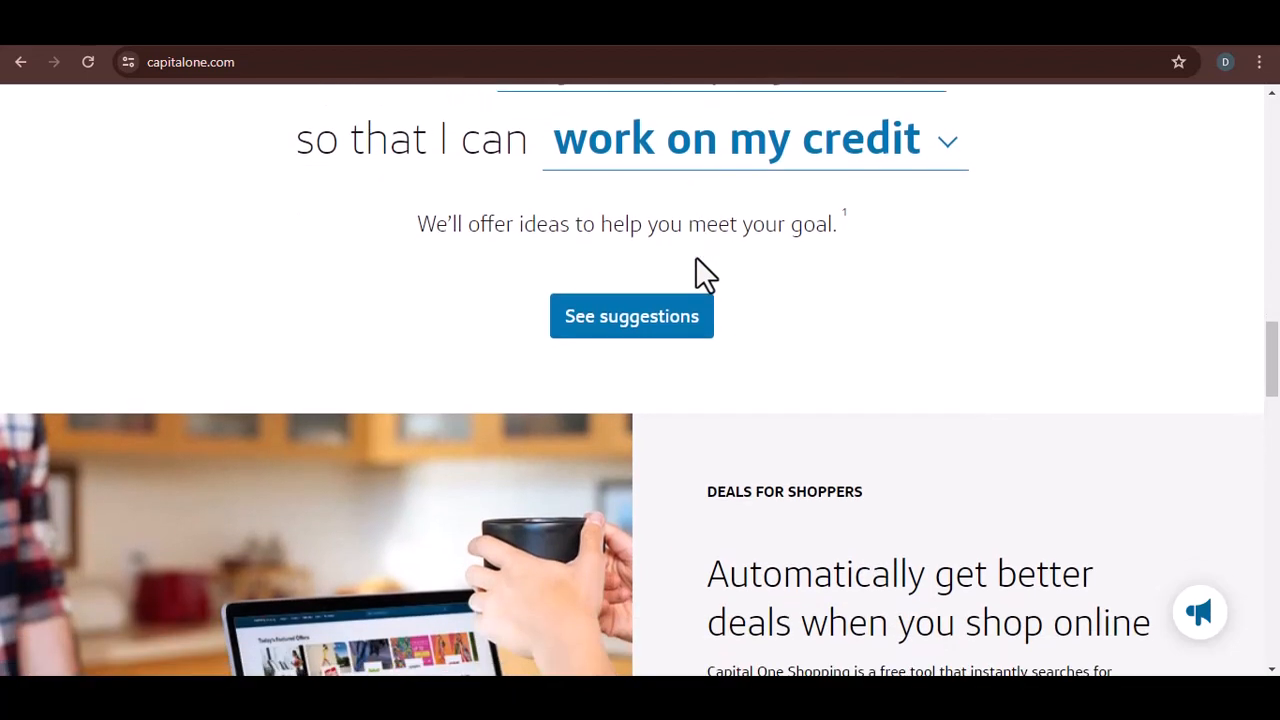
scroll("down", 3)
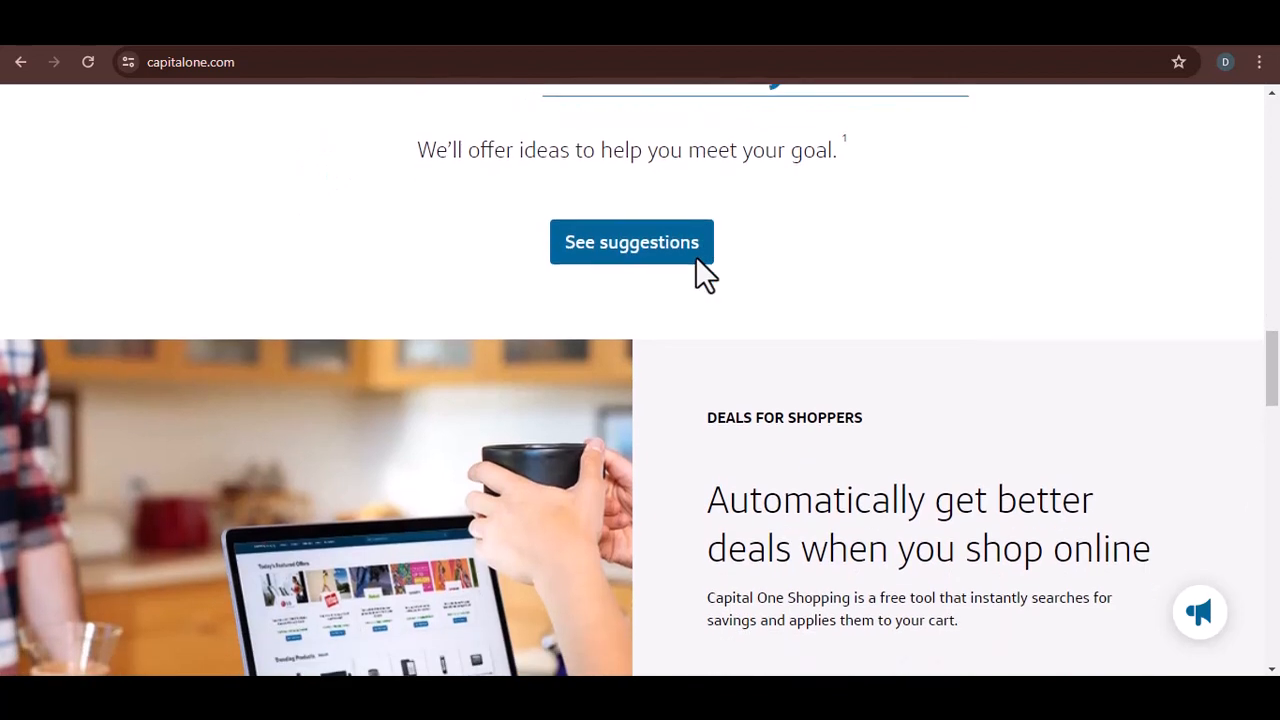
scroll("down", 3)
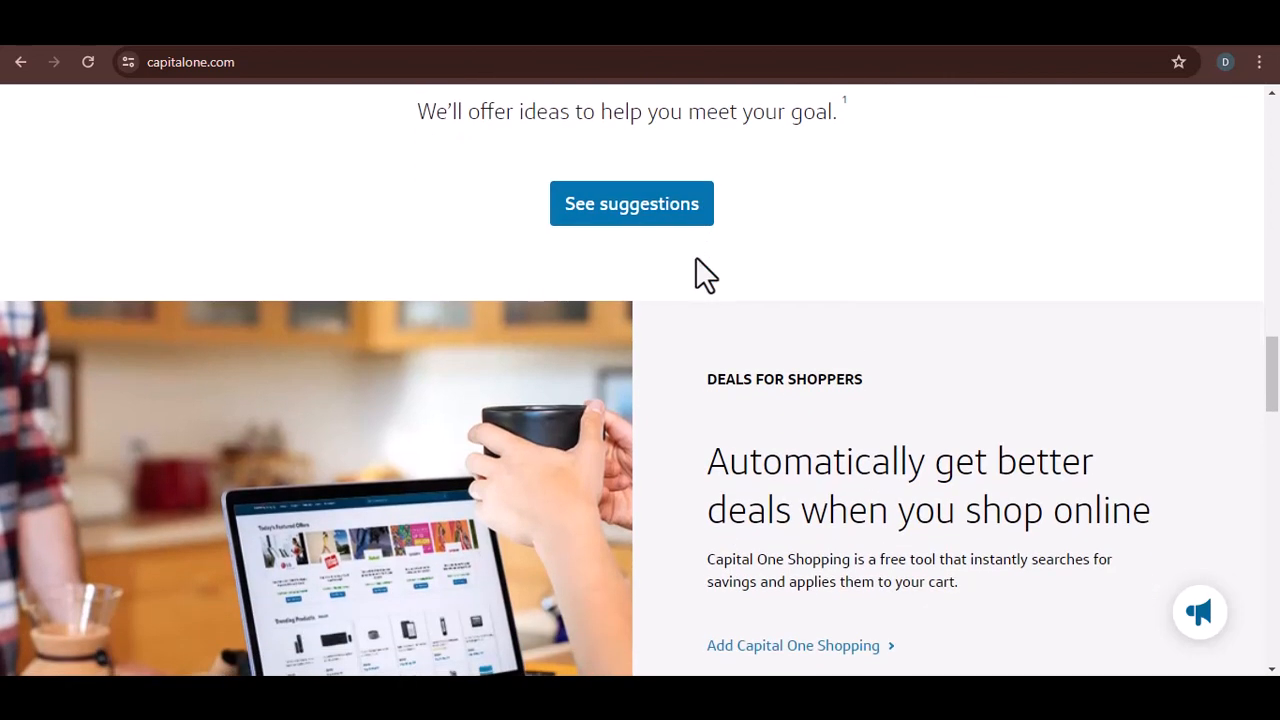
scroll("down", 3)
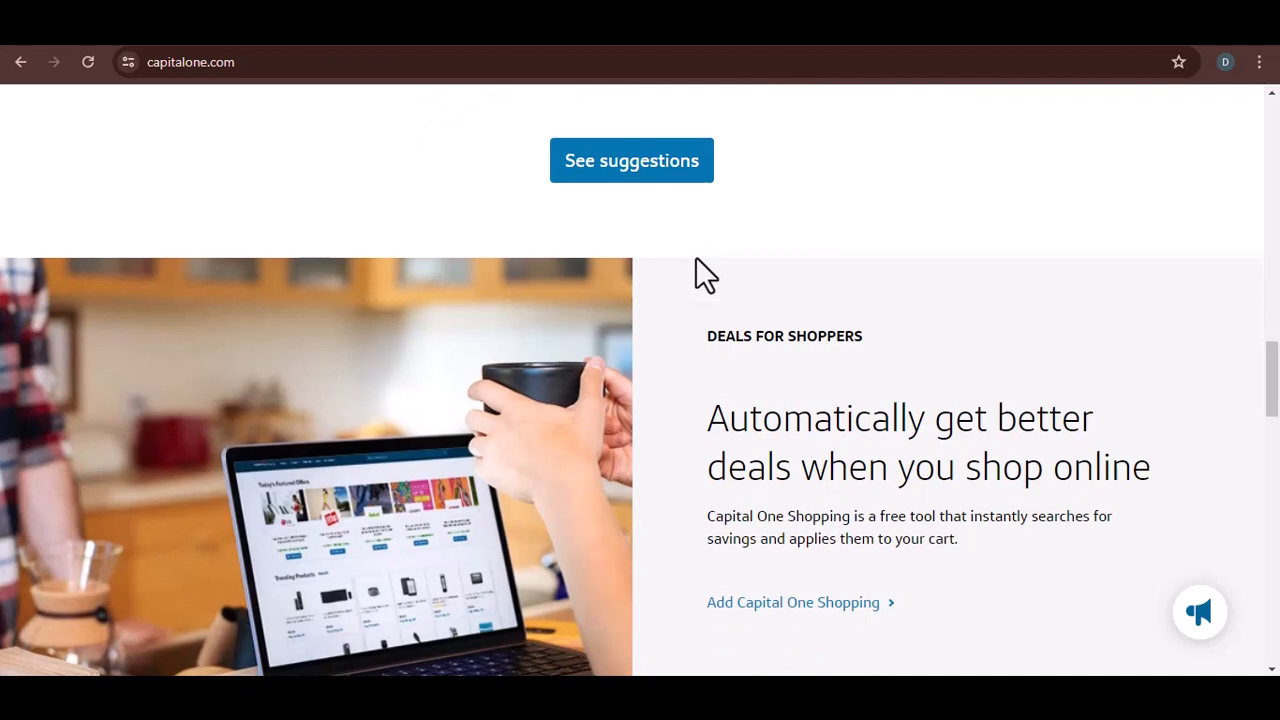
scroll("down", 3)
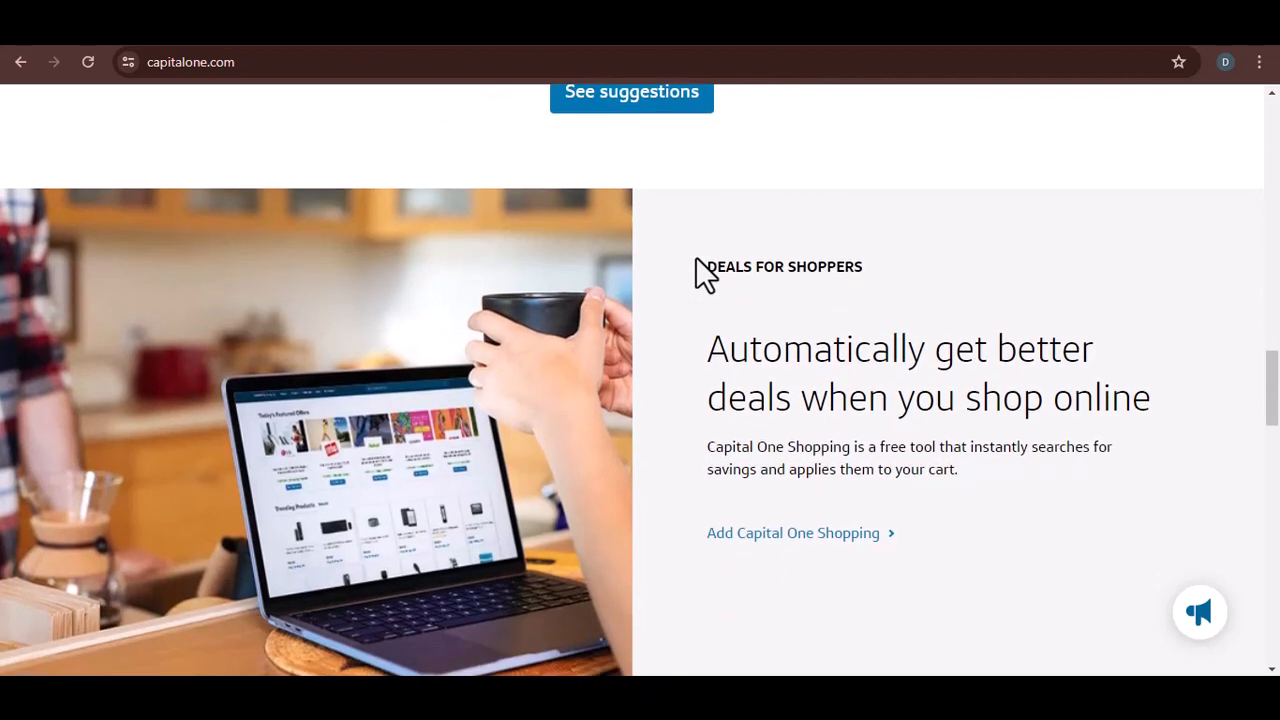
scroll("down", 3)
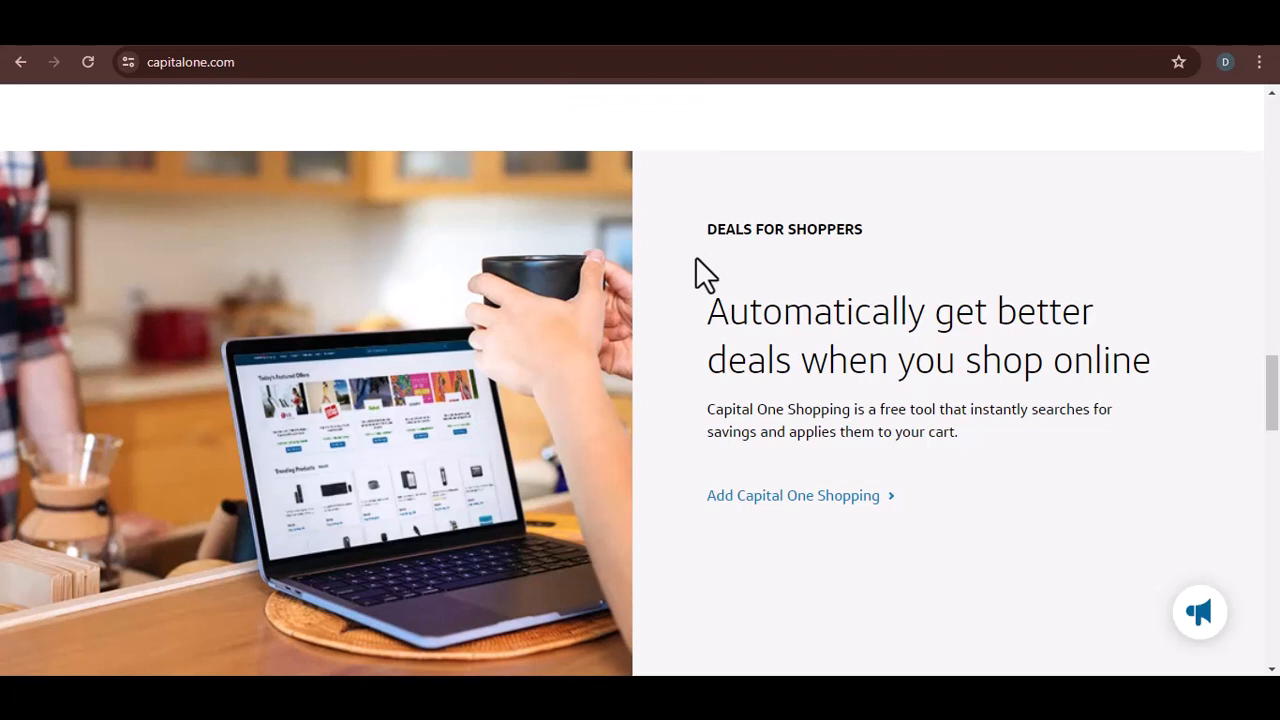
scroll("down", 3)
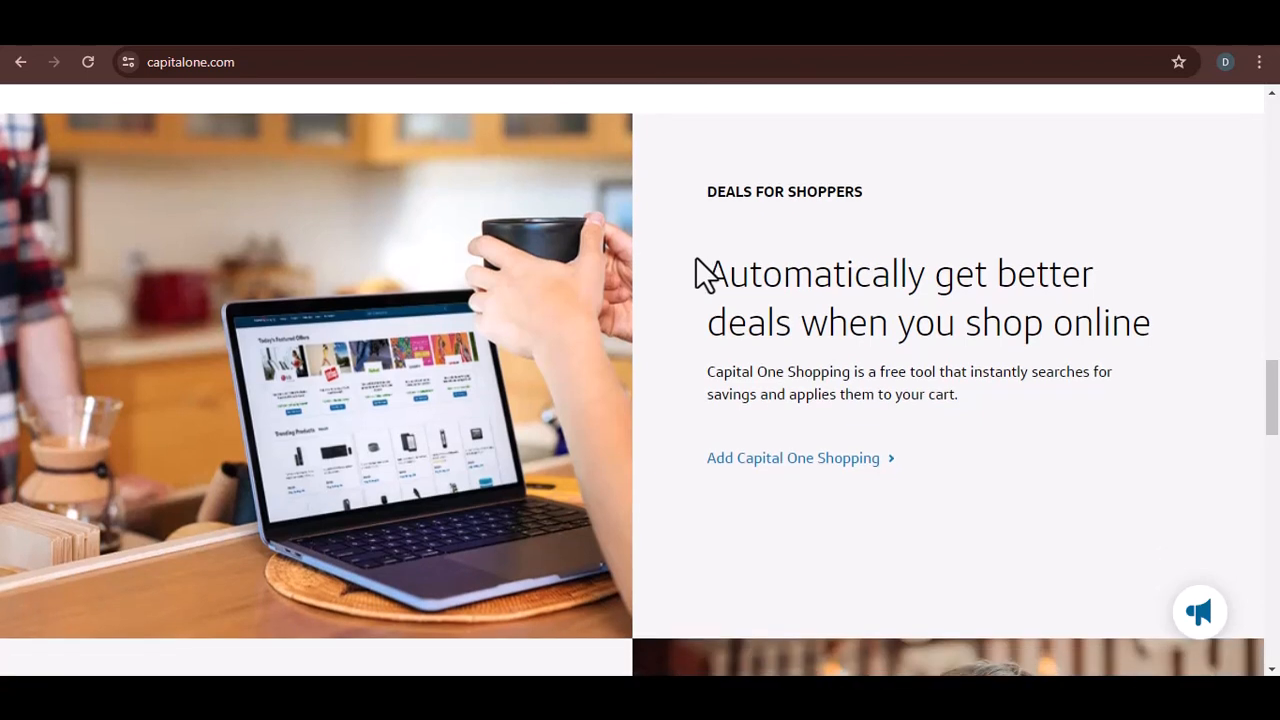
scroll("down", 3)
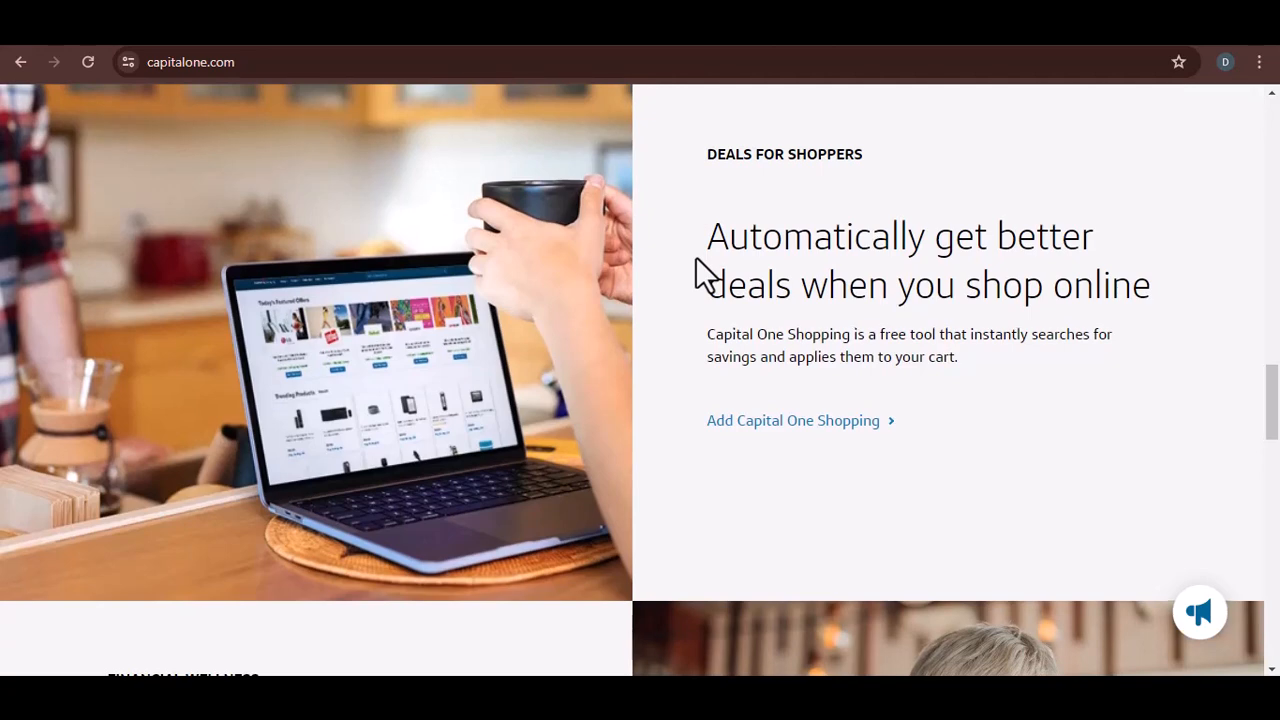
scroll("down", 3)
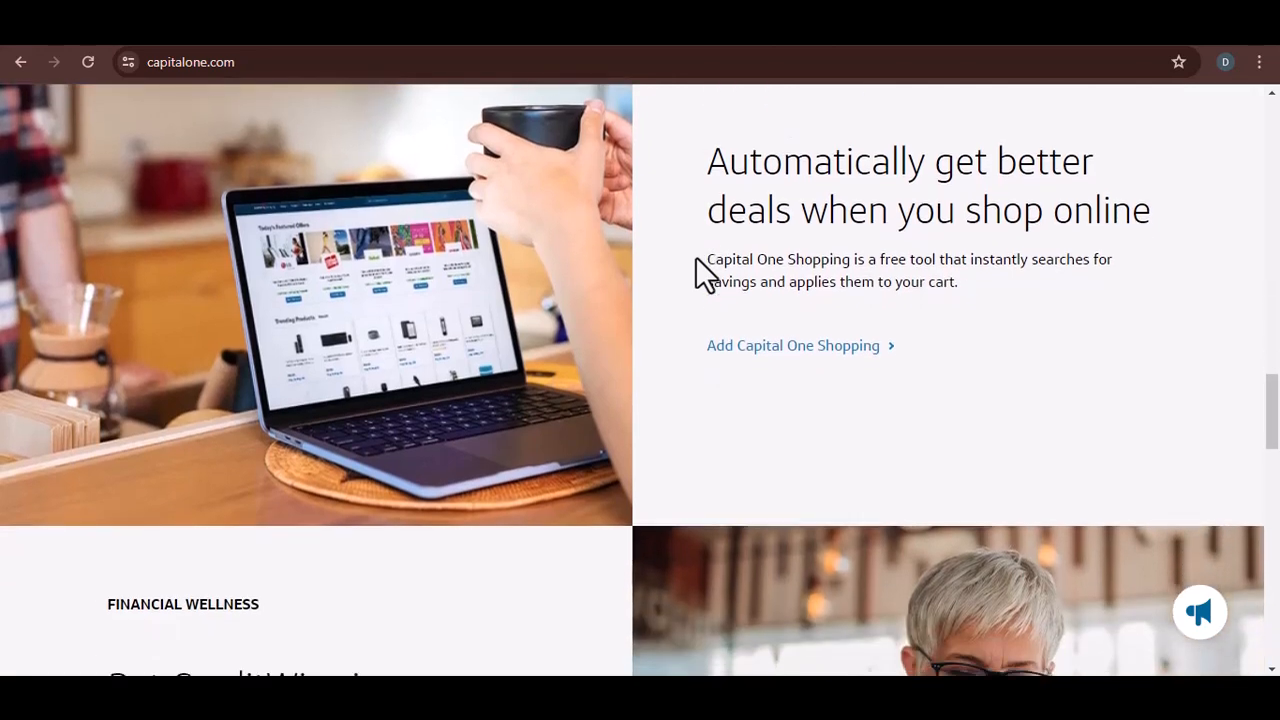
scroll("down", 3)
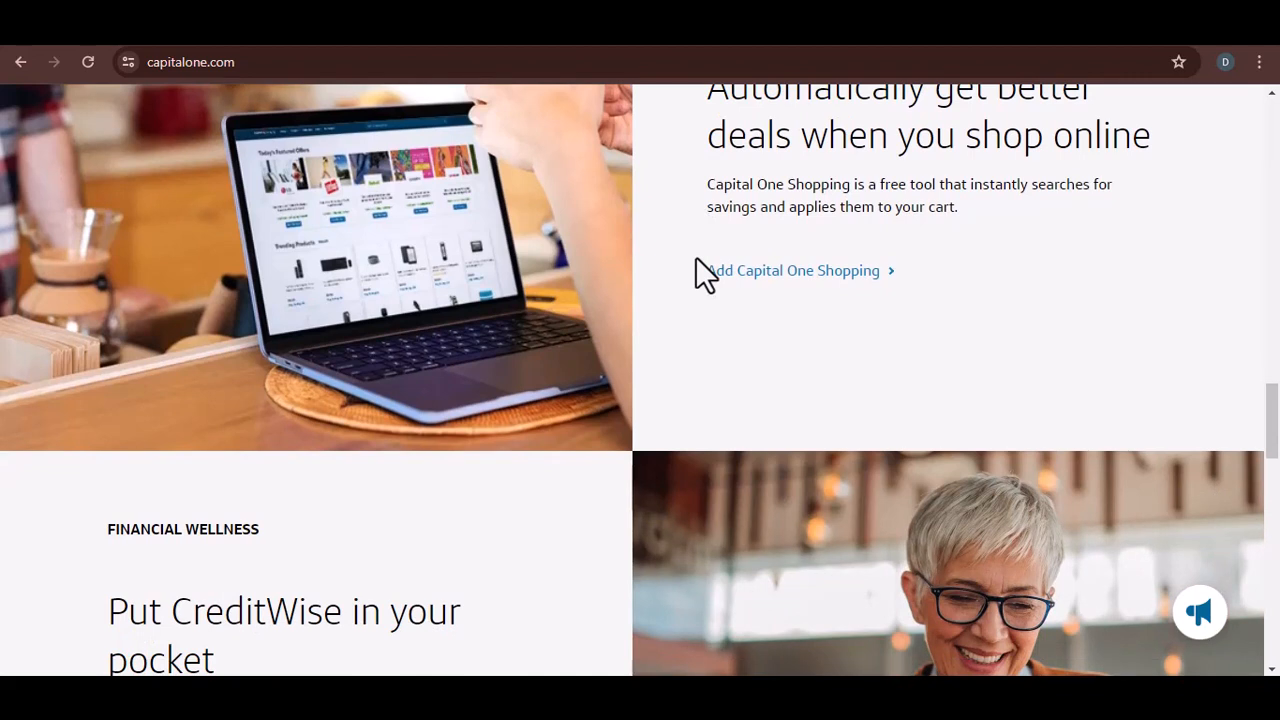
scroll("down", 3)
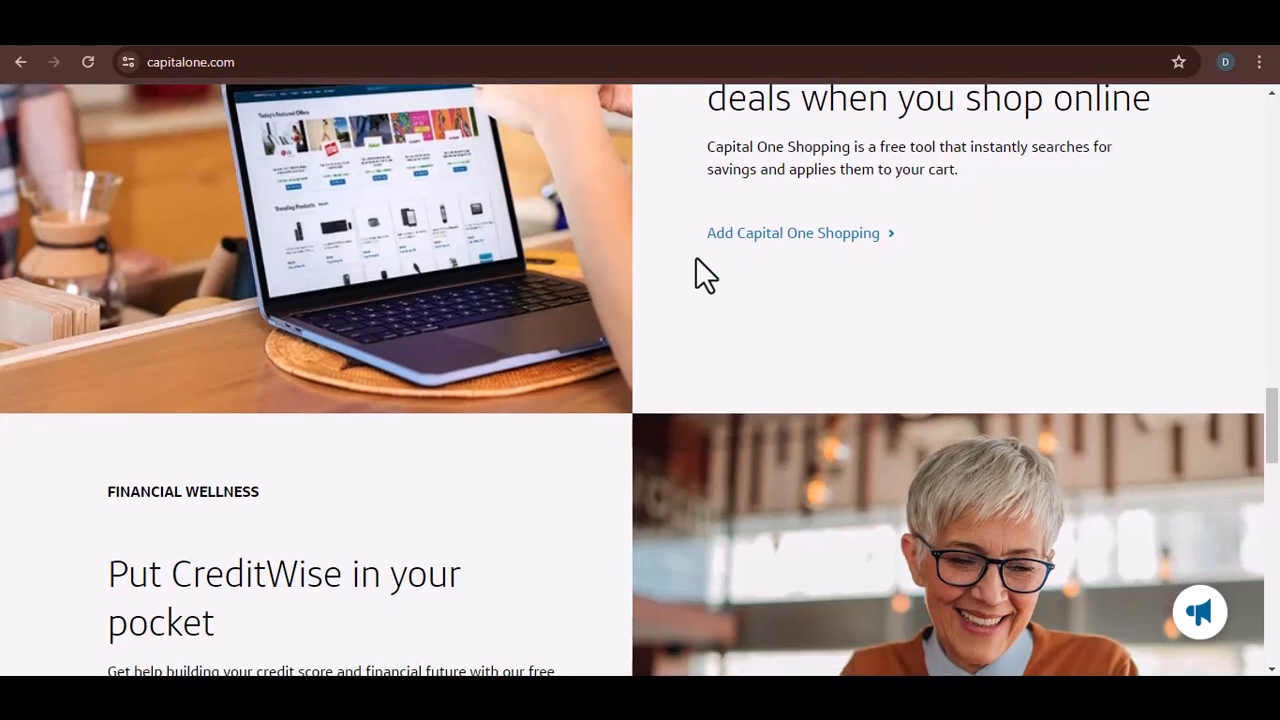
scroll("down", 3)
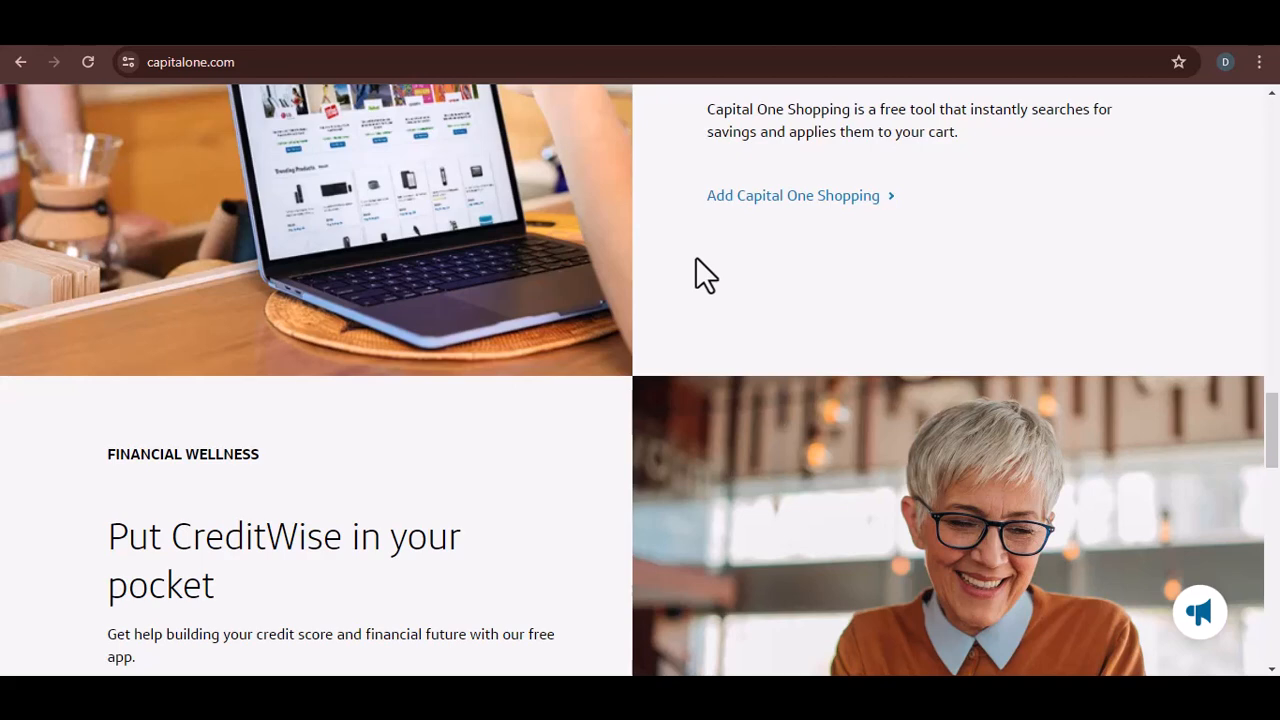
scroll("down", 3)
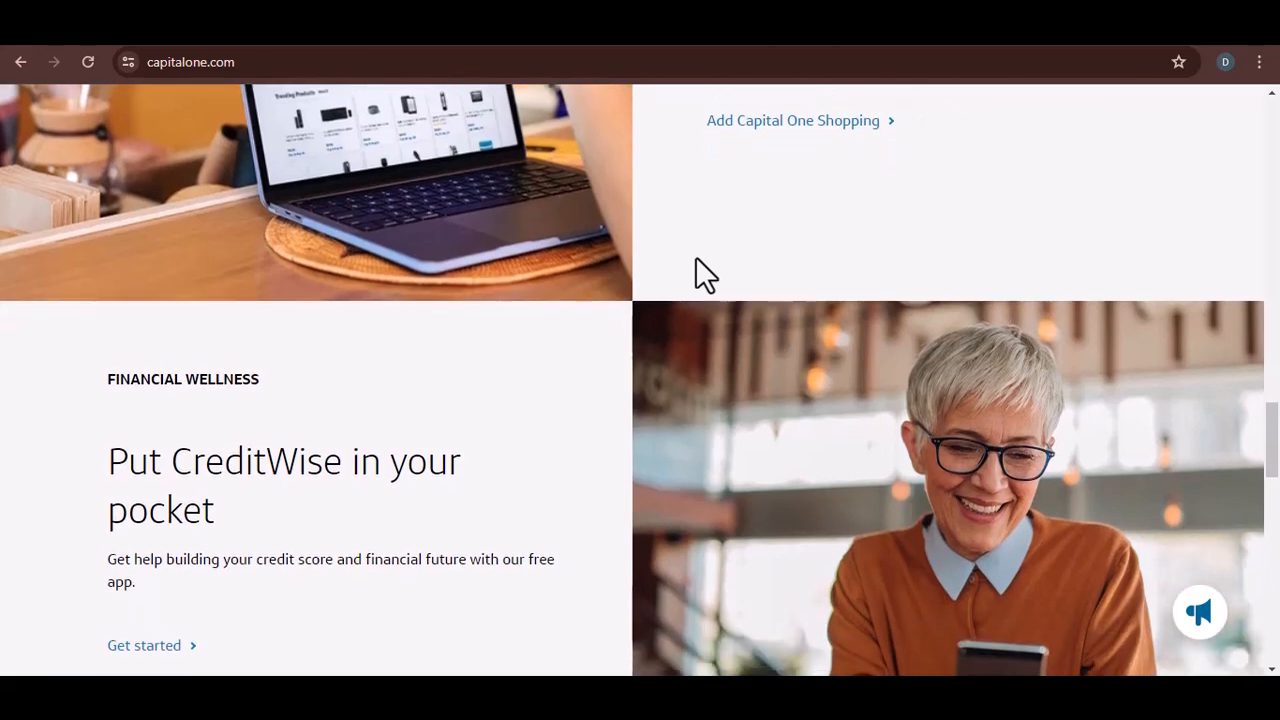
scroll("down", 3)
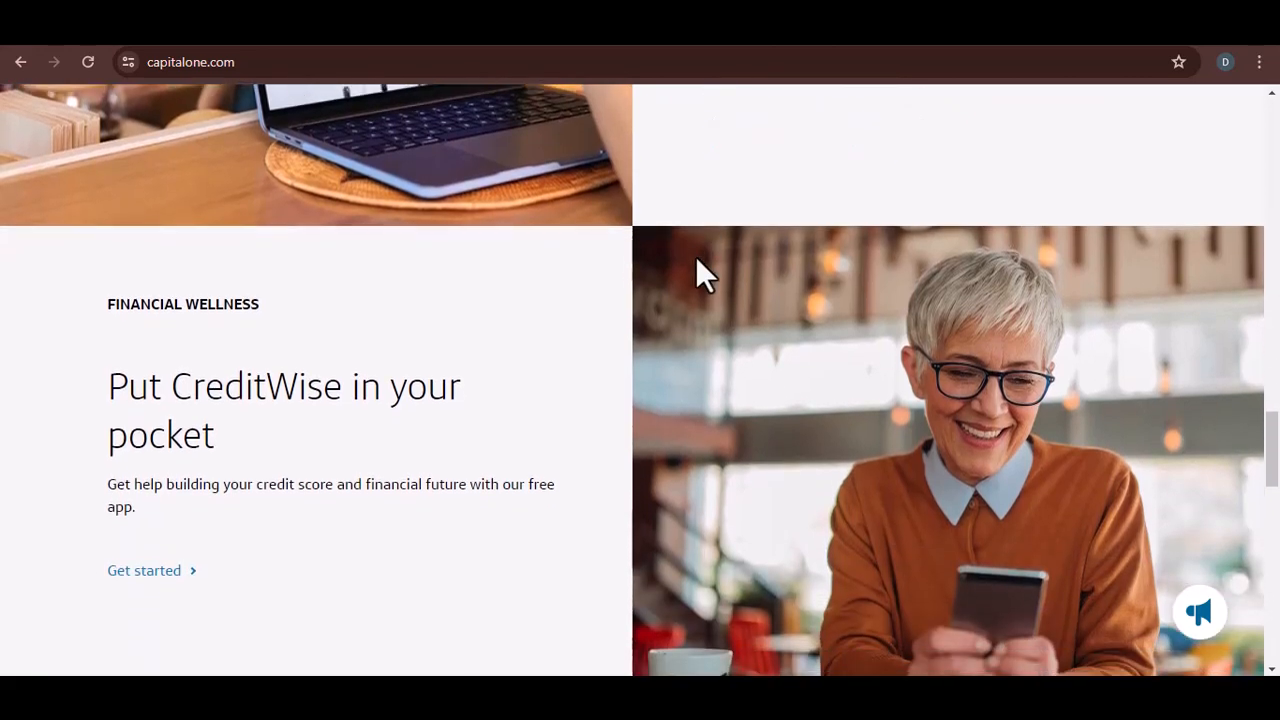
scroll("down", 3)
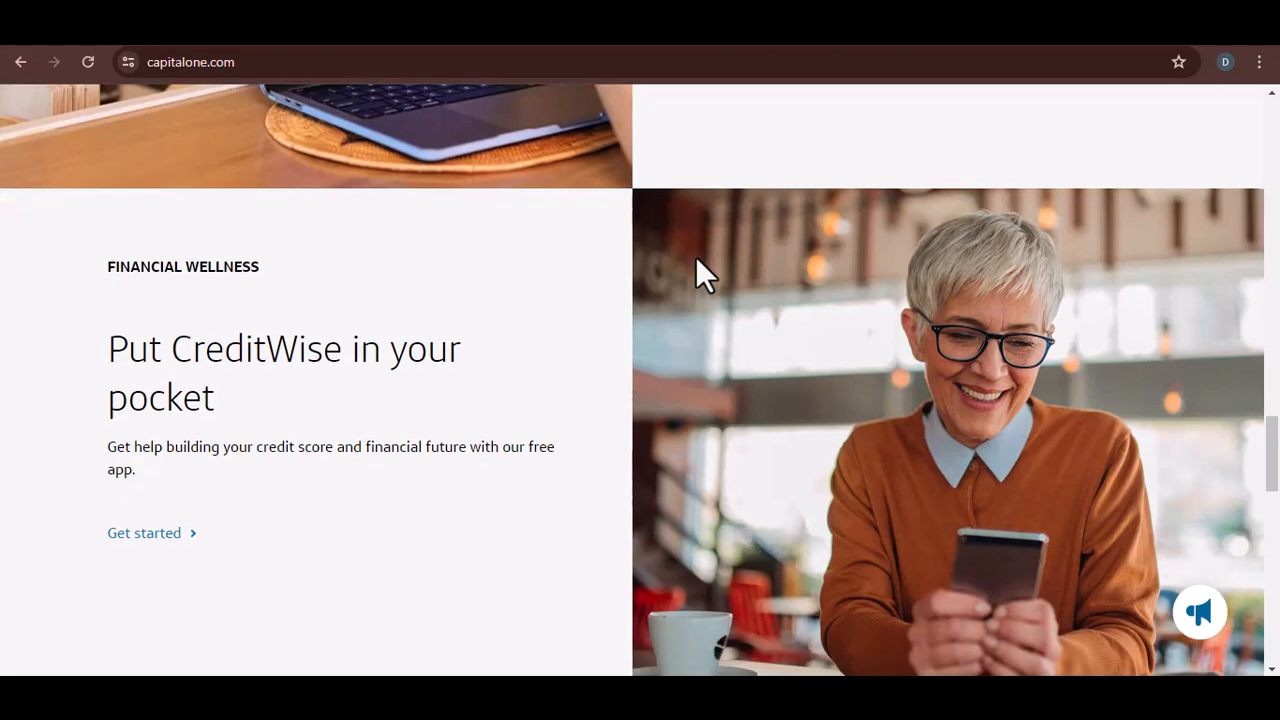
scroll("down", 3)
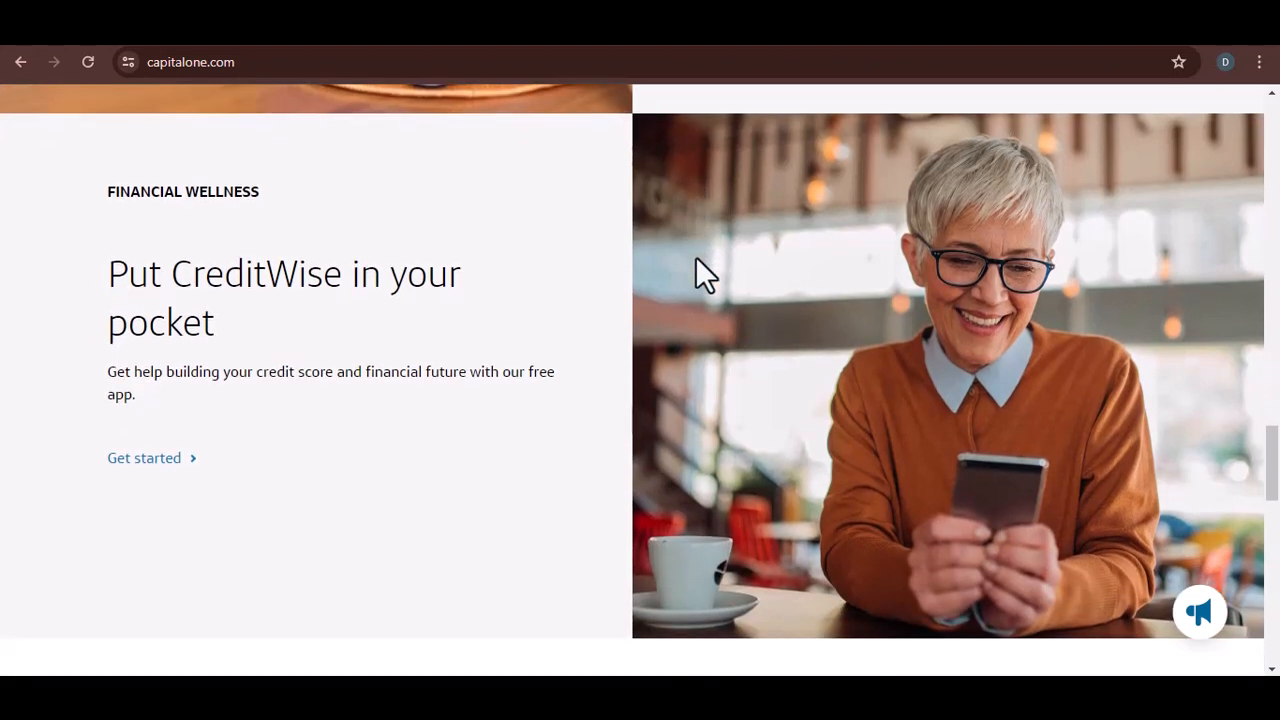
scroll("down", 3)
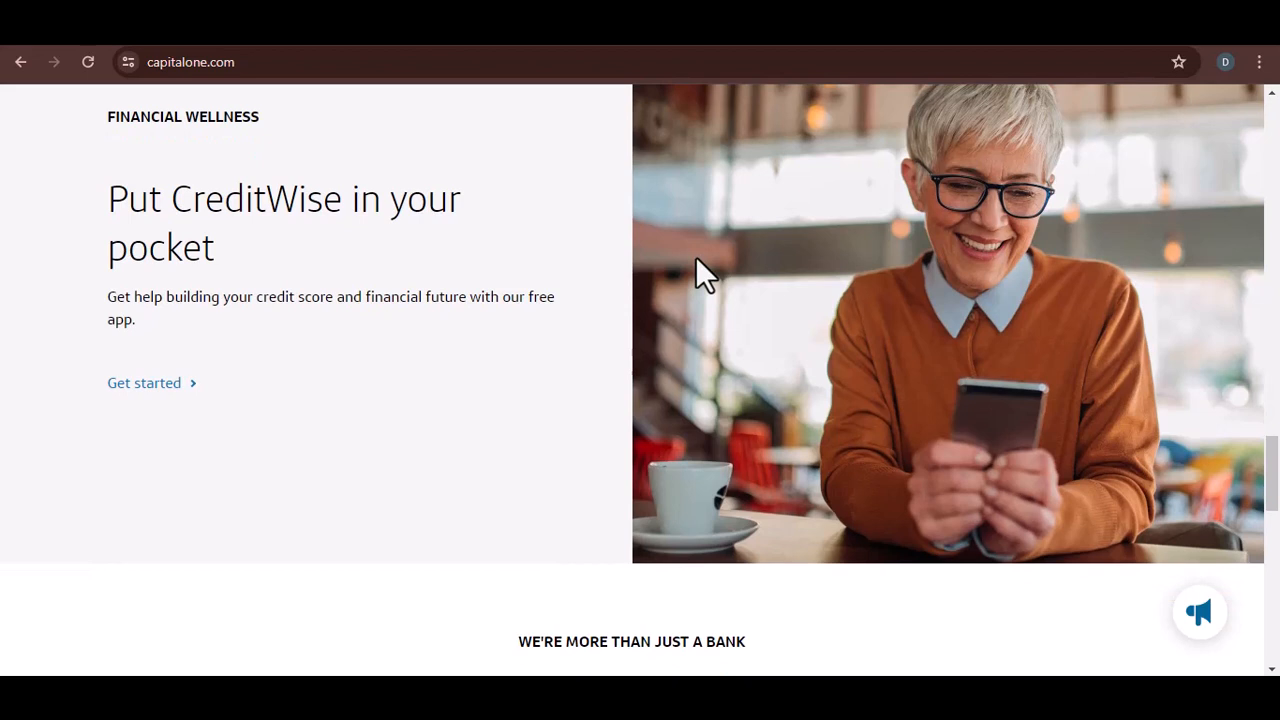
scroll("down", 3)
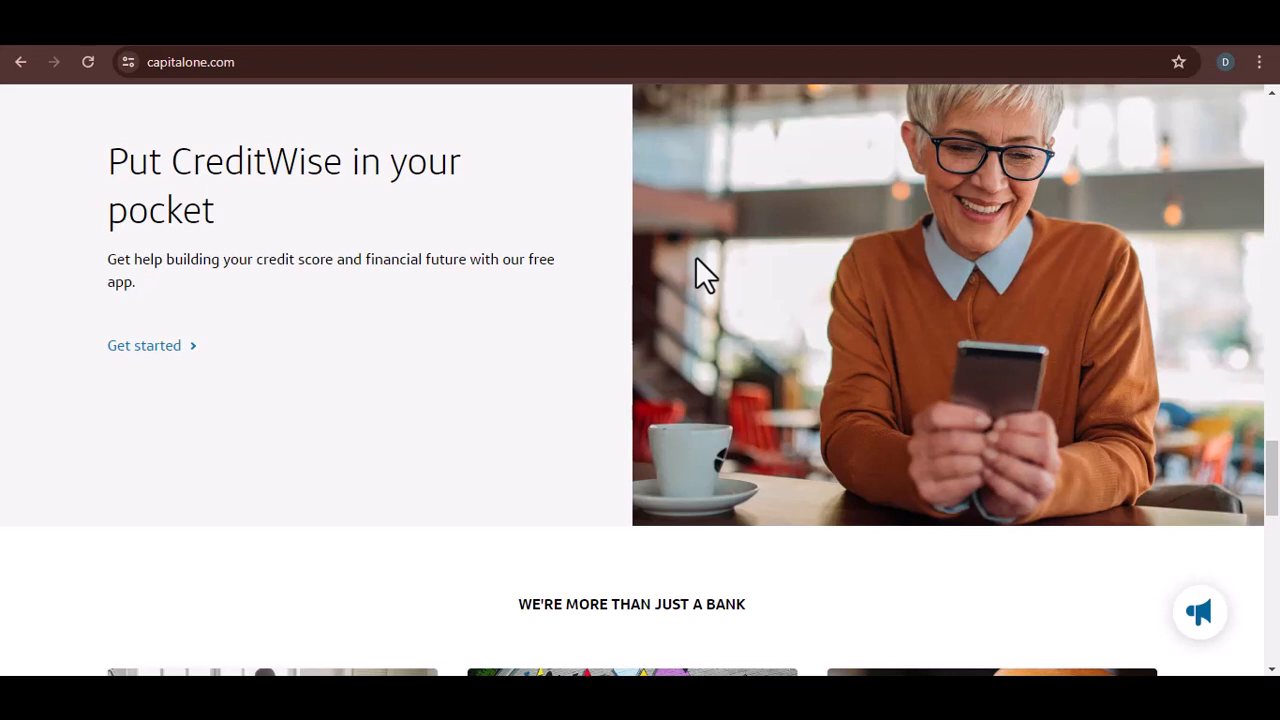
scroll("down", 3)
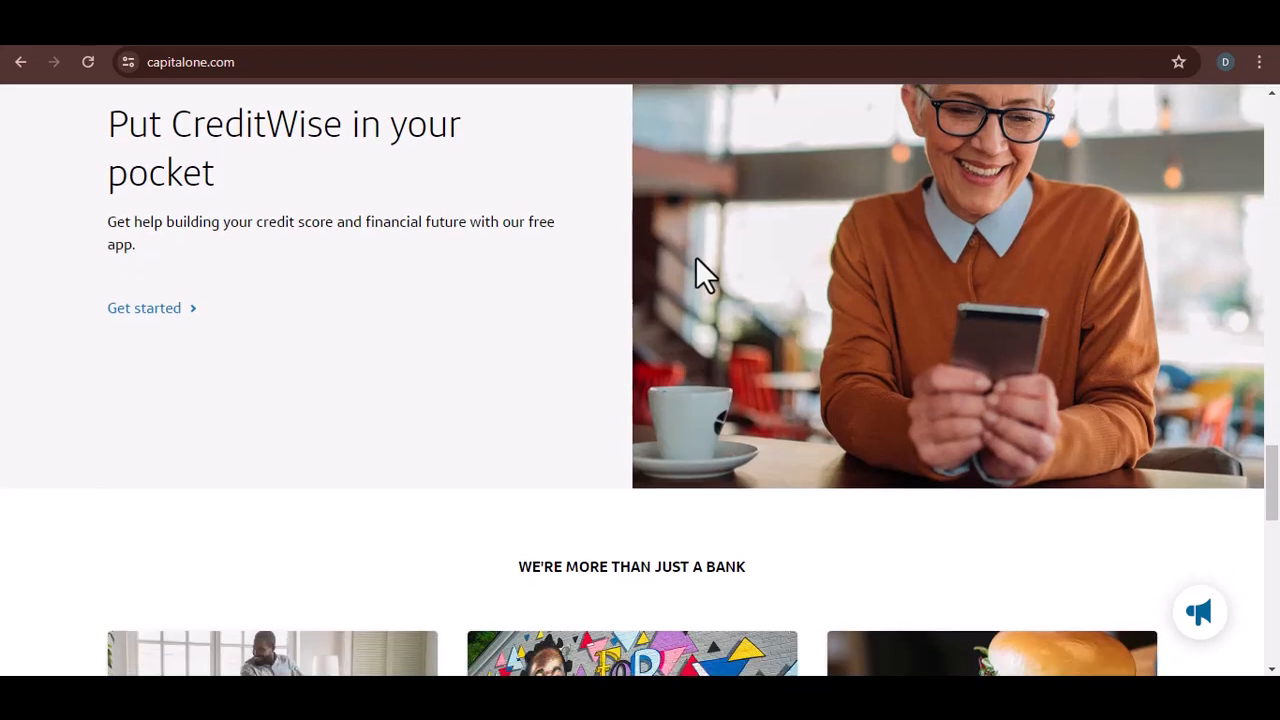
scroll("down", 3)
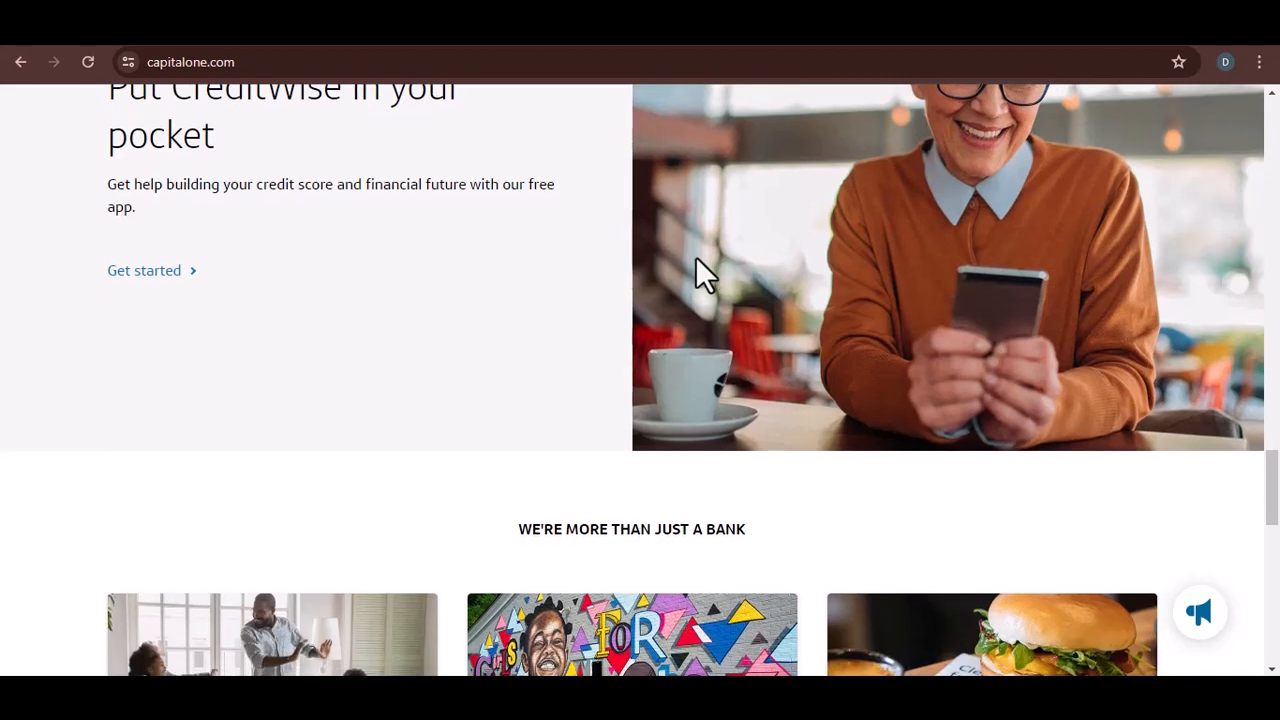
scroll("down", 3)
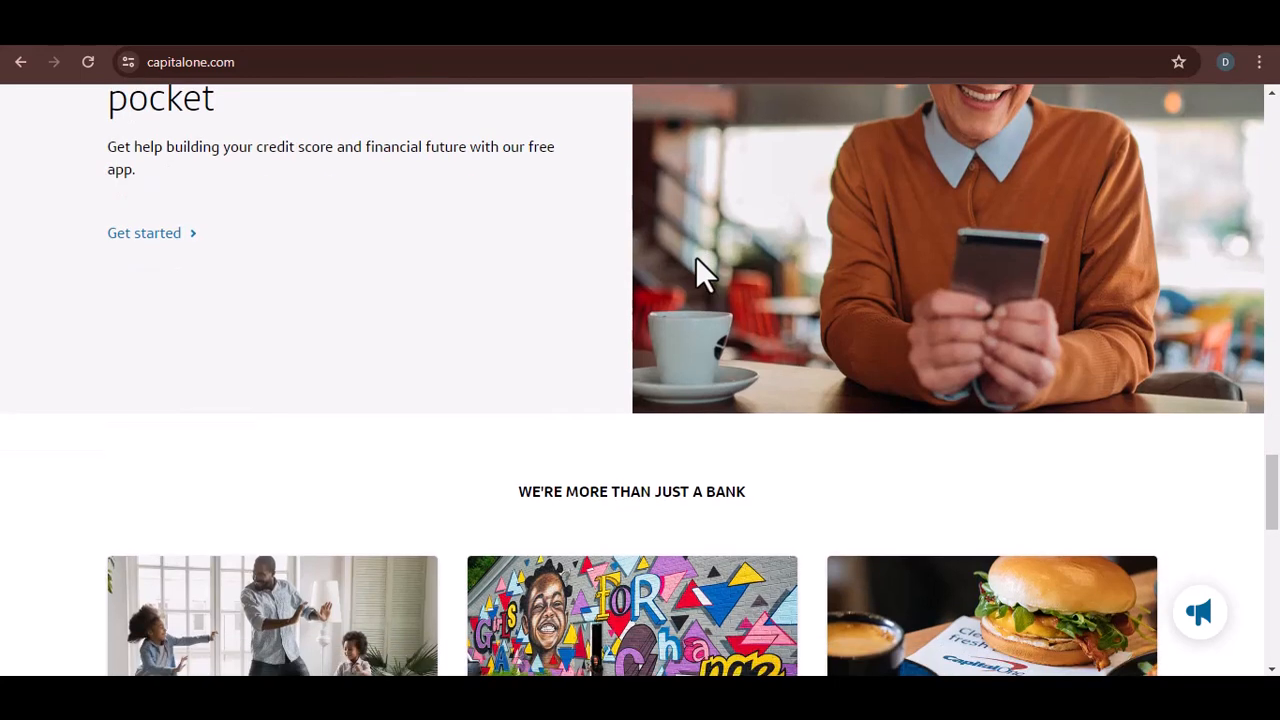
scroll("down", 3)
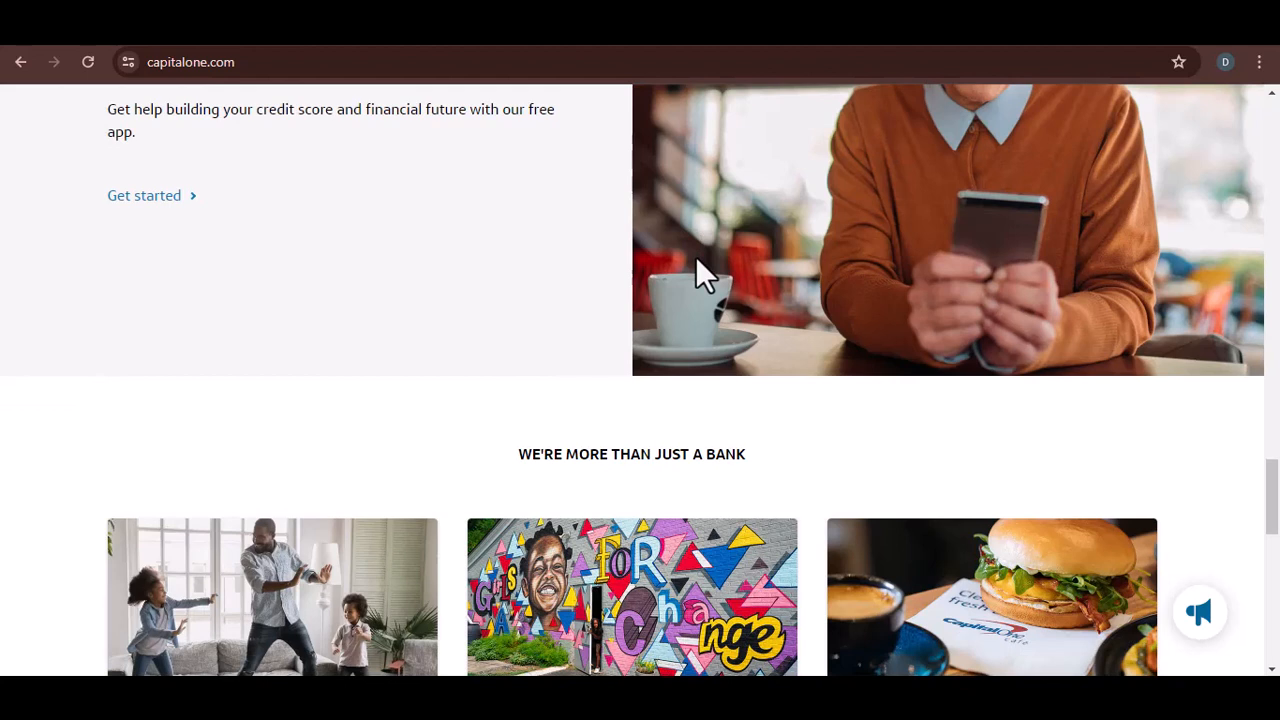
scroll("down", 3)
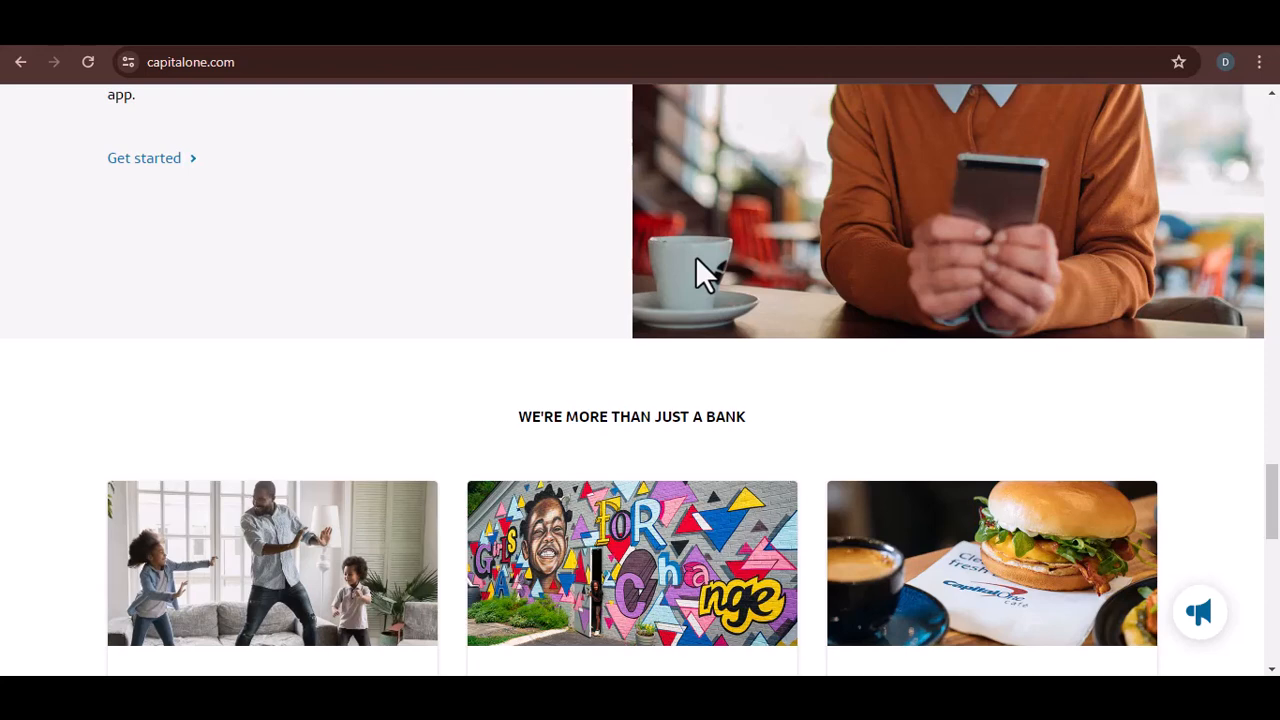
scroll("down", 3)
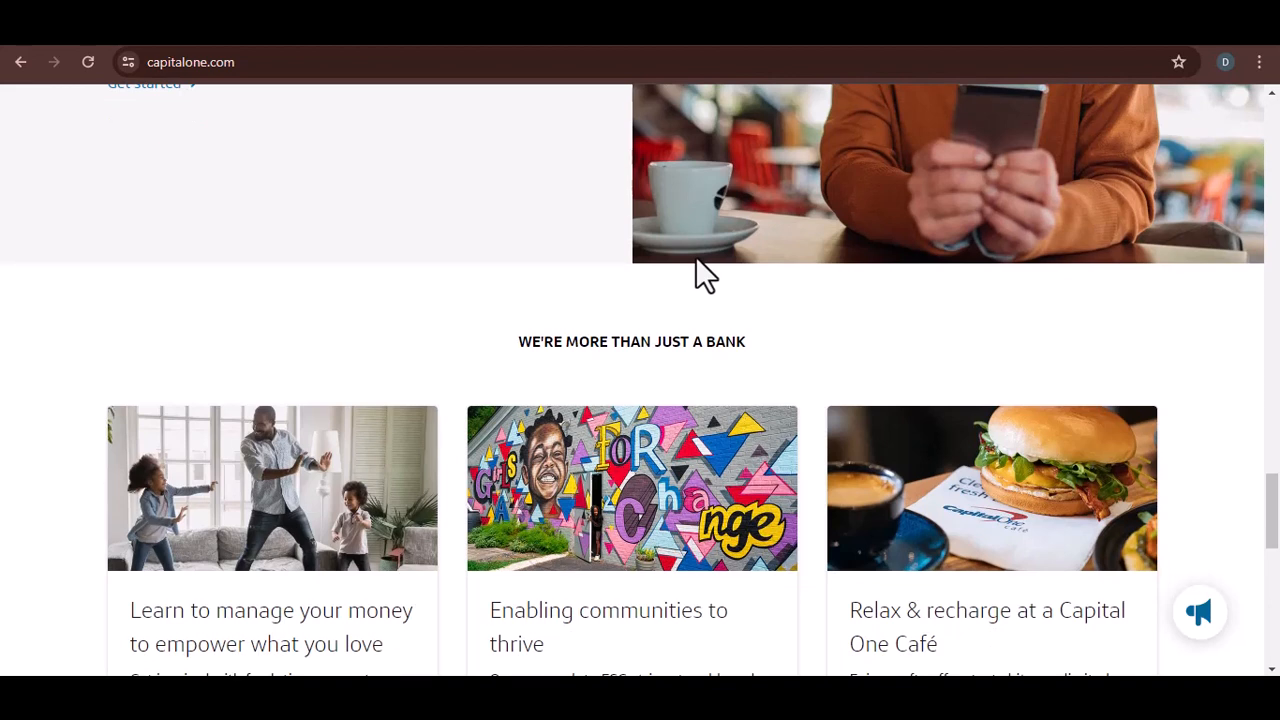
scroll("down", 3)
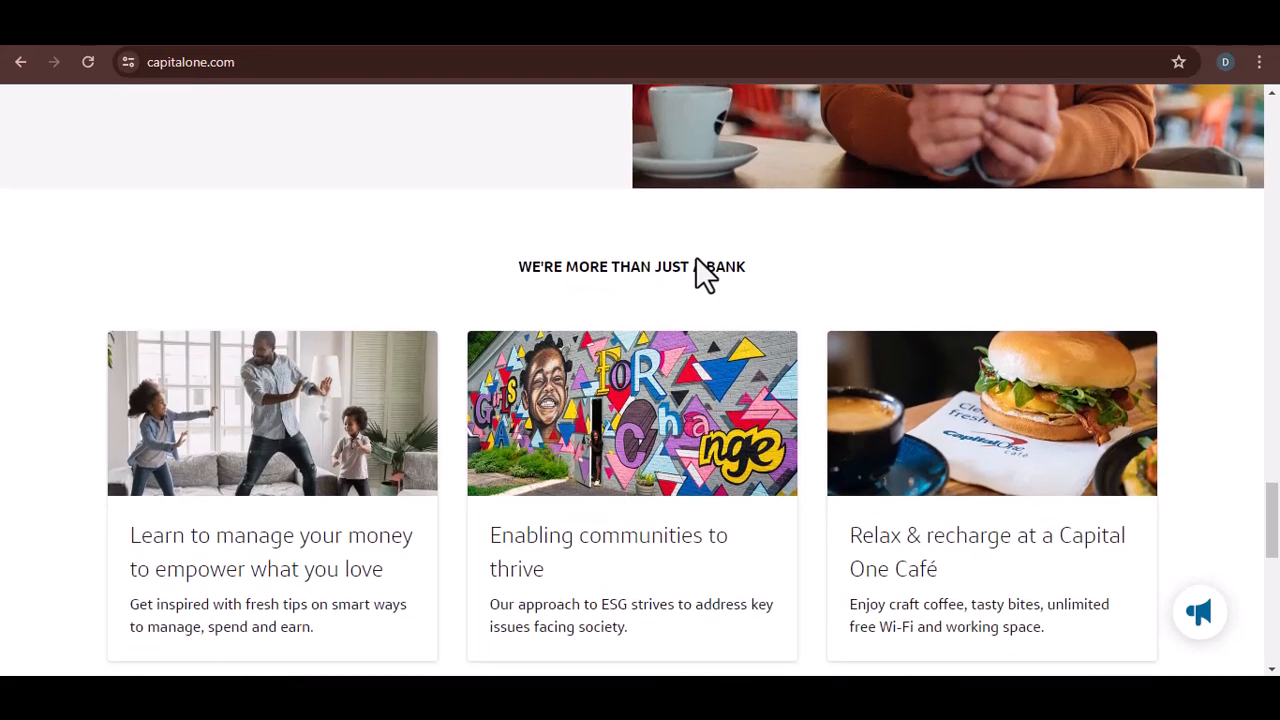
scroll("down", 3)
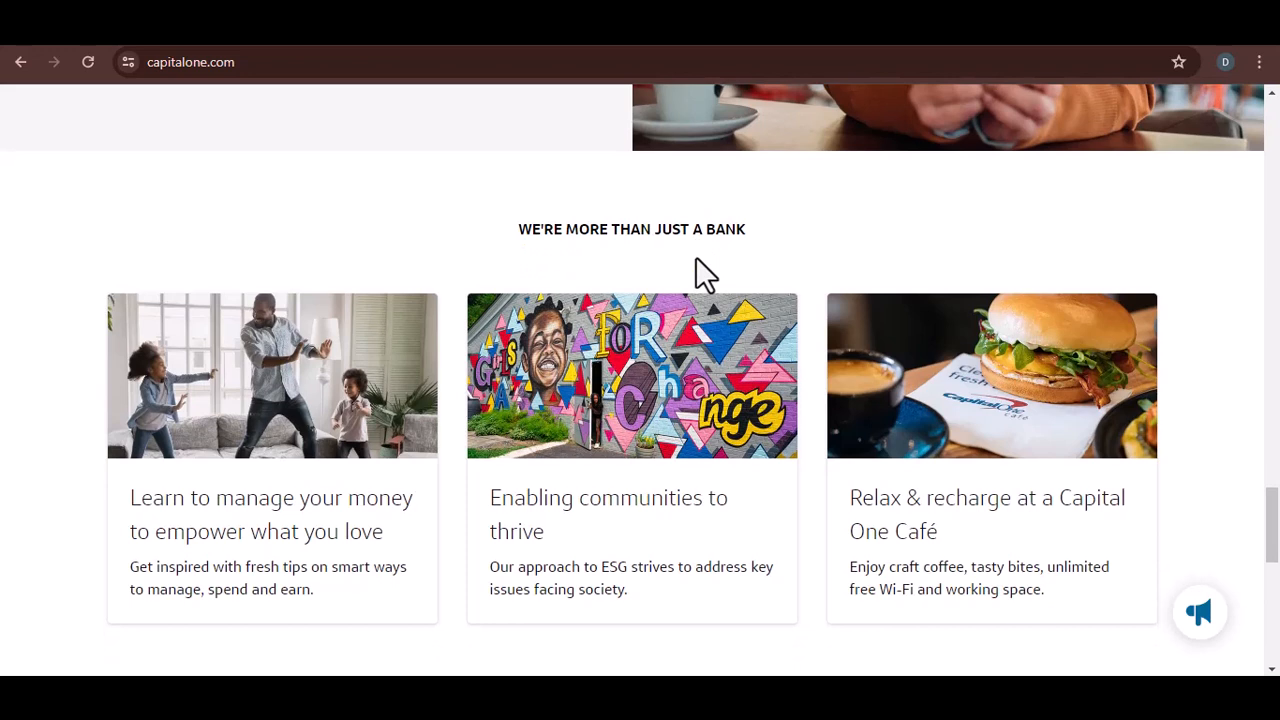
scroll("down", 3)
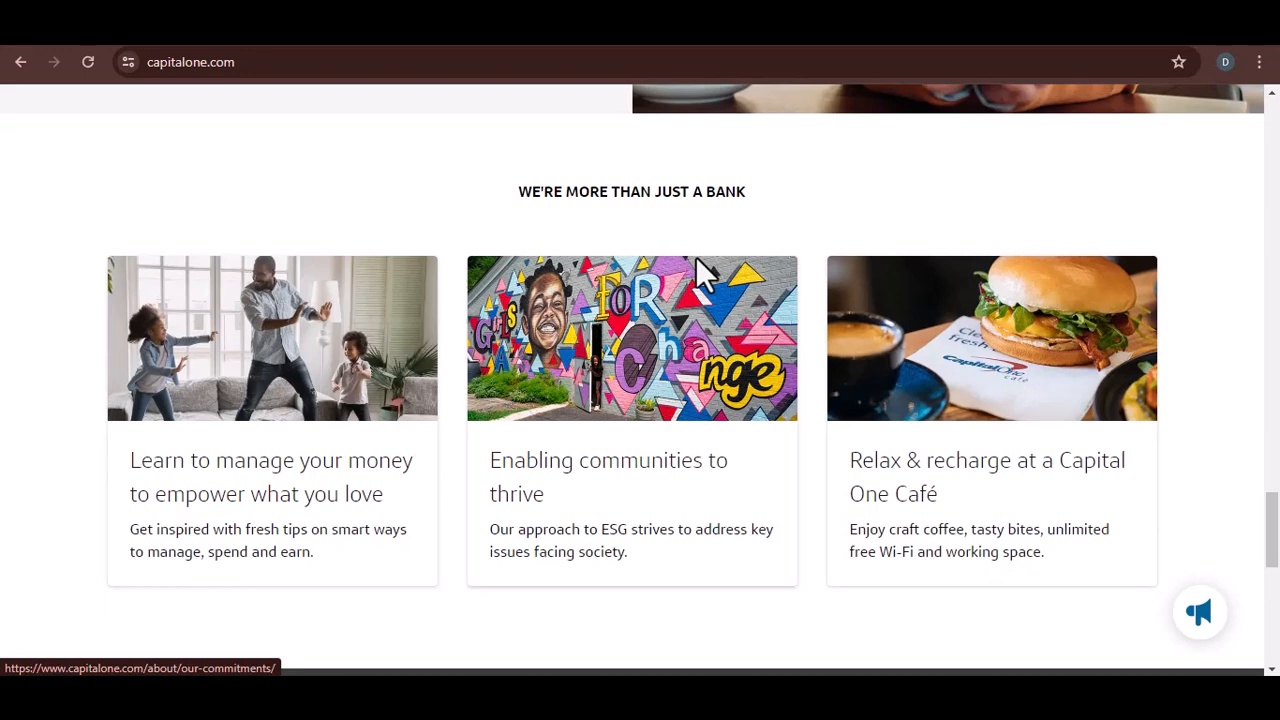
scroll("down", 3)
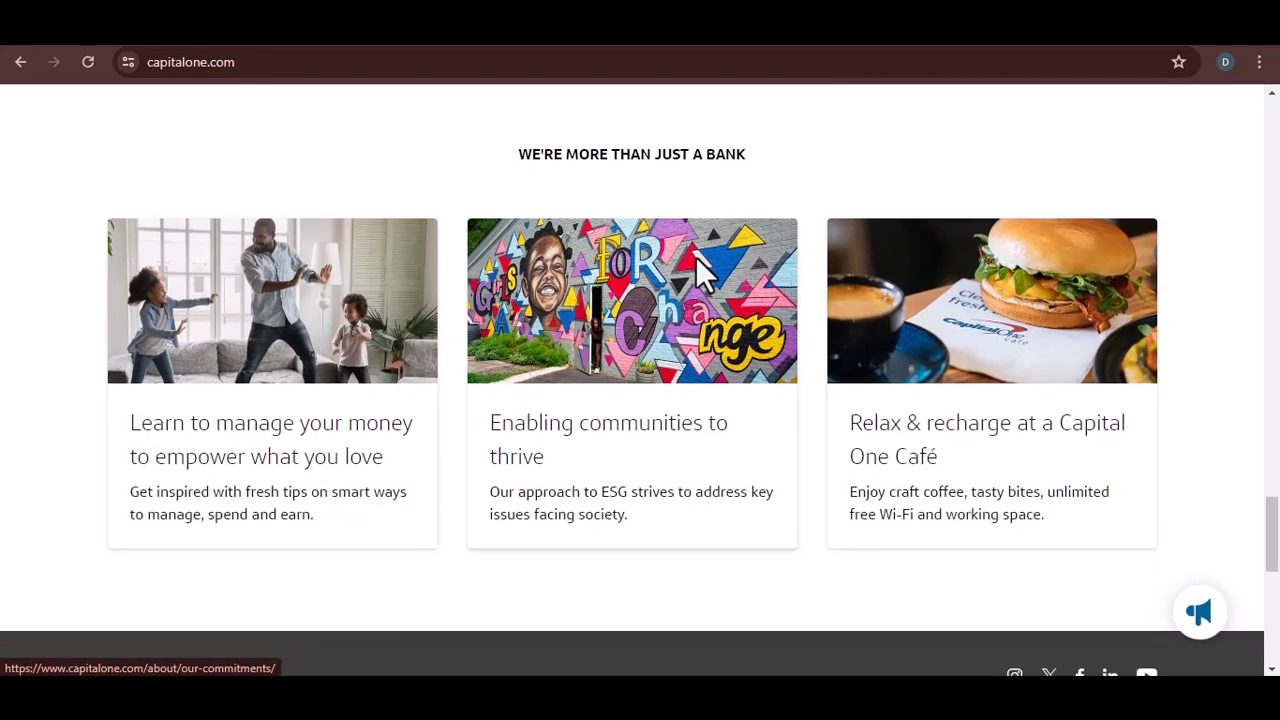
scroll("down", 3)
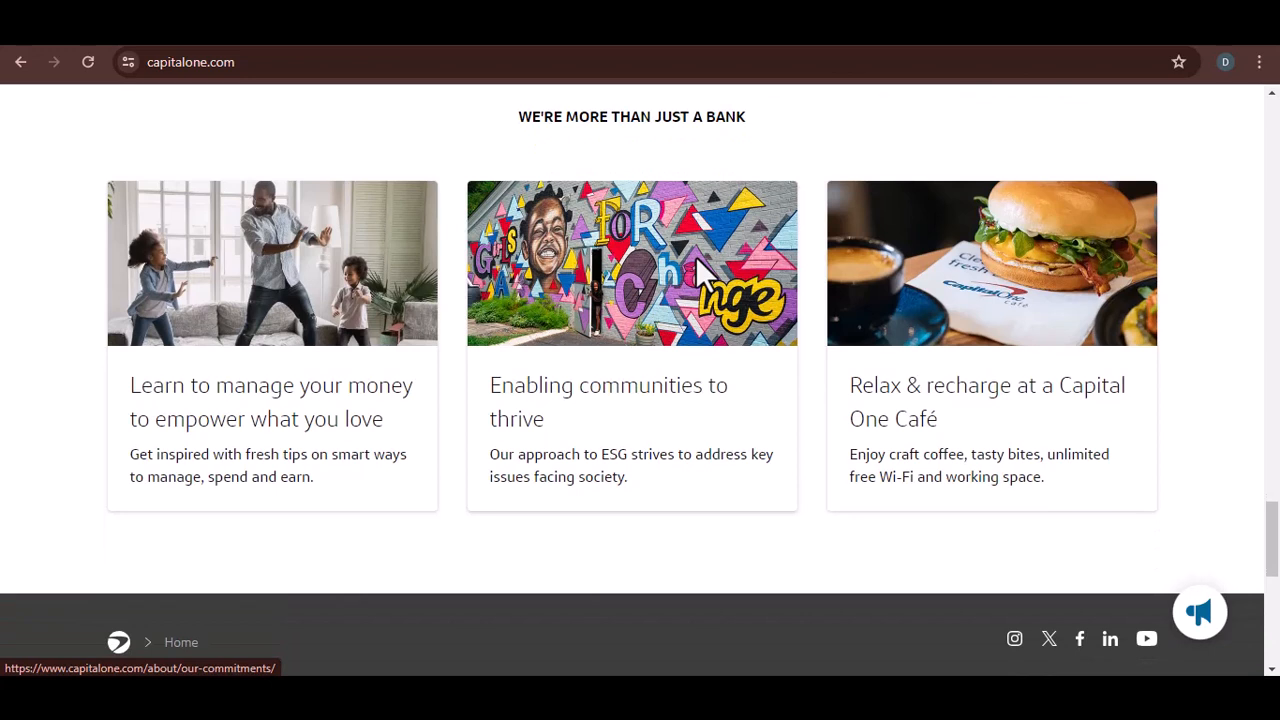
scroll("down", 3)
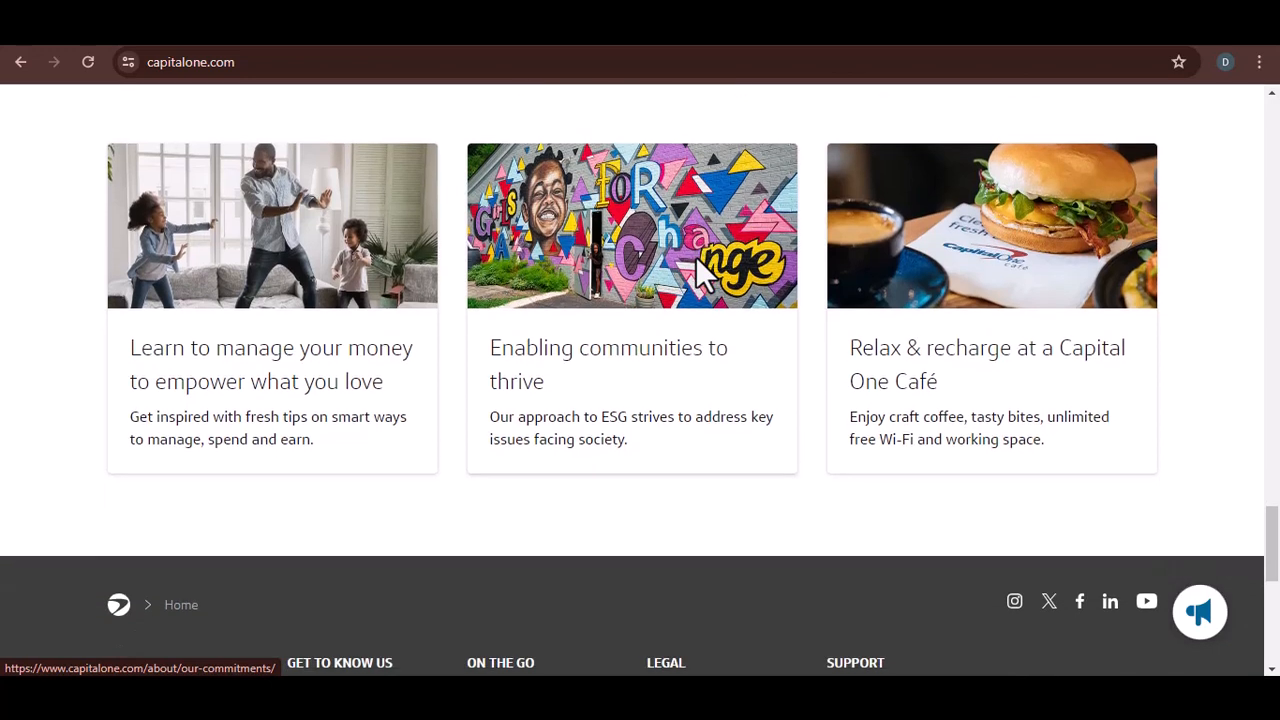
scroll("down", 3)
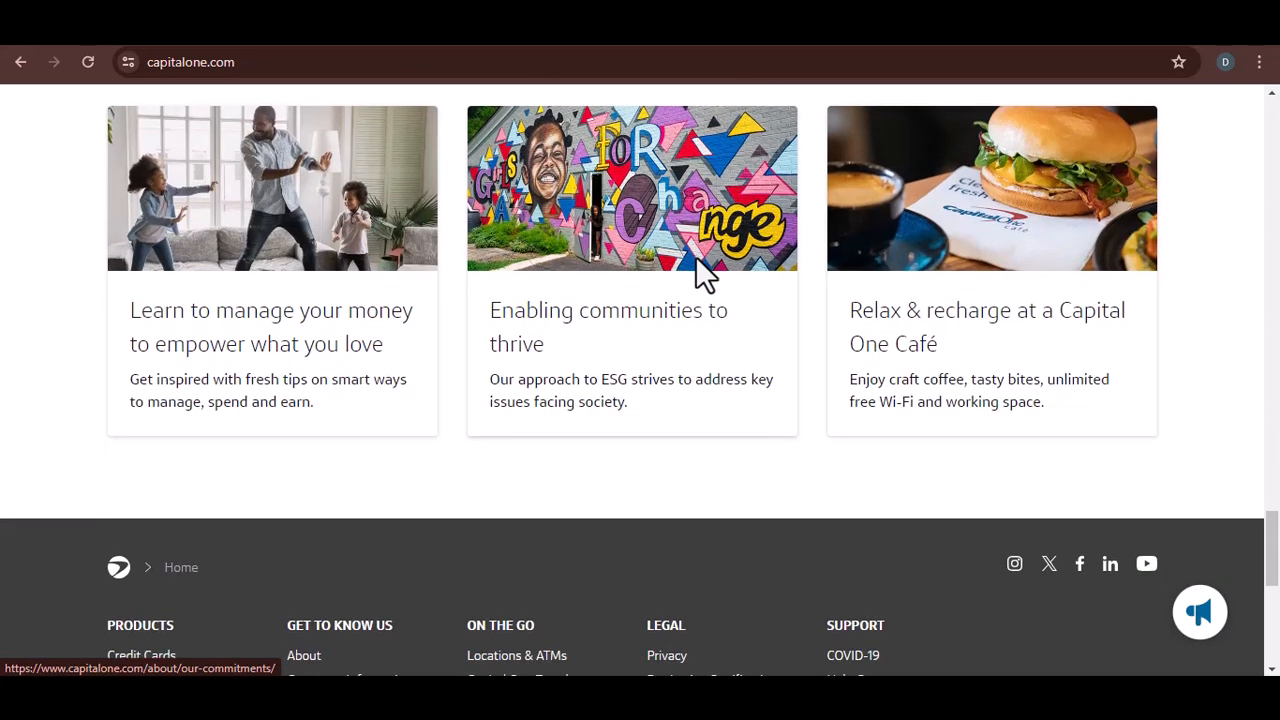
scroll("down", 3)
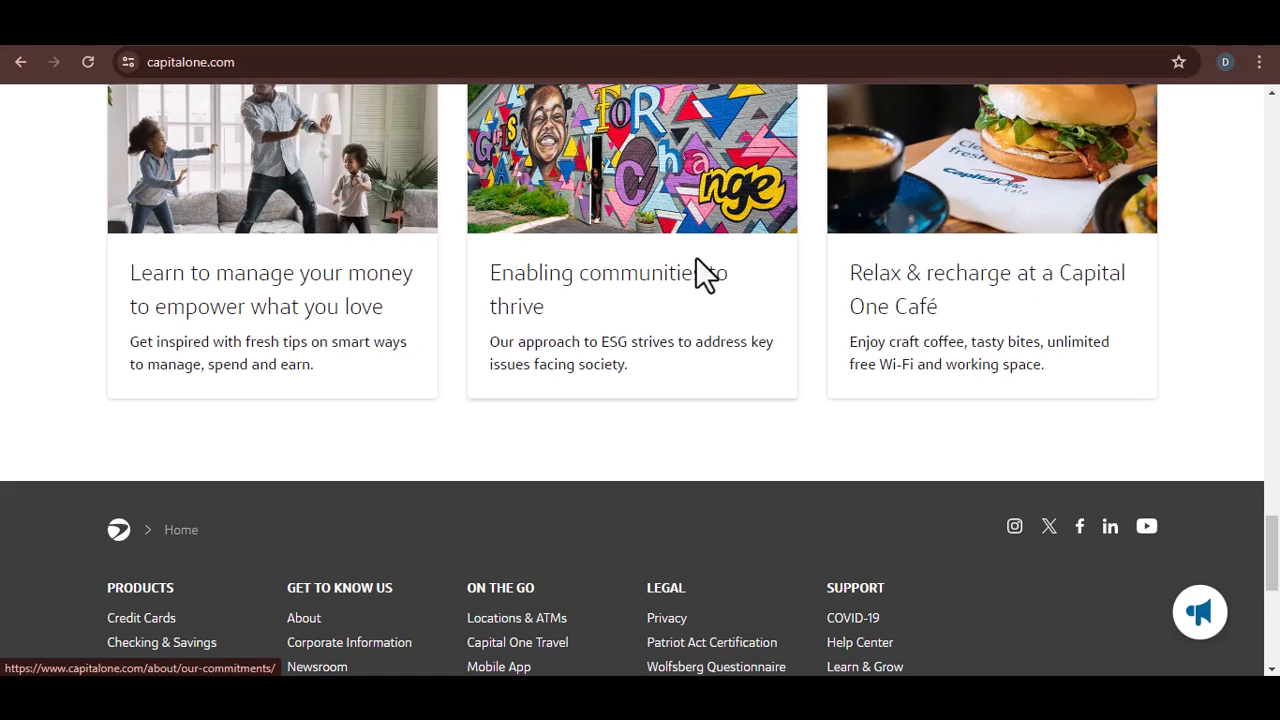
scroll("down", 3)
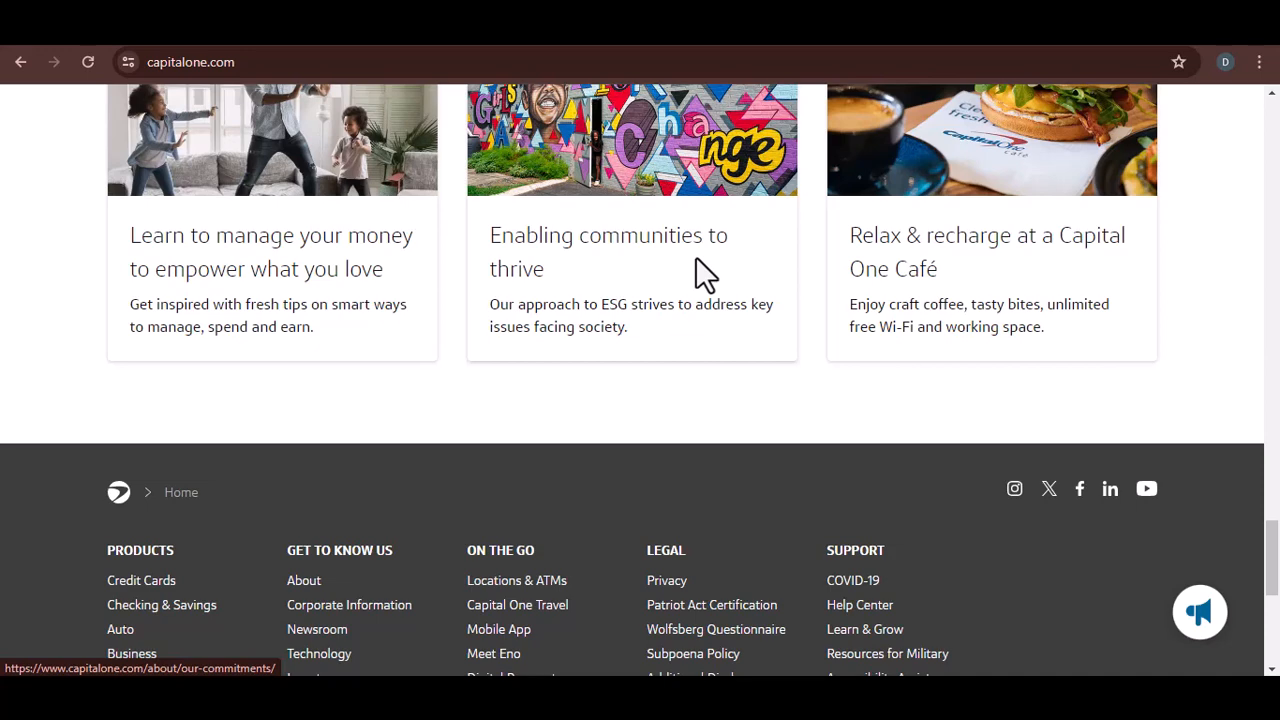
scroll("down", 3)
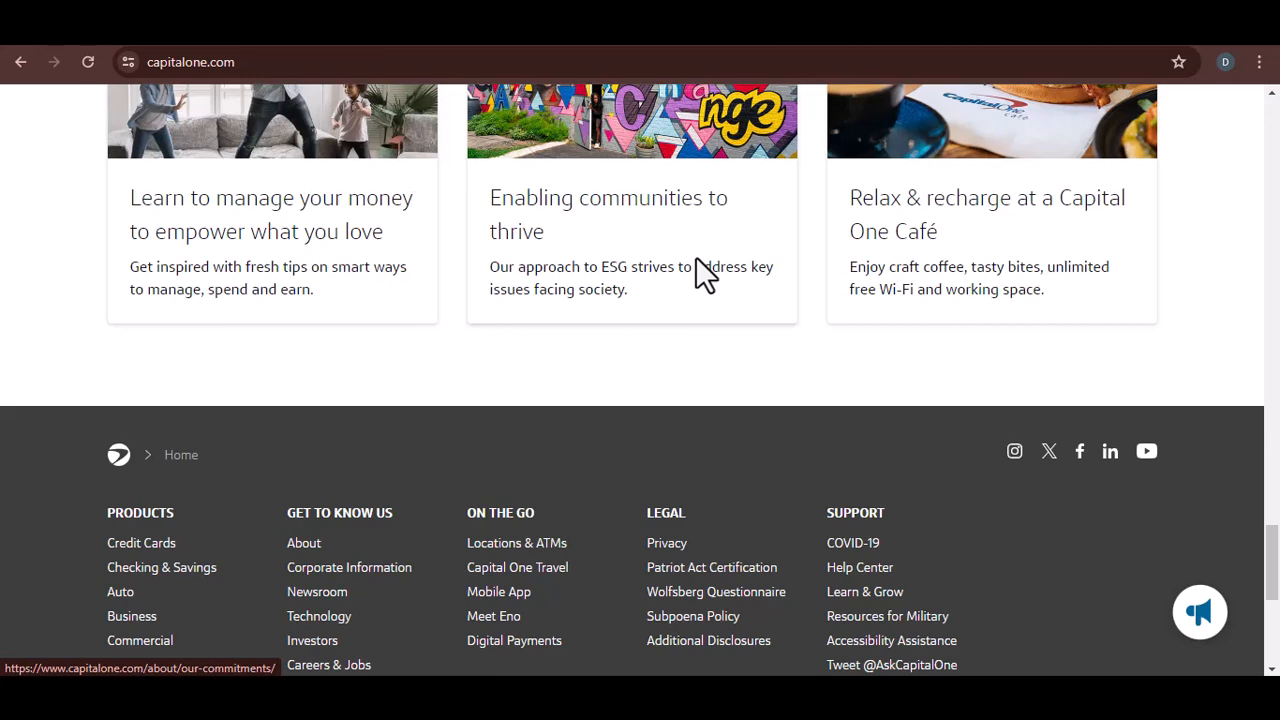
scroll("down", 3)
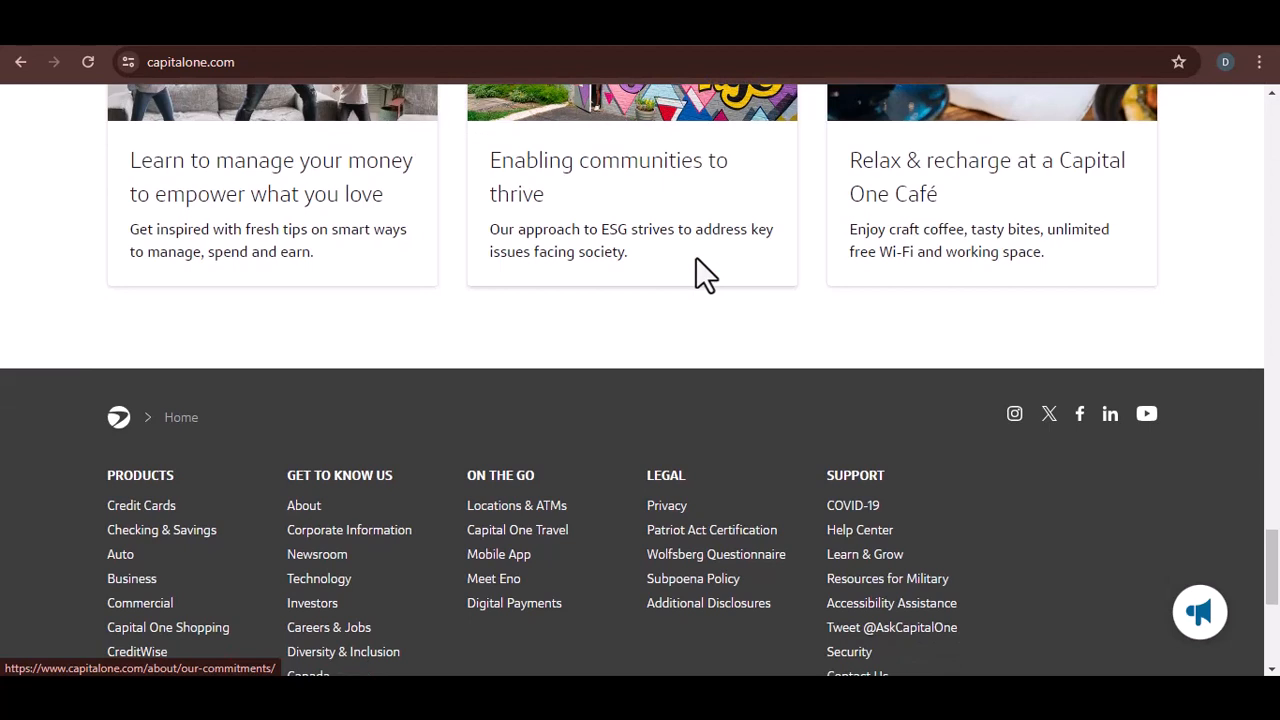
scroll("down", 3)
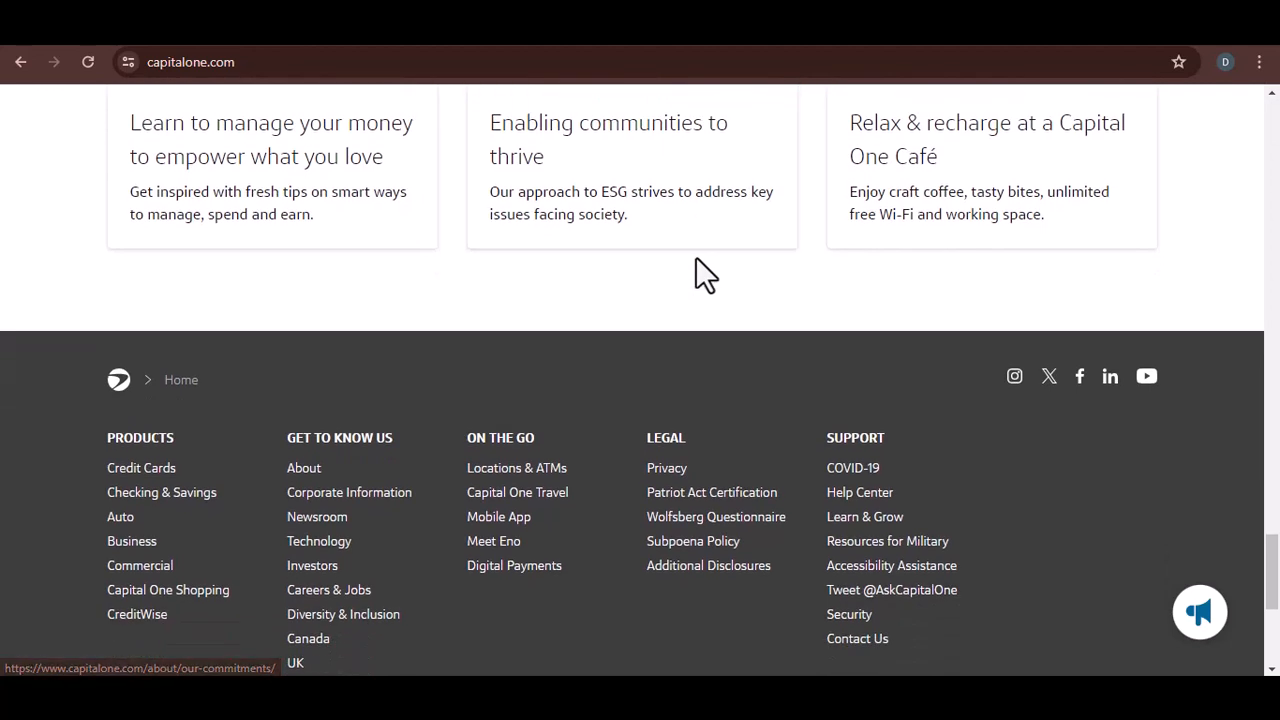